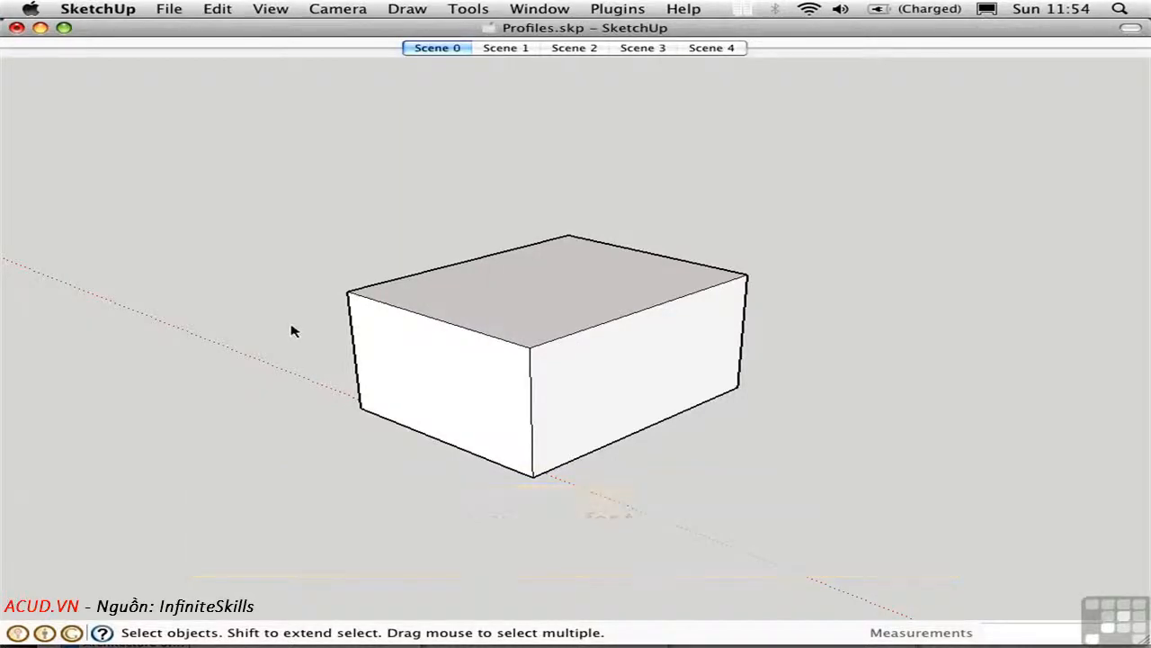
{"action": "mouse_move", "coordinate": [559, 381]}
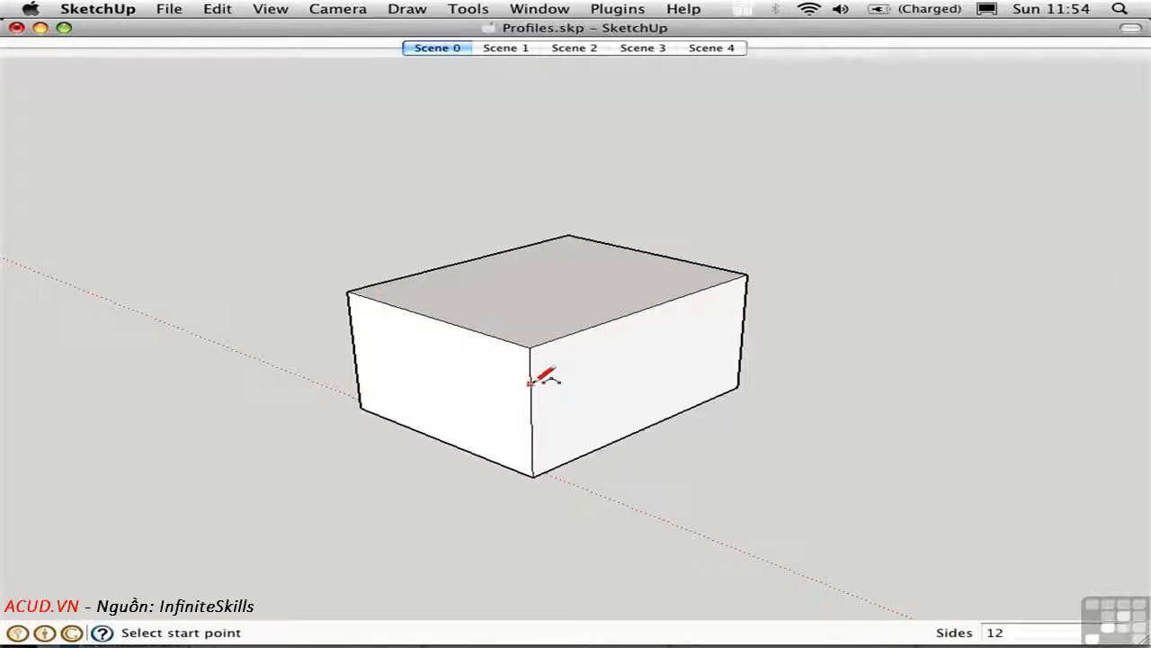
Start a quarter-round arc on the top corner edge of the box's right face
{"action": "left_click", "coordinate": [528, 383]}
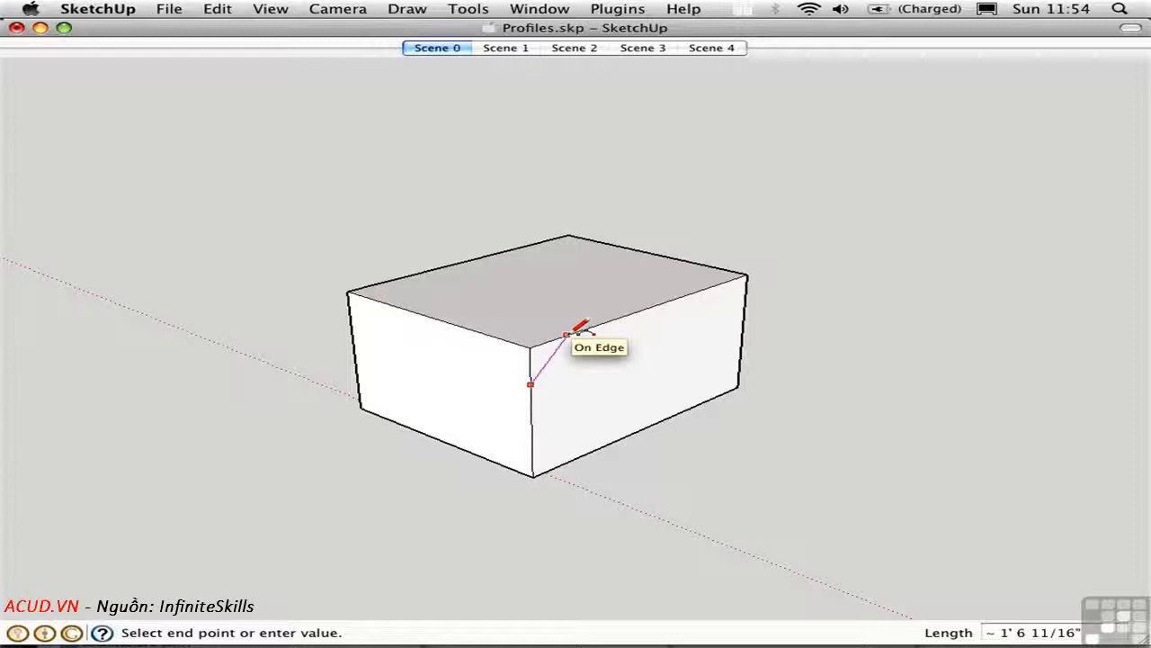
{"action": "mouse_move", "coordinate": [599, 324]}
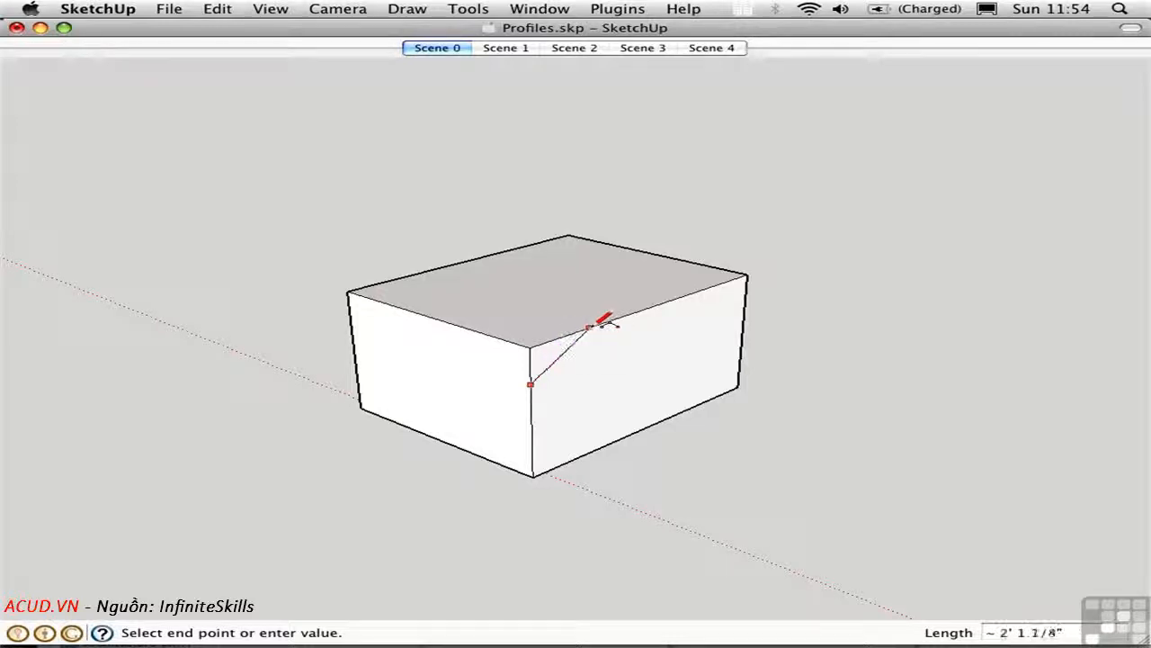
{"action": "mouse_move", "coordinate": [580, 333]}
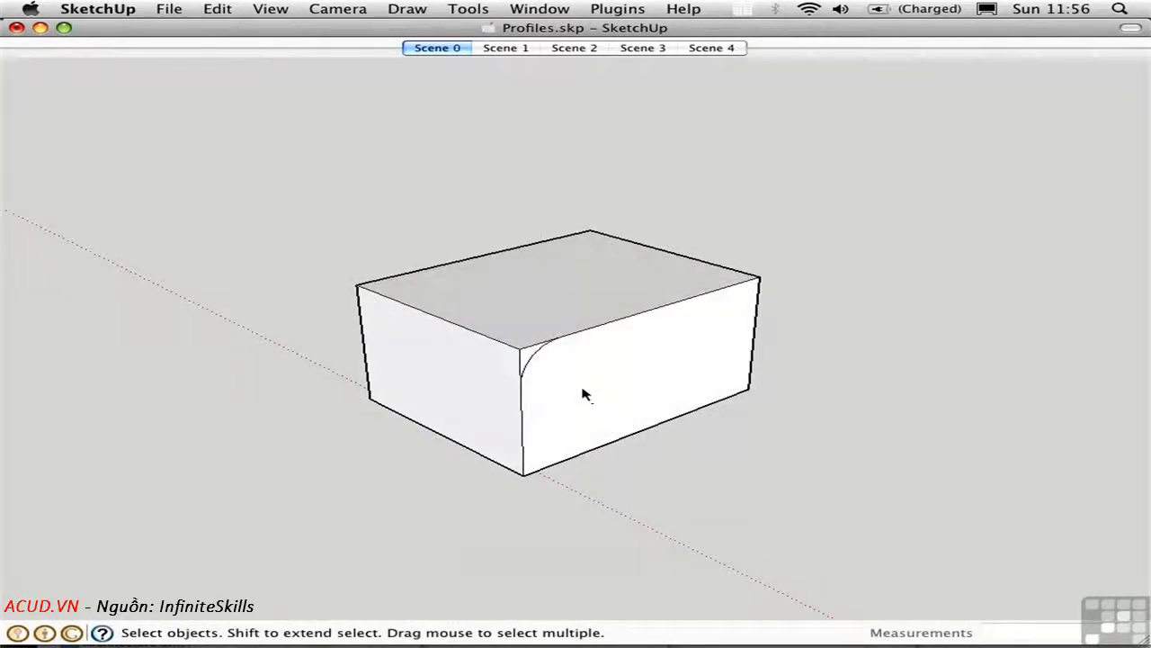
Push the arc face along the box's top edges, then orbit to inspect the rounding
{"action": "key", "text": "f"}
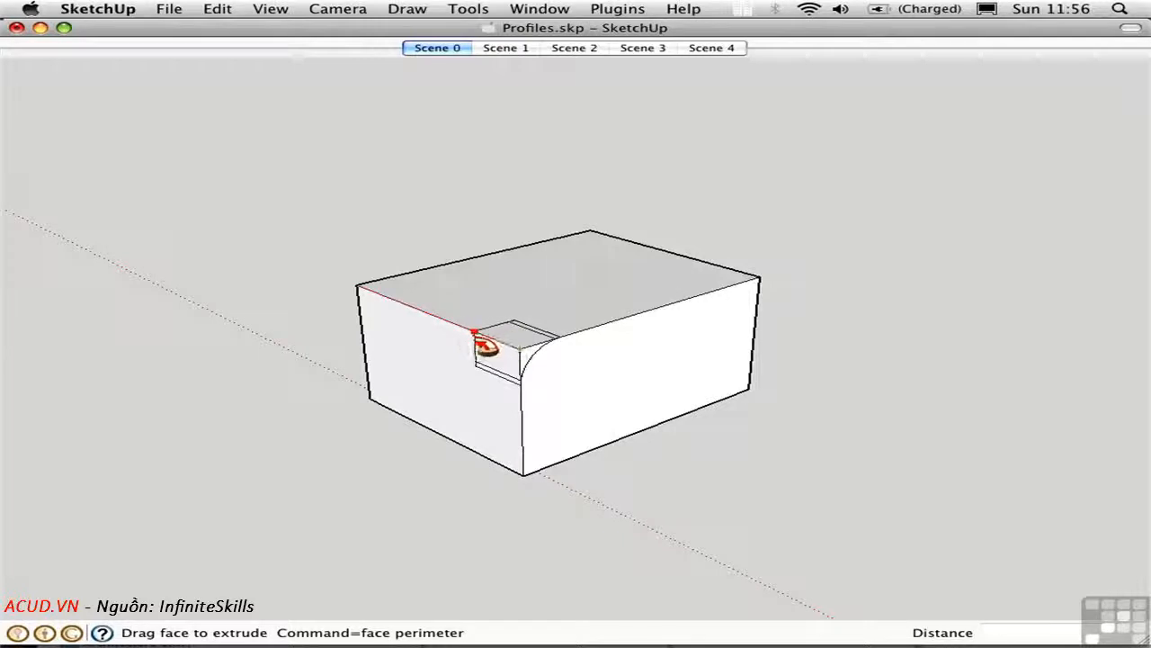
{"action": "left_click_drag", "start_coordinate": [477, 340], "coordinate": [427, 317]}
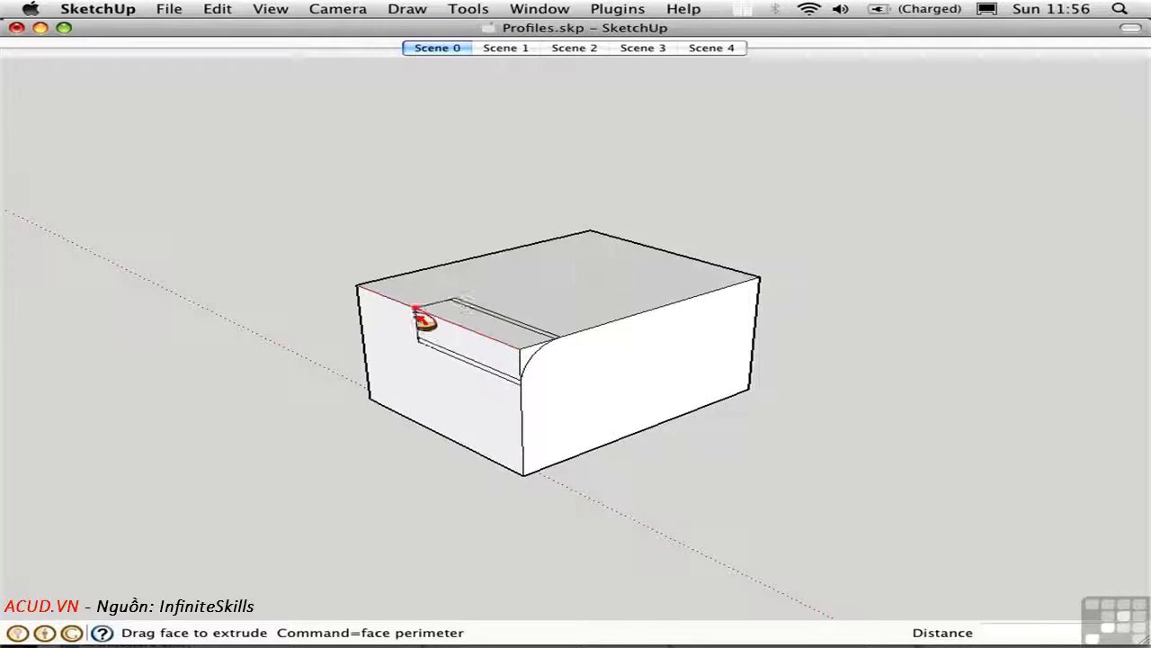
{"action": "left_click_drag", "start_coordinate": [428, 319], "coordinate": [364, 288]}
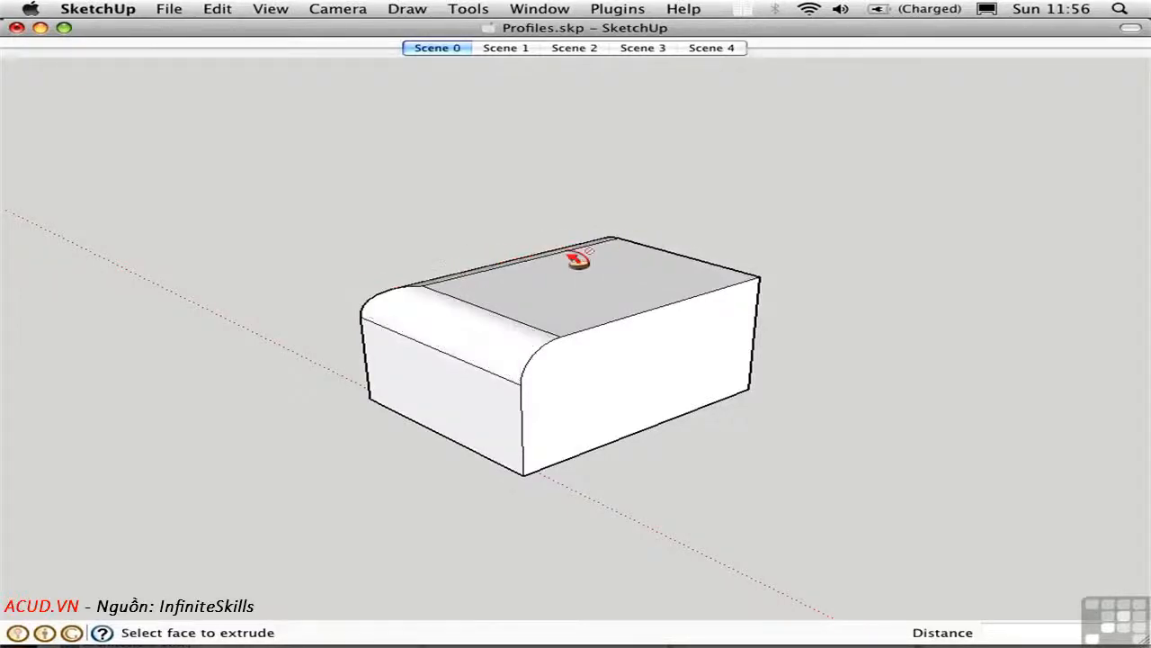
{"action": "left_click_drag", "start_coordinate": [581, 260], "coordinate": [740, 325]}
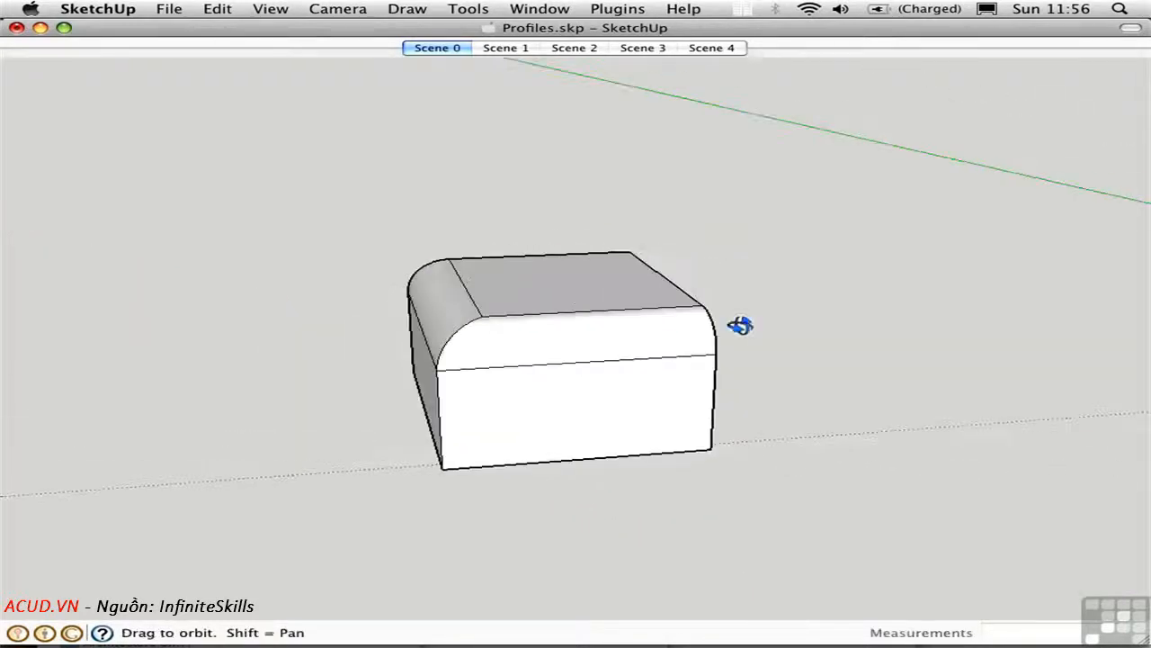
{"action": "left_click_drag", "start_coordinate": [741, 325], "coordinate": [909, 430]}
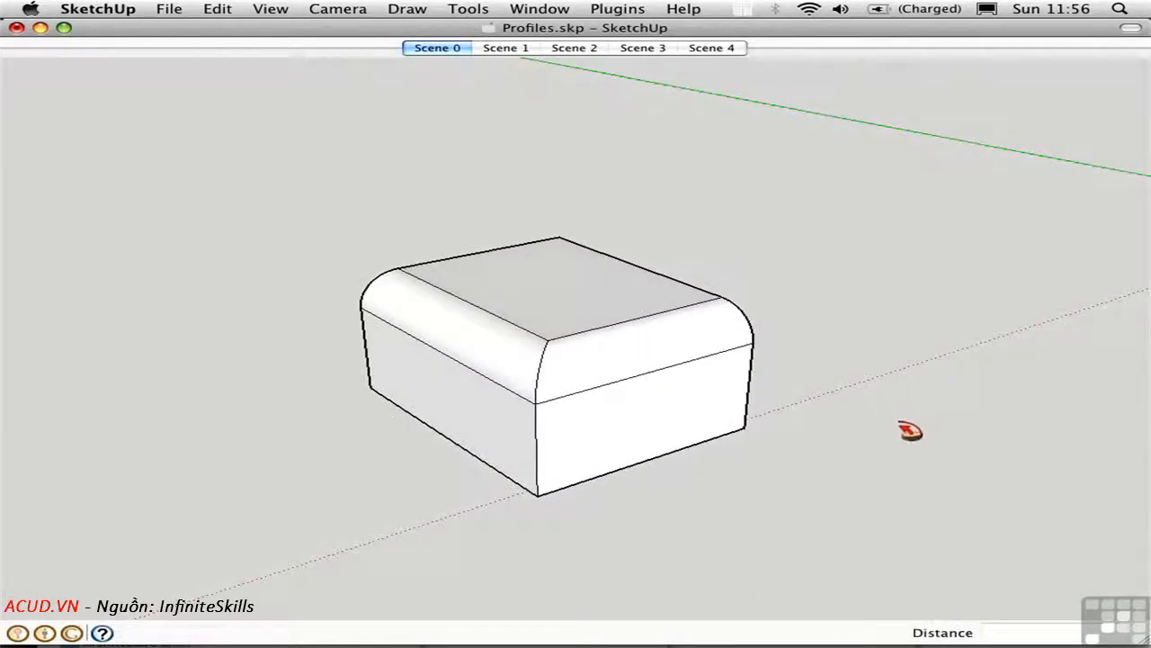
{"action": "mouse_move", "coordinate": [751, 202]}
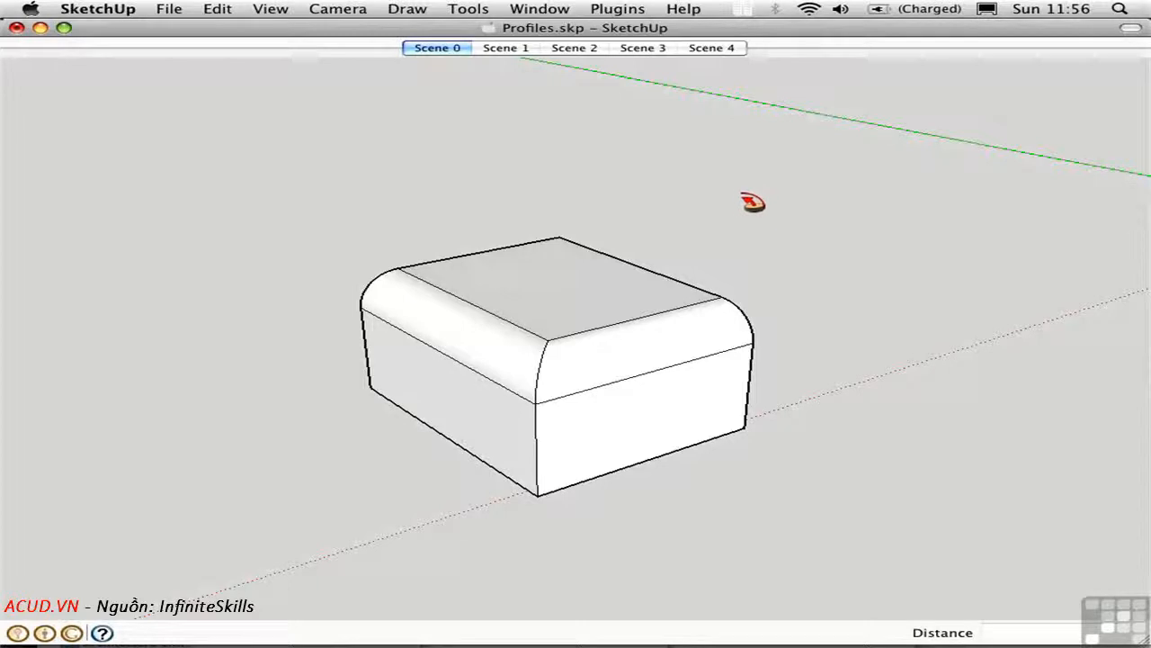
{"action": "left_click_drag", "start_coordinate": [753, 201], "coordinate": [616, 515]}
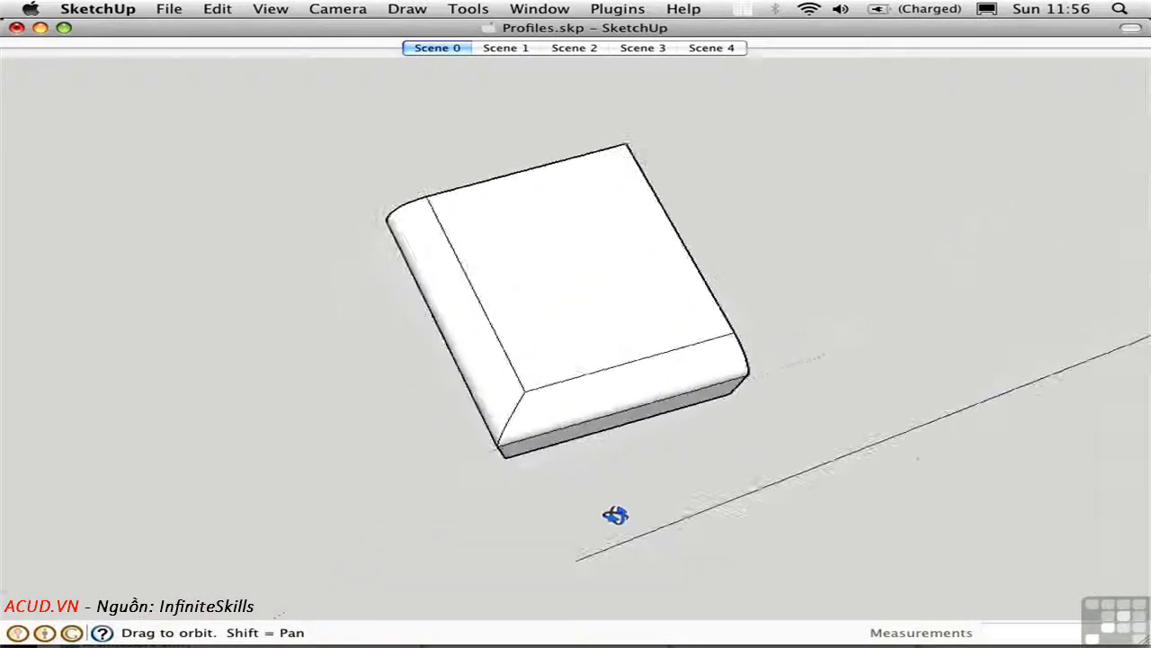
{"action": "left_click_drag", "start_coordinate": [616, 513], "coordinate": [533, 555]}
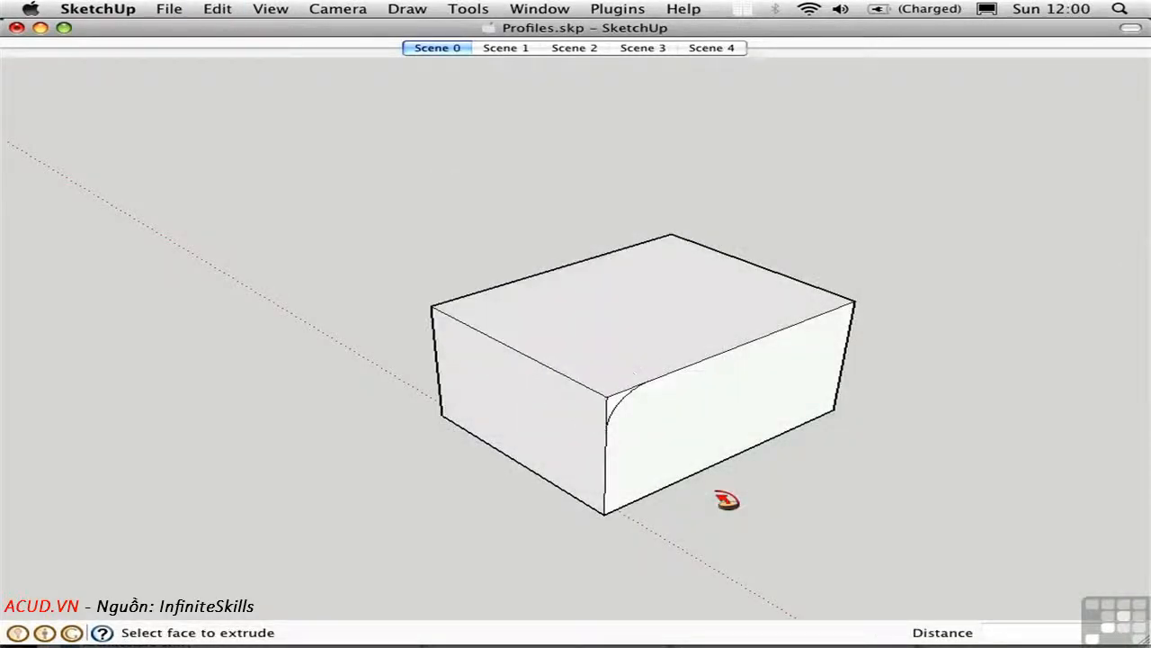
{"action": "mouse_move", "coordinate": [625, 412]}
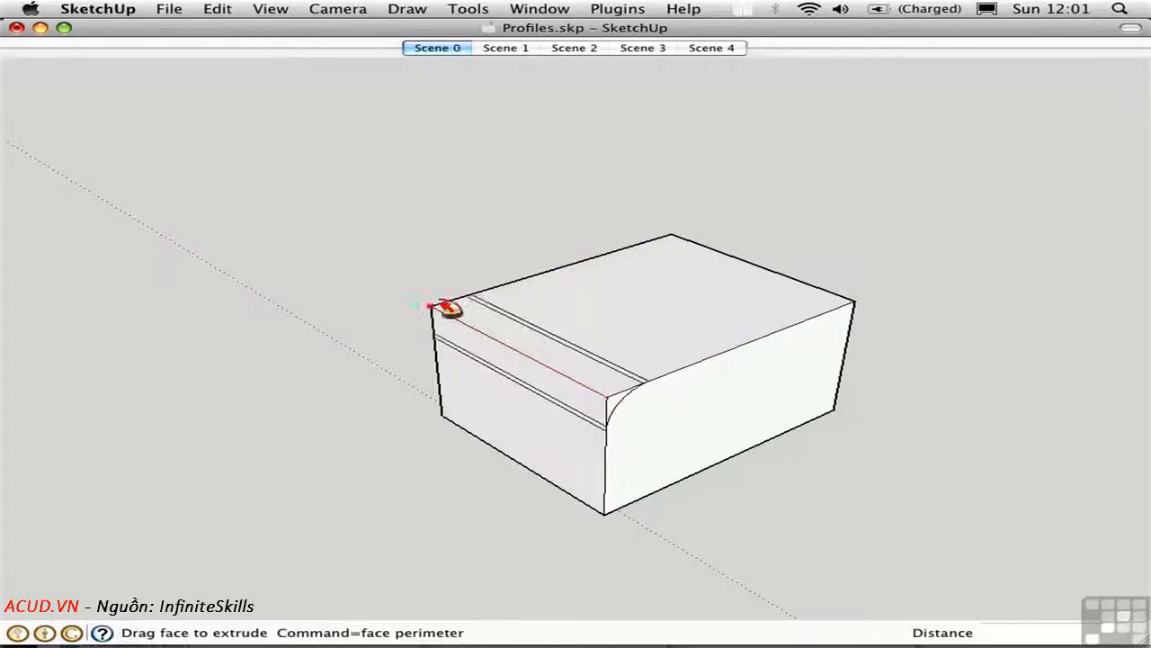
{"action": "left_click_drag", "start_coordinate": [445, 306], "coordinate": [792, 288]}
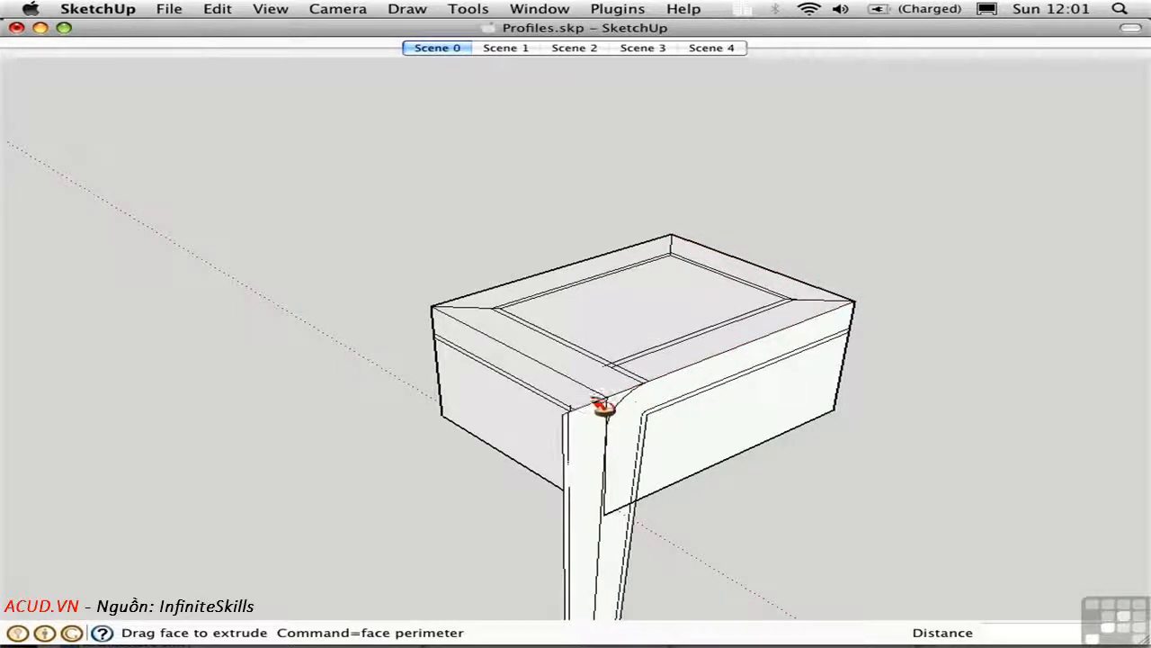
{"action": "left_click_drag", "start_coordinate": [603, 409], "coordinate": [643, 391]}
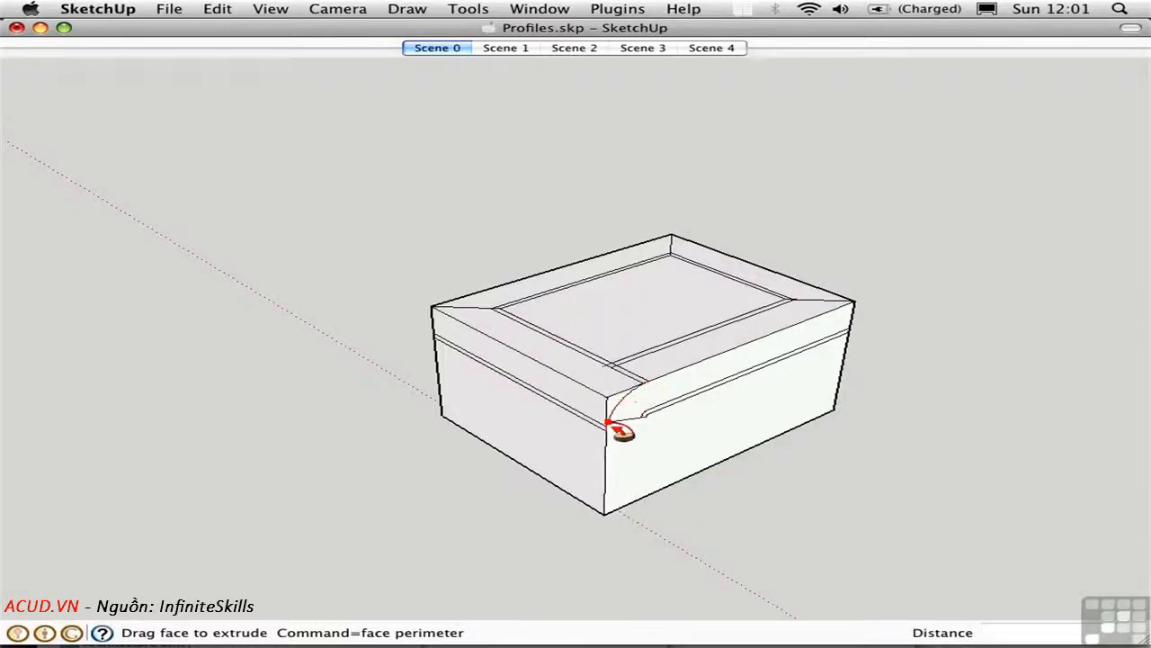
{"action": "left_click_drag", "start_coordinate": [623, 433], "coordinate": [610, 400]}
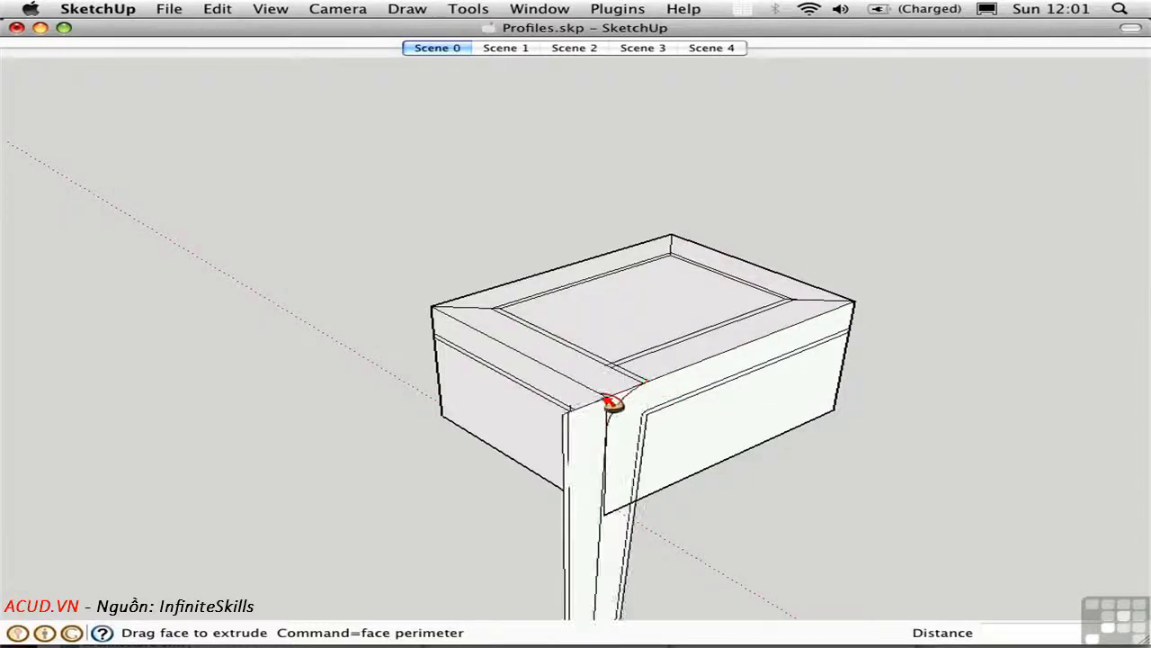
{"action": "left_click_drag", "start_coordinate": [612, 400], "coordinate": [599, 405]}
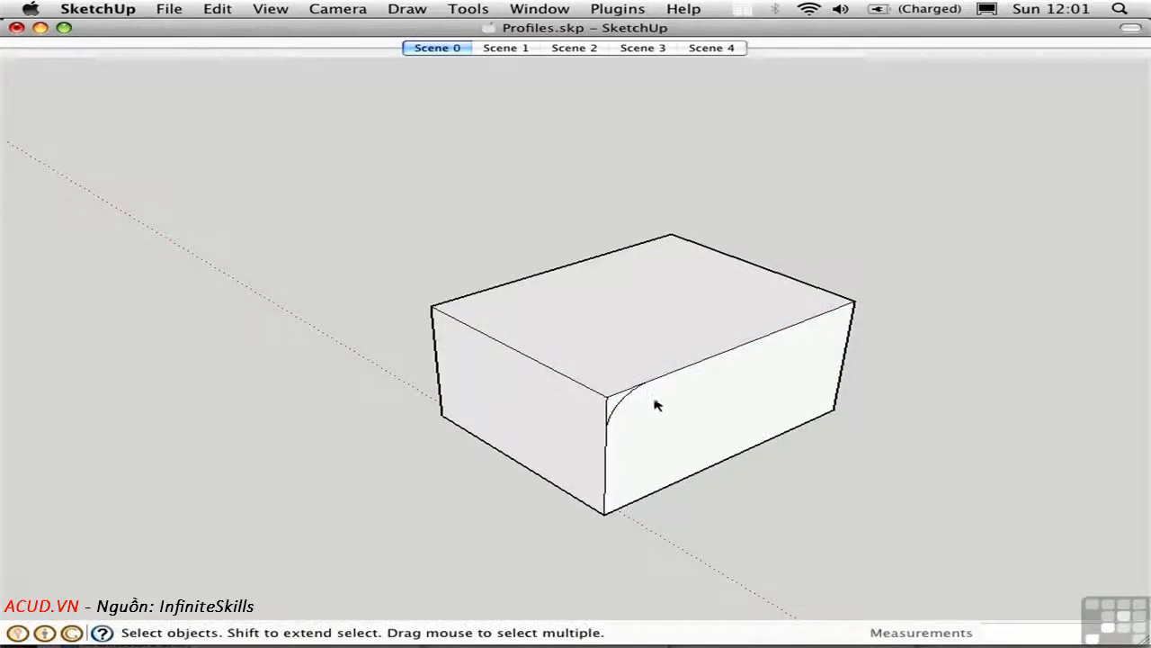
{"action": "mouse_move", "coordinate": [665, 382]}
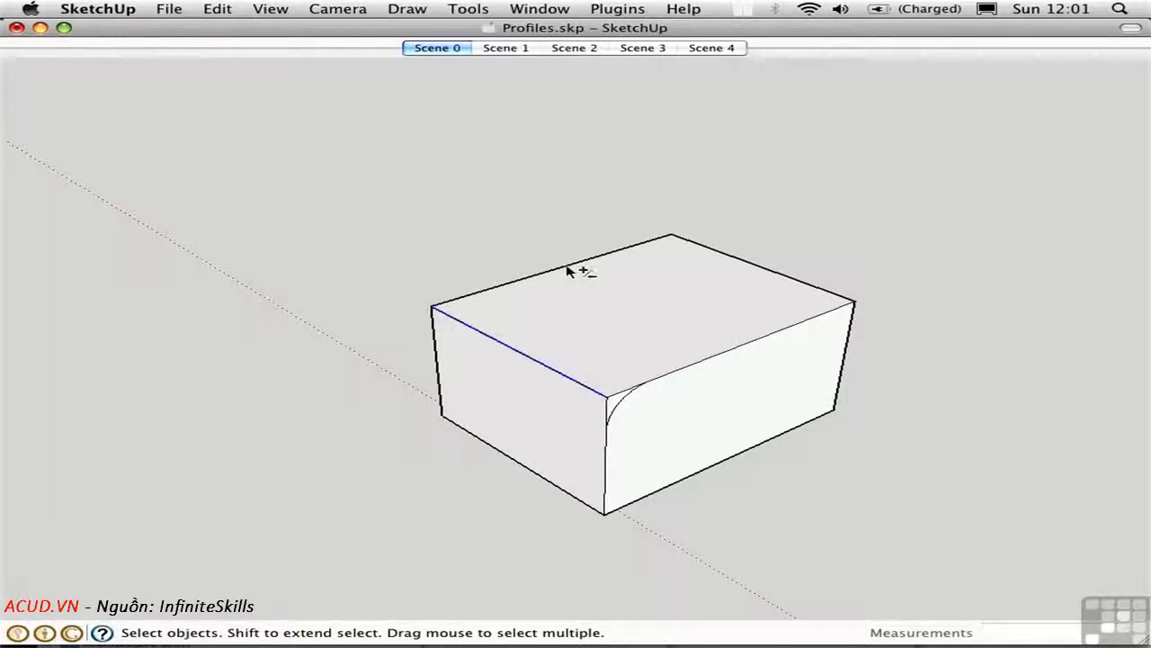
{"action": "mouse_move", "coordinate": [736, 304]}
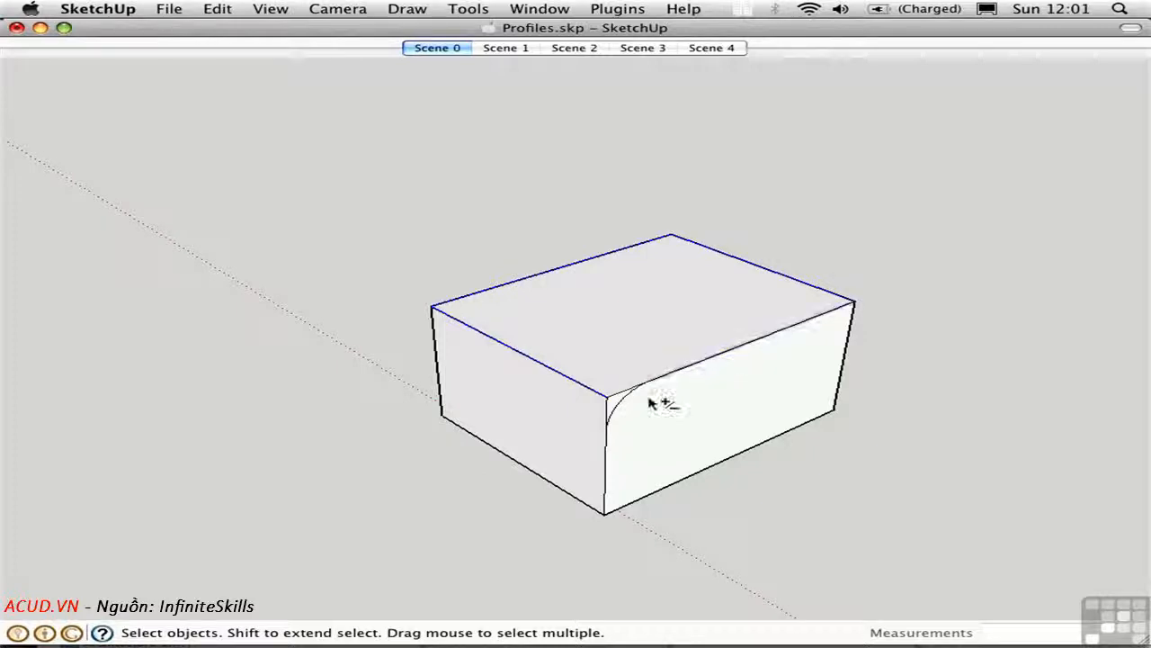
{"action": "mouse_move", "coordinate": [621, 414]}
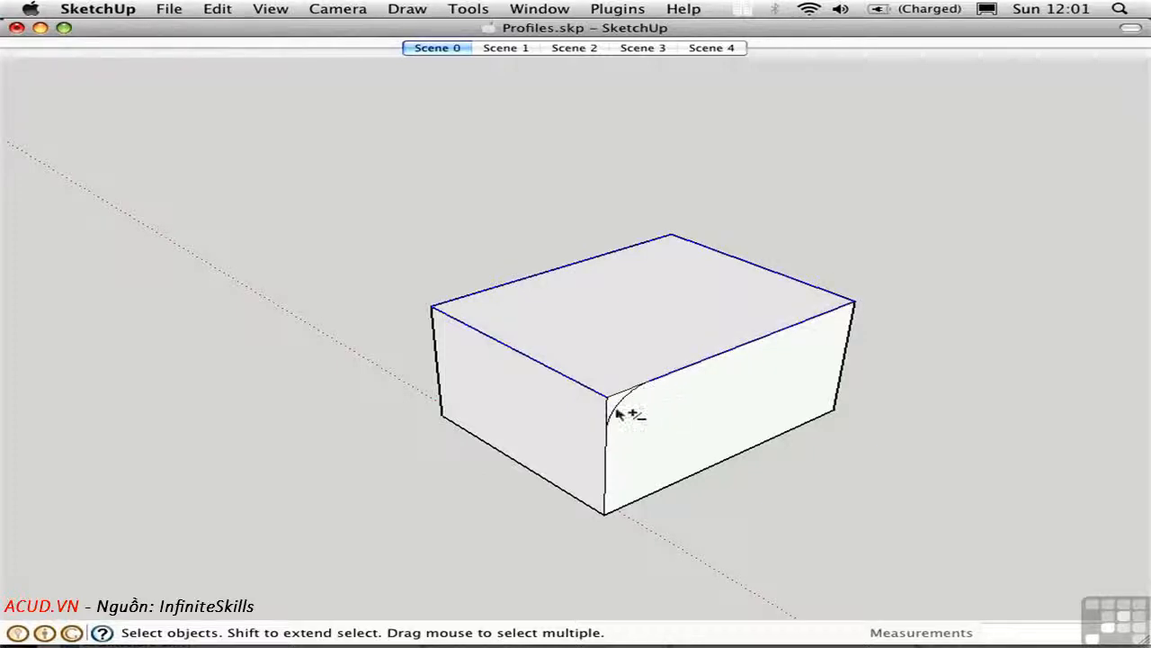
{"action": "mouse_move", "coordinate": [626, 401]}
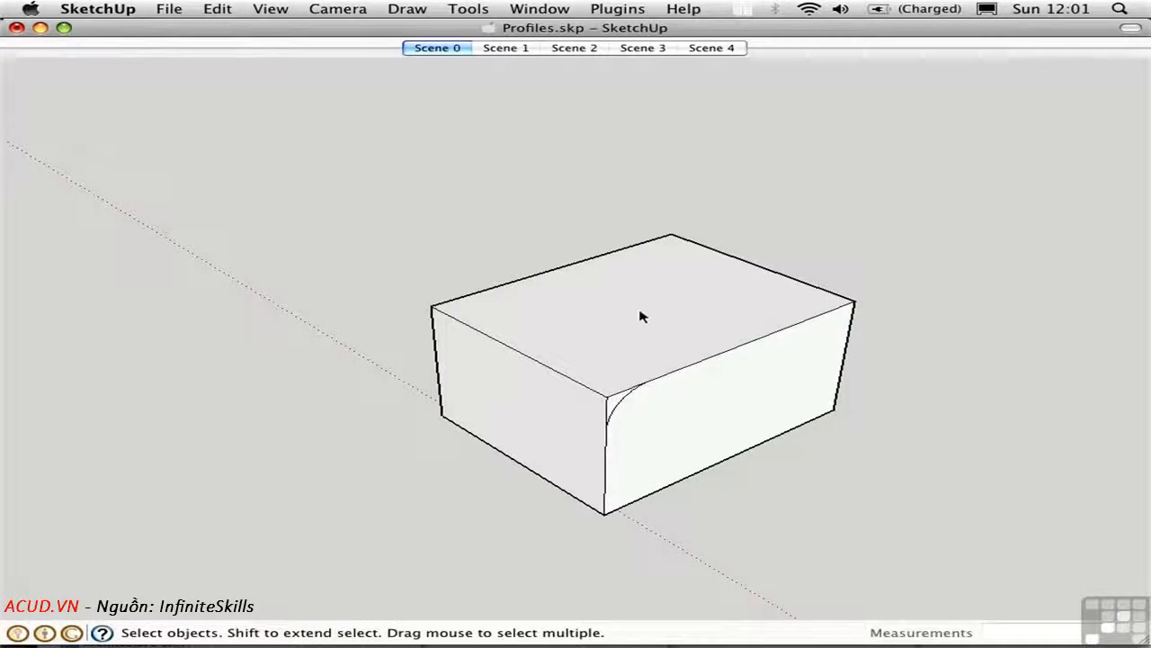
Pick the box's top face as the Follow Me path for the arc profile
{"action": "left_click", "coordinate": [643, 319]}
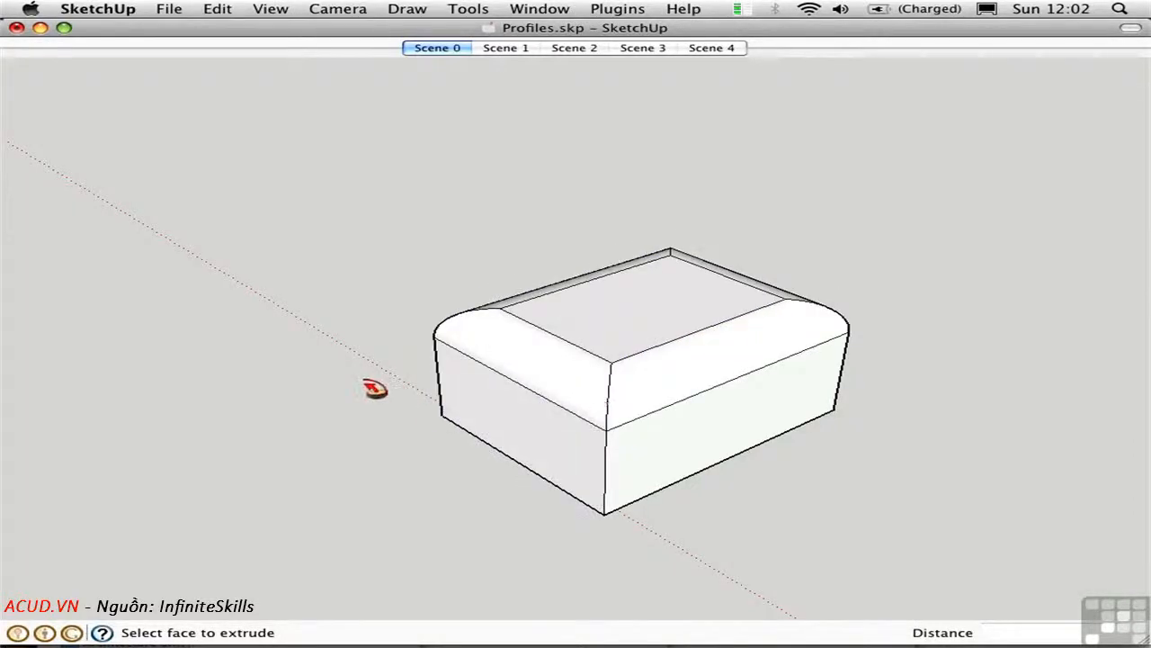
{"action": "mouse_move", "coordinate": [488, 495]}
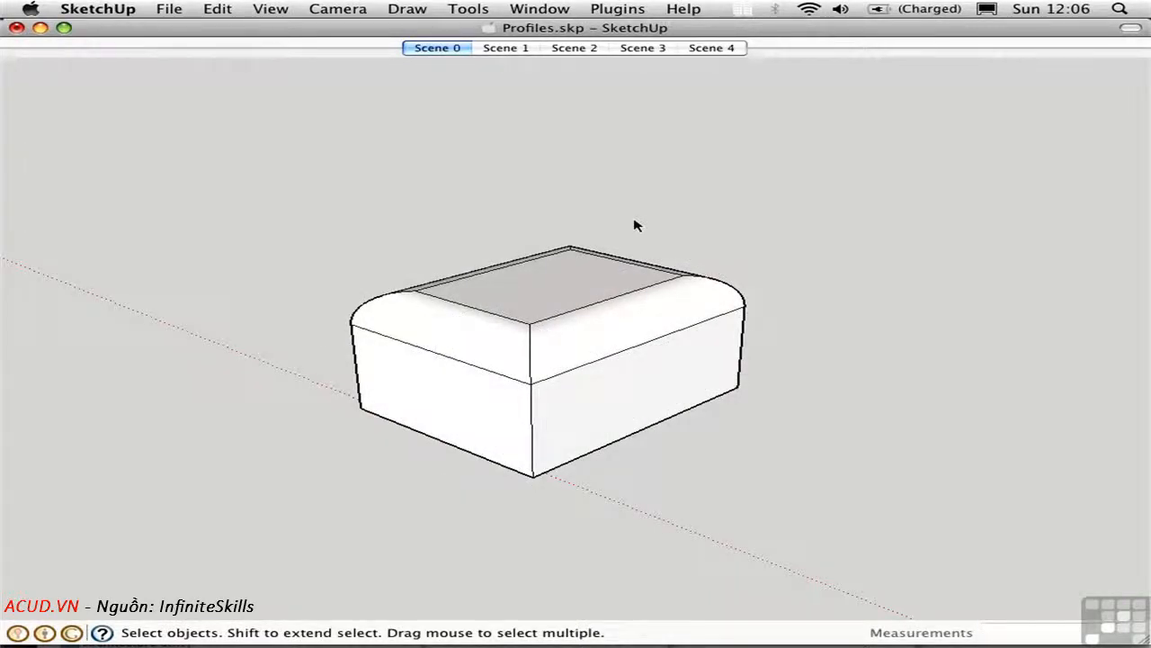
{"action": "left_click", "coordinate": [505, 48]}
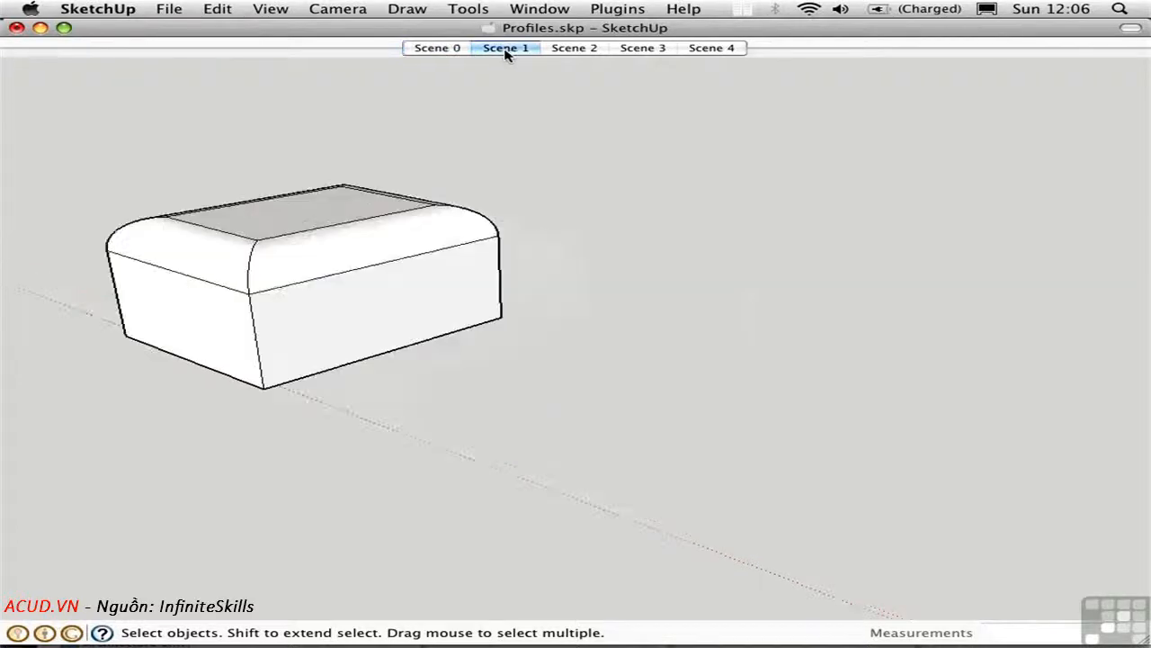
{"action": "left_click", "coordinate": [506, 48]}
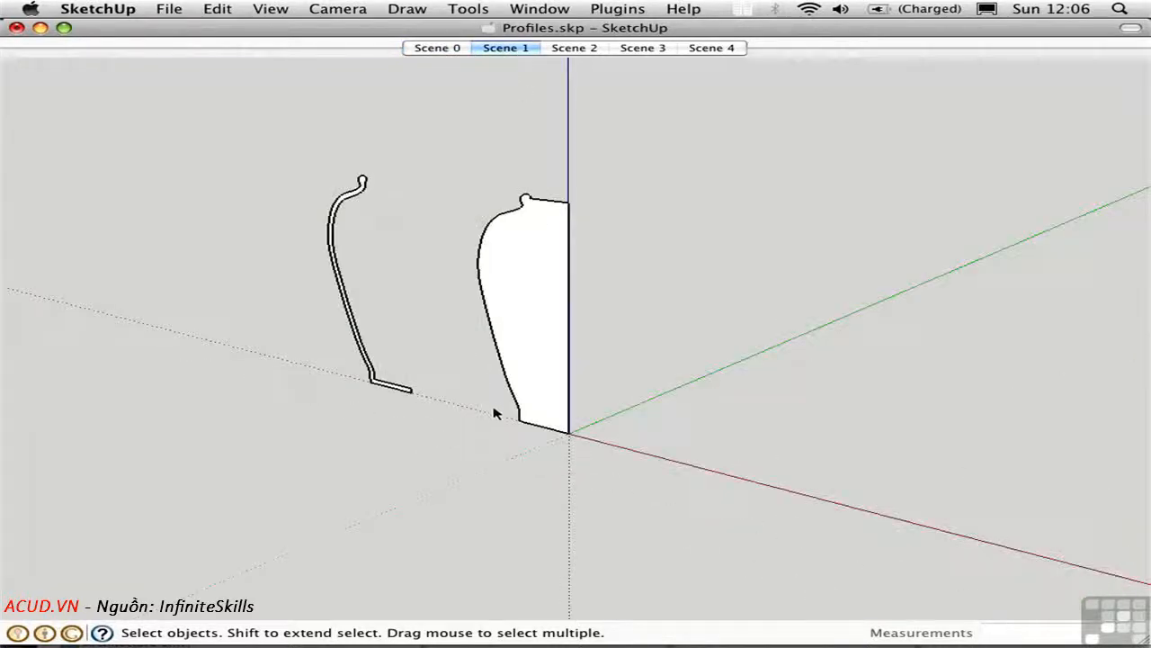
{"action": "mouse_move", "coordinate": [410, 418]}
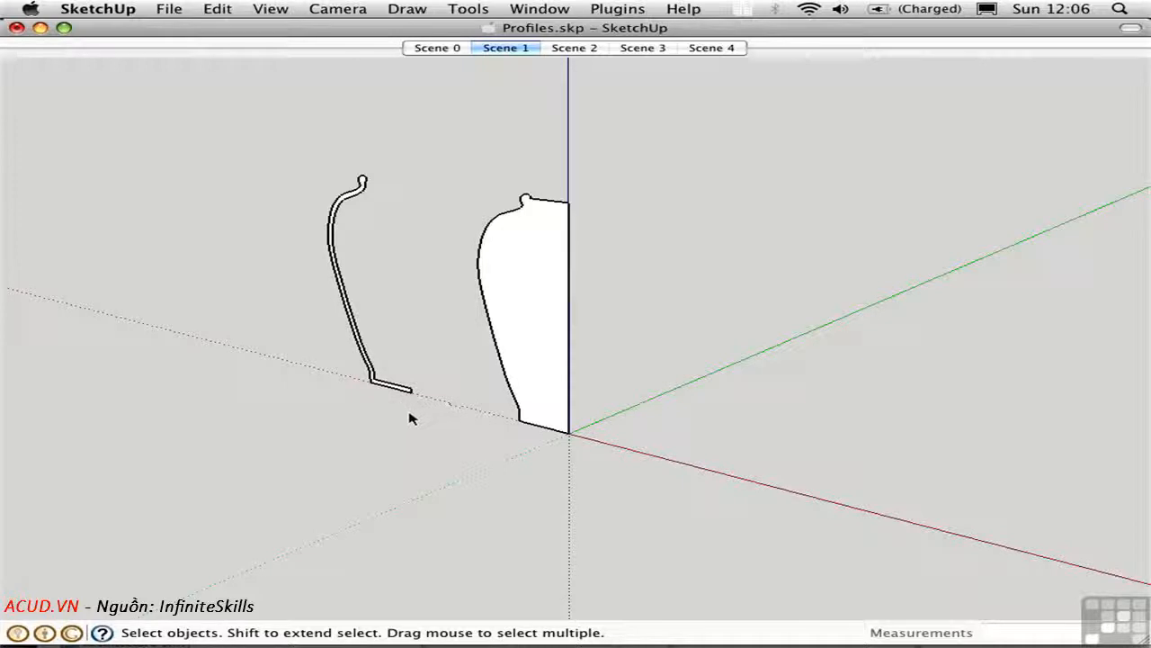
{"action": "mouse_move", "coordinate": [540, 441]}
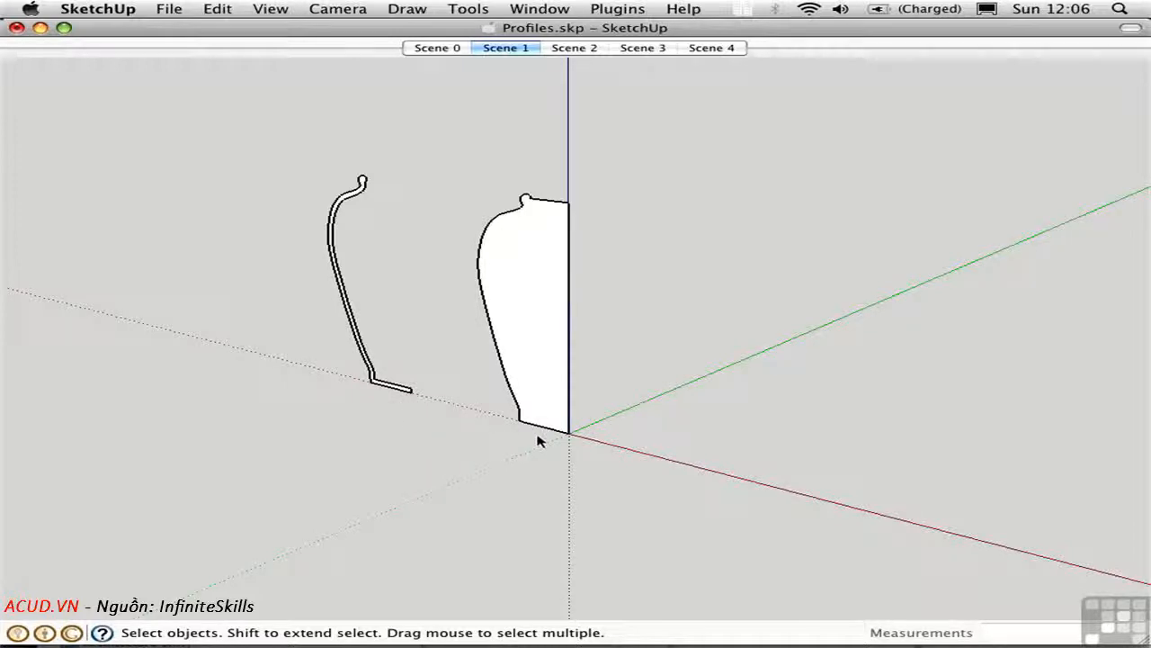
{"action": "mouse_move", "coordinate": [375, 399]}
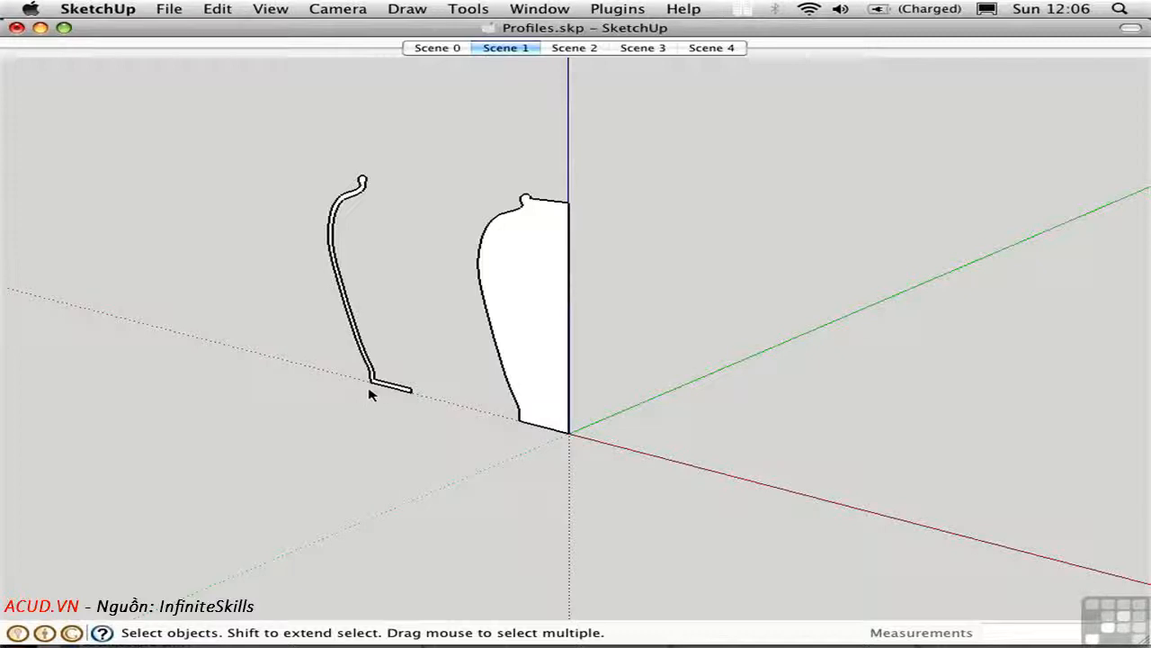
{"action": "mouse_move", "coordinate": [356, 387]}
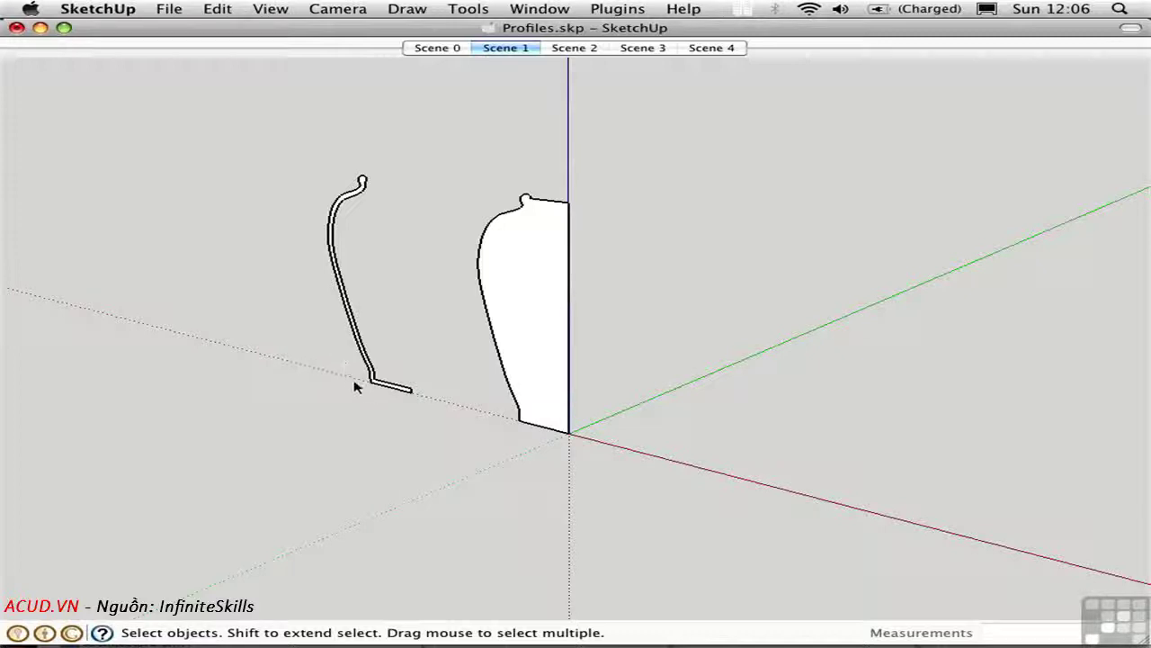
{"action": "mouse_move", "coordinate": [432, 423]}
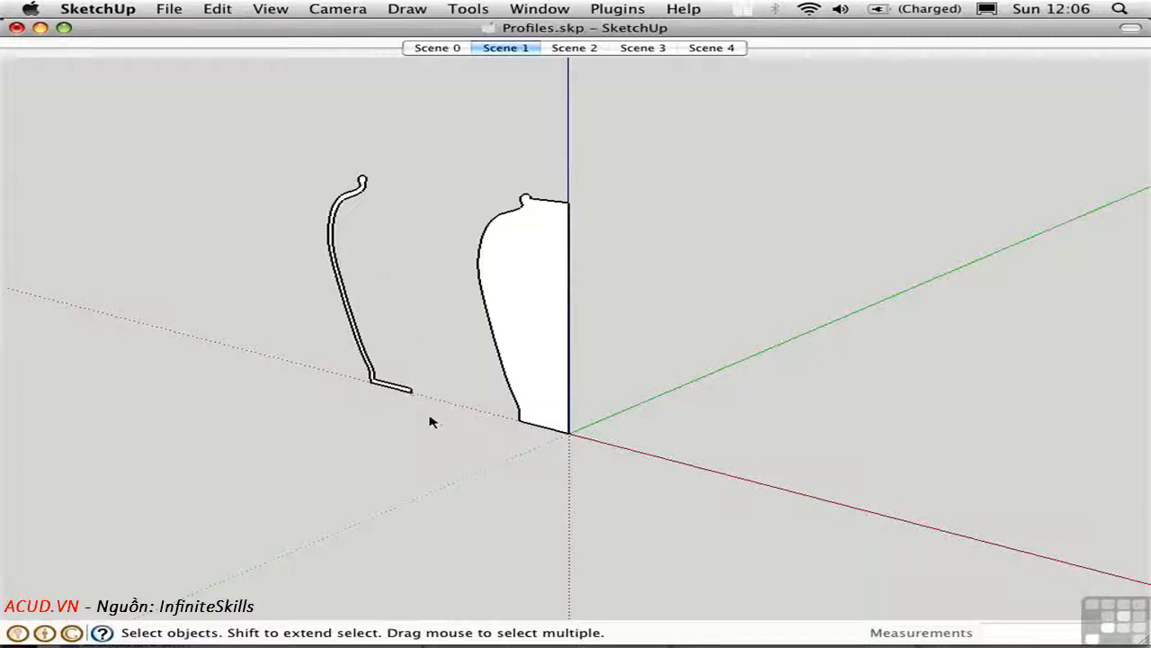
{"action": "mouse_move", "coordinate": [549, 425]}
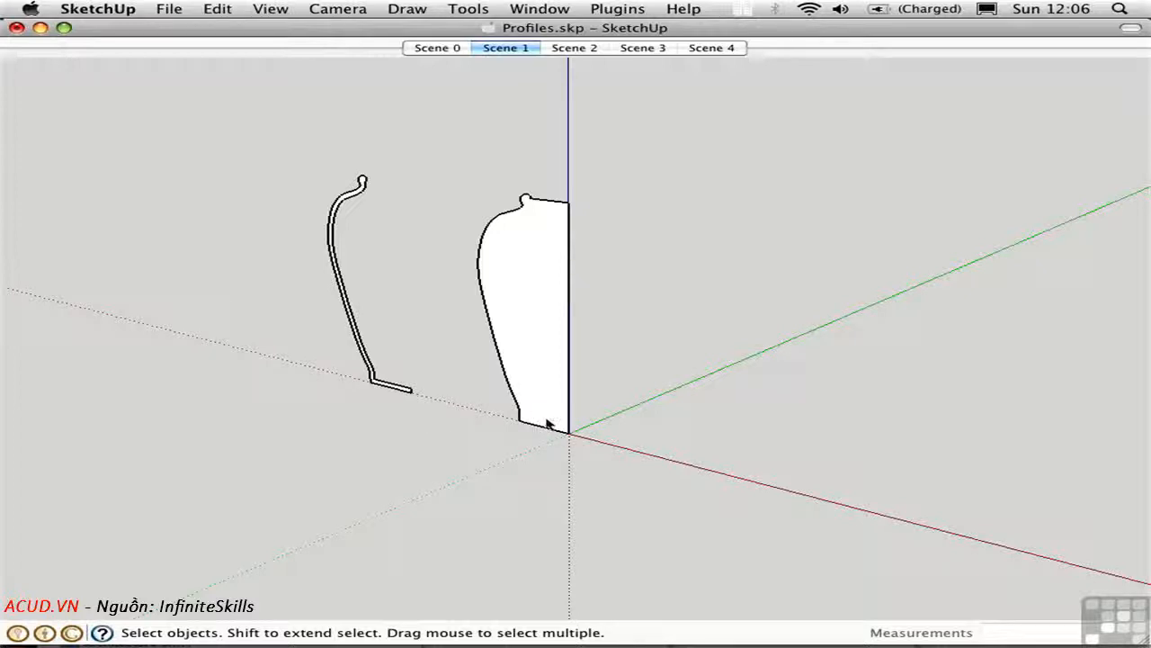
{"action": "mouse_move", "coordinate": [576, 479]}
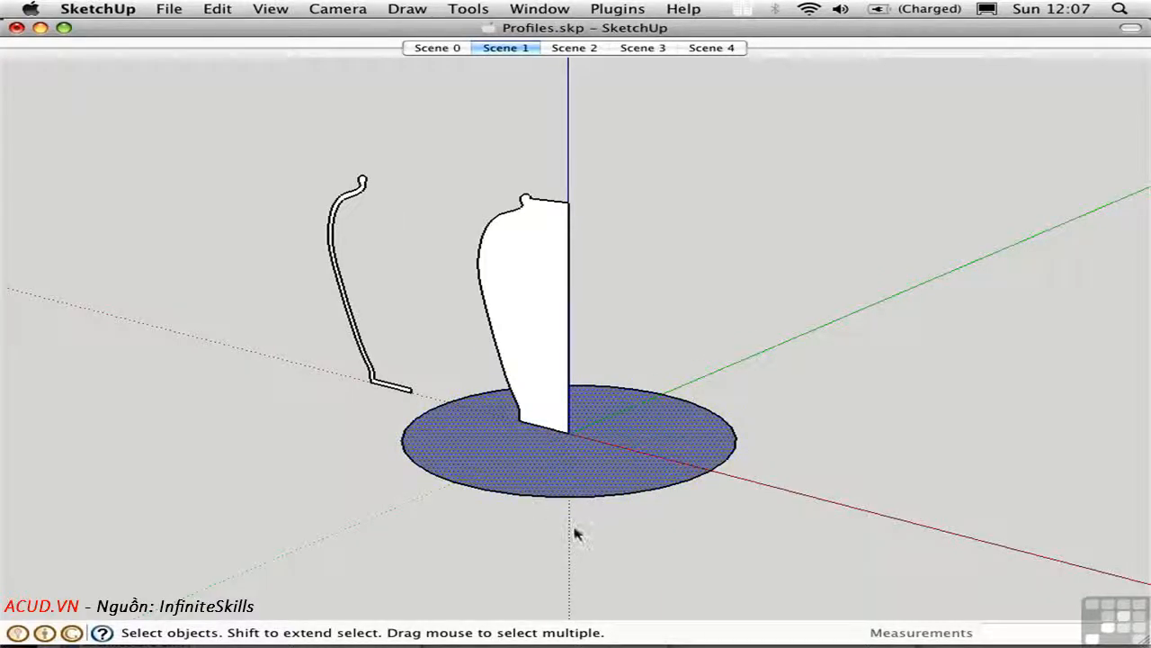
{"action": "mouse_move", "coordinate": [565, 482]}
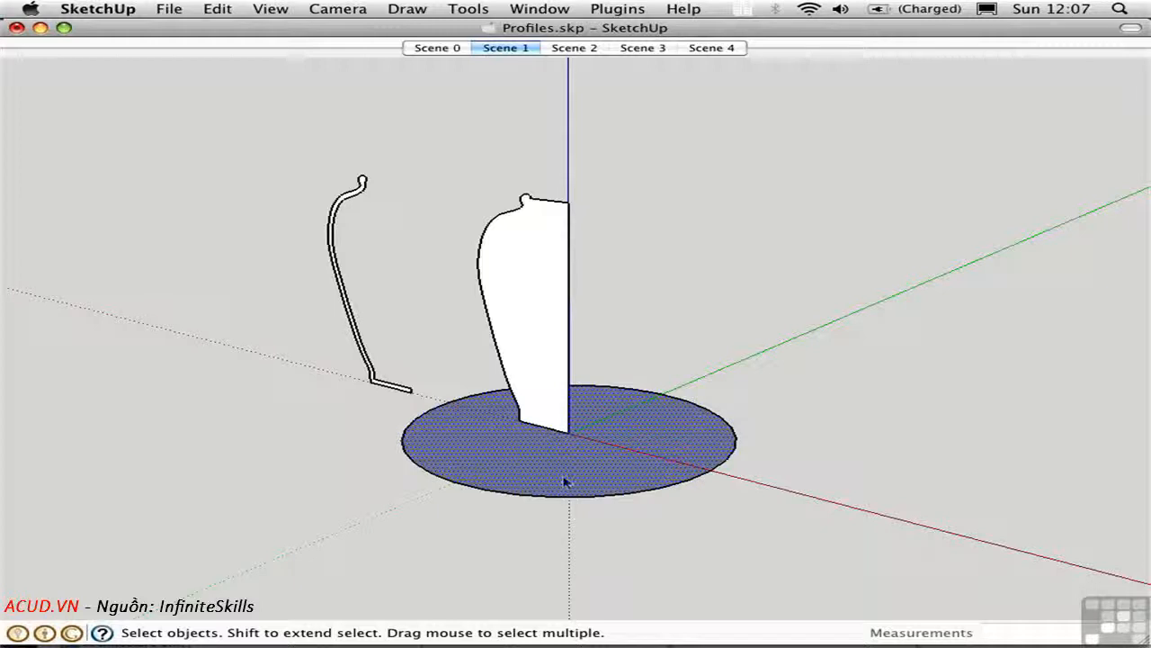
{"action": "mouse_move", "coordinate": [560, 511]}
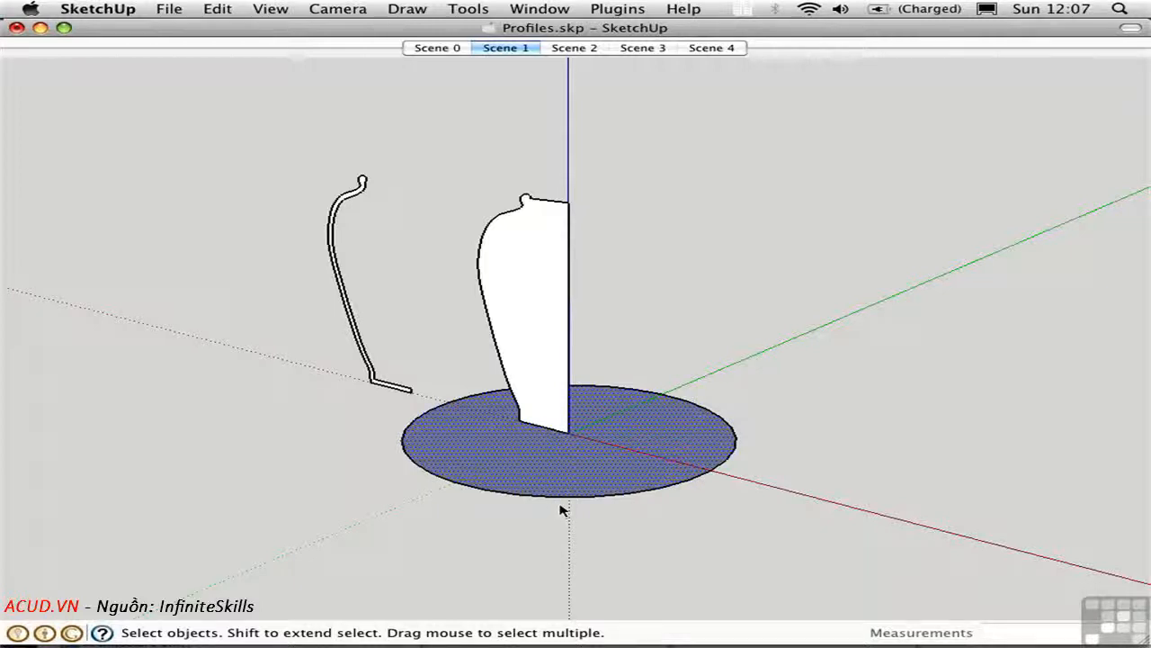
Centre the ground circle on the origin beneath the vase profile
{"action": "left_click", "coordinate": [535, 362]}
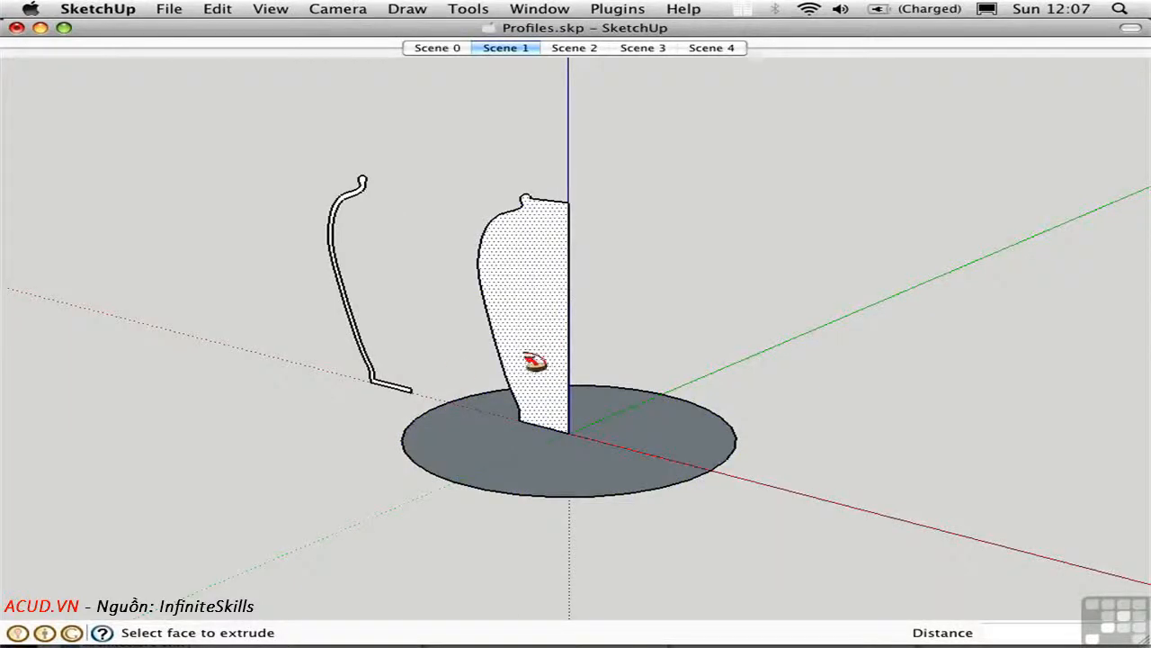
{"action": "mouse_move", "coordinate": [441, 363]}
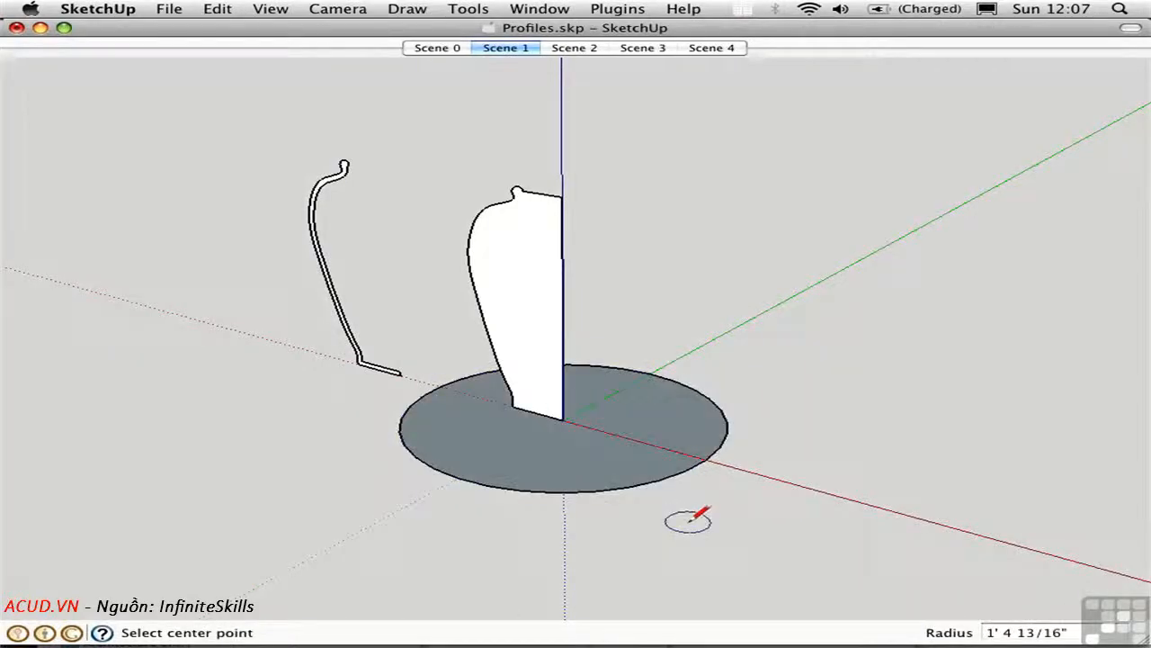
Use an 8-sided base, sweep the vase profile around it, and orbit the vase
{"action": "type", "text": "8"}
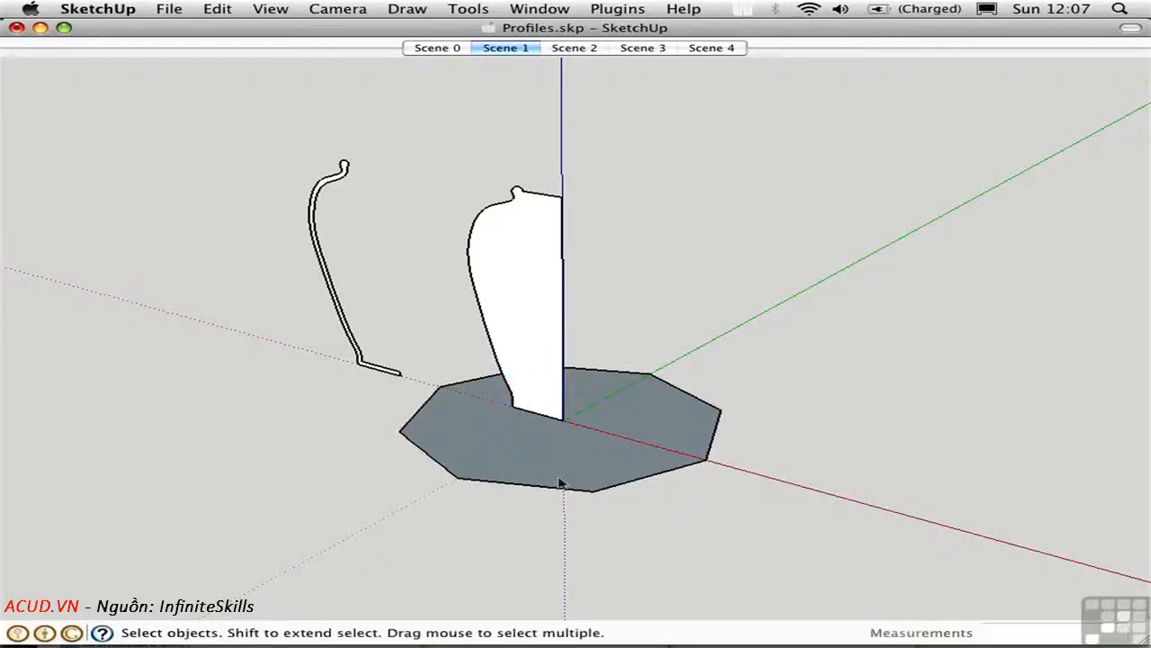
{"action": "mouse_move", "coordinate": [625, 520]}
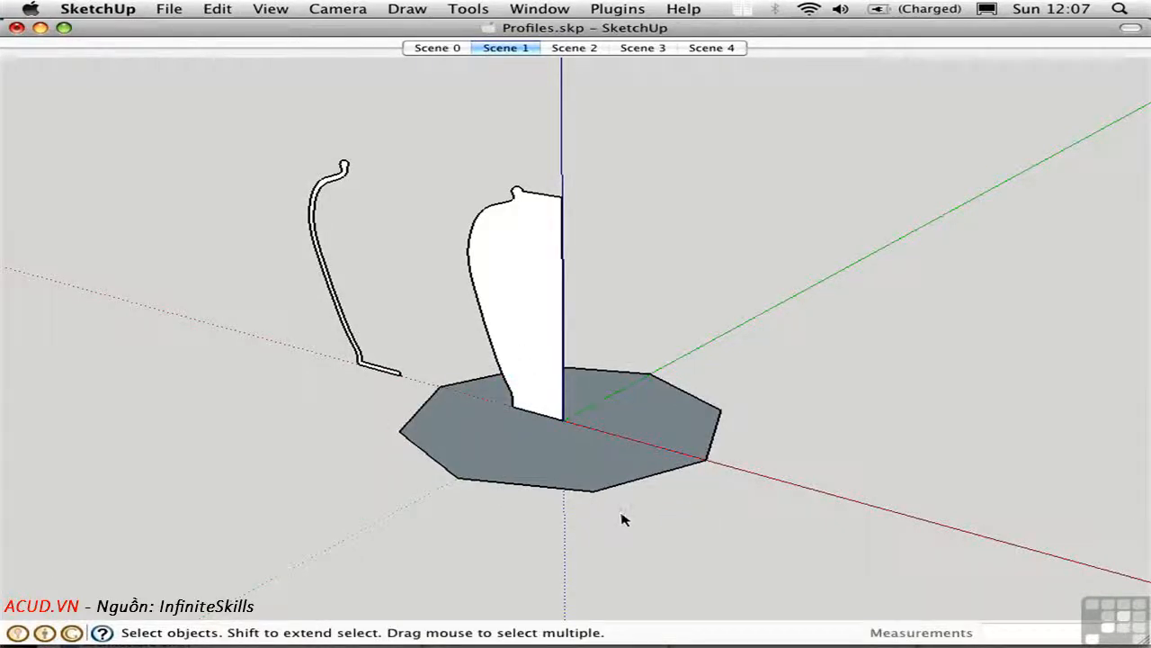
{"action": "mouse_move", "coordinate": [612, 505]}
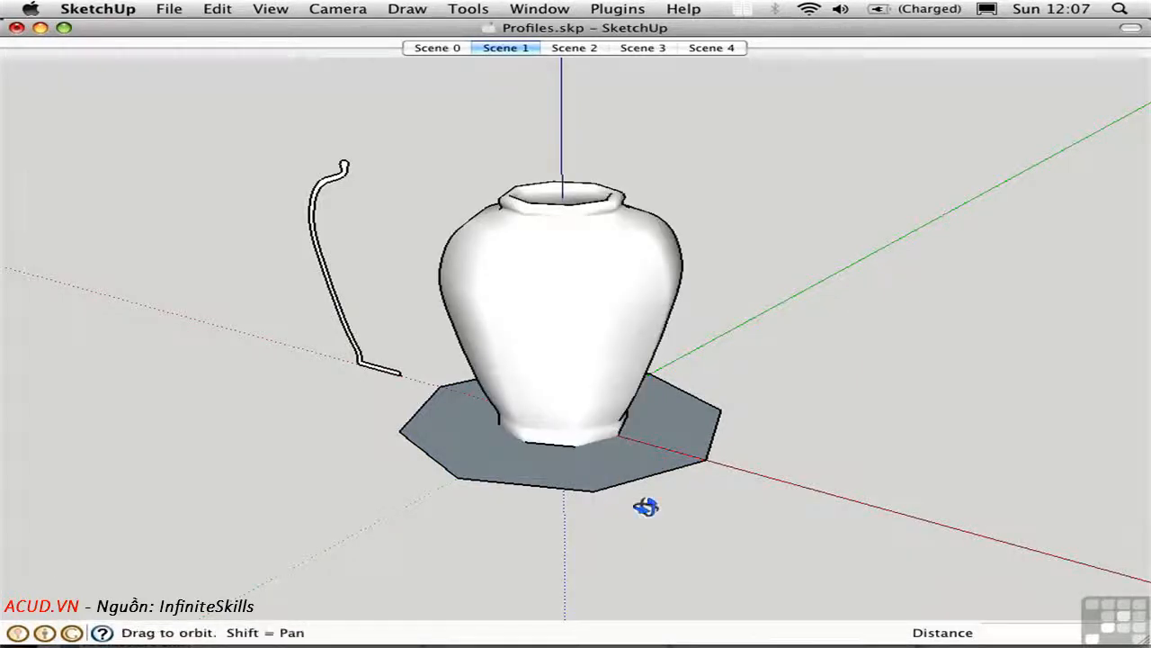
{"action": "left_click_drag", "start_coordinate": [647, 507], "coordinate": [449, 472]}
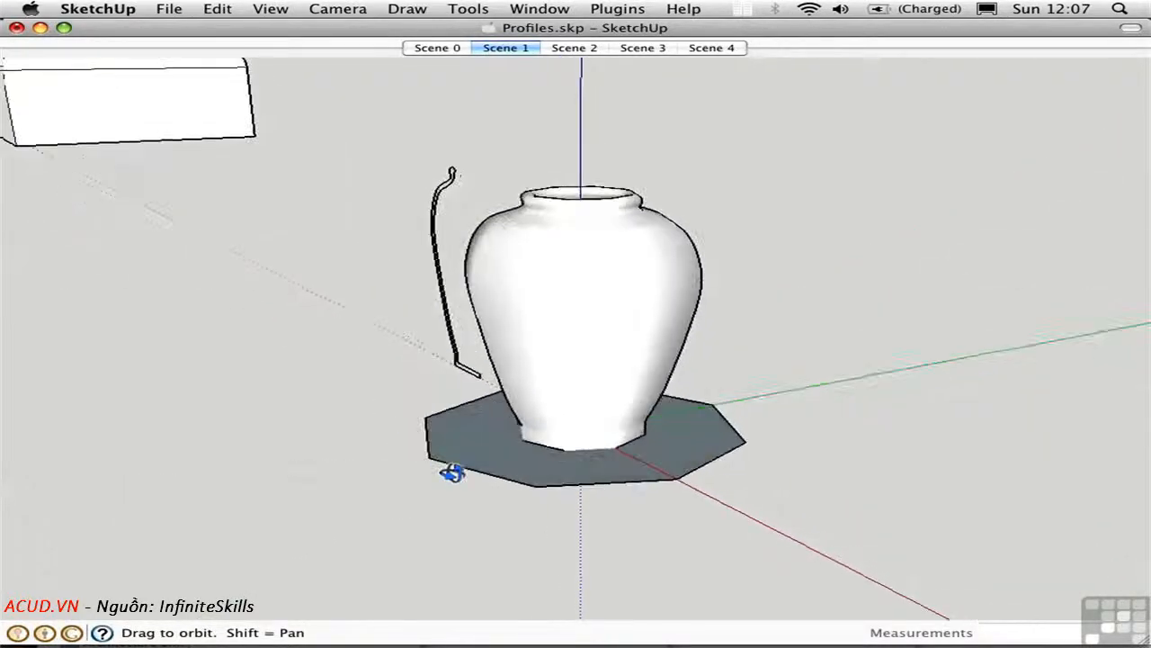
{"action": "left_click_drag", "start_coordinate": [450, 472], "coordinate": [634, 529]}
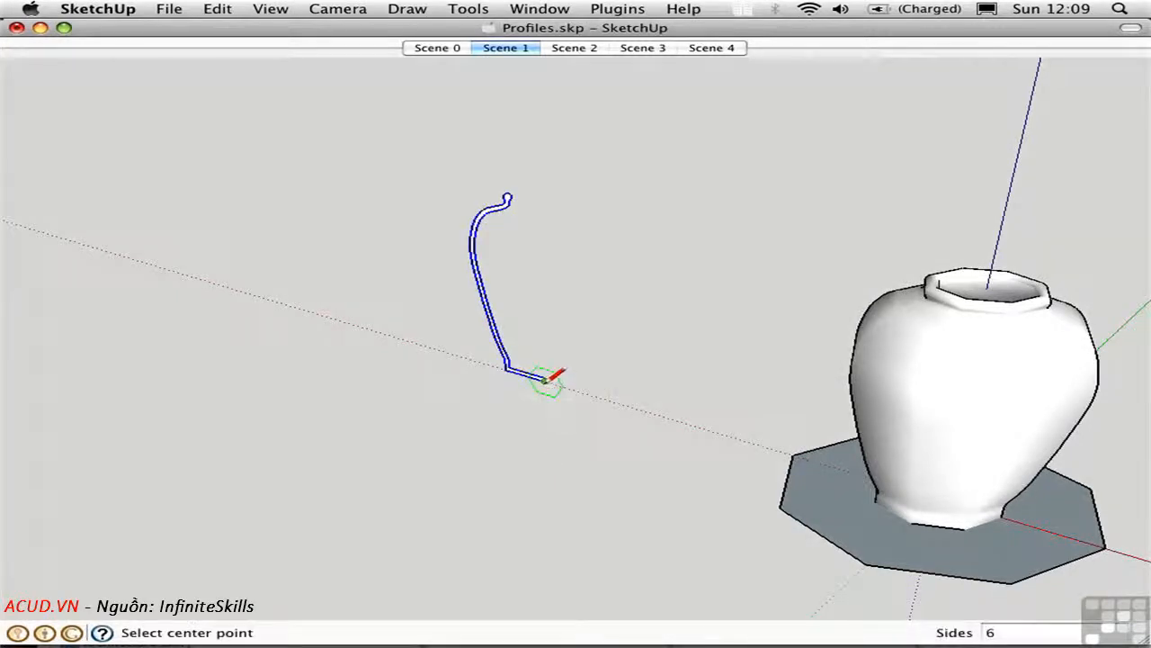
{"action": "mouse_move", "coordinate": [549, 378]}
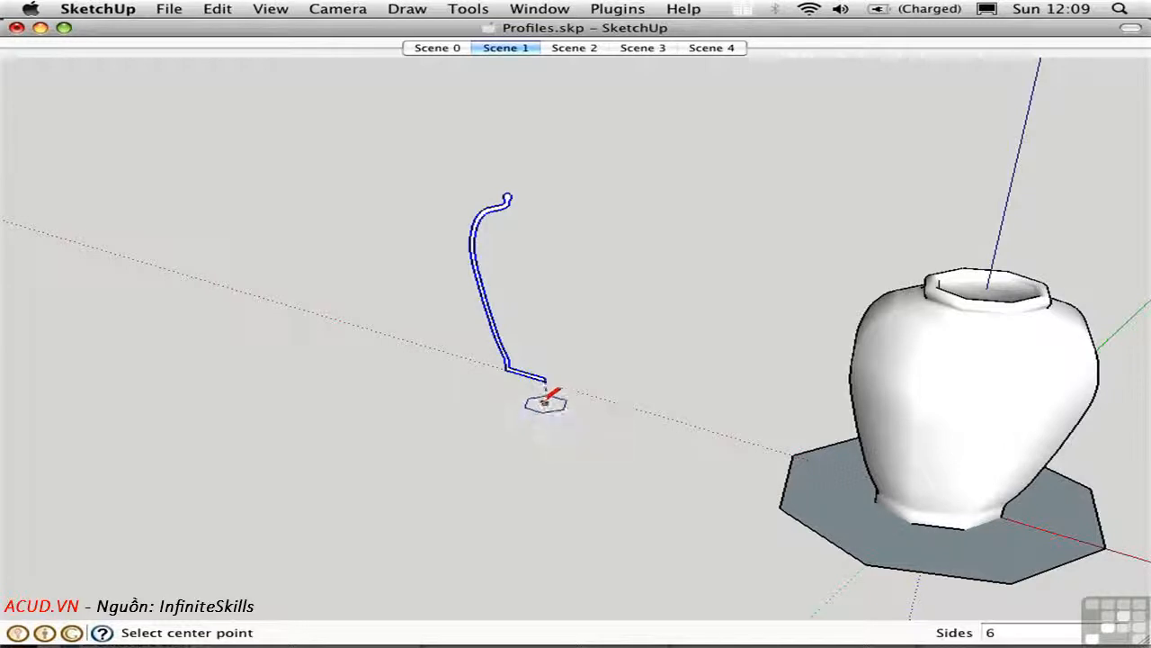
{"action": "mouse_move", "coordinate": [547, 377]}
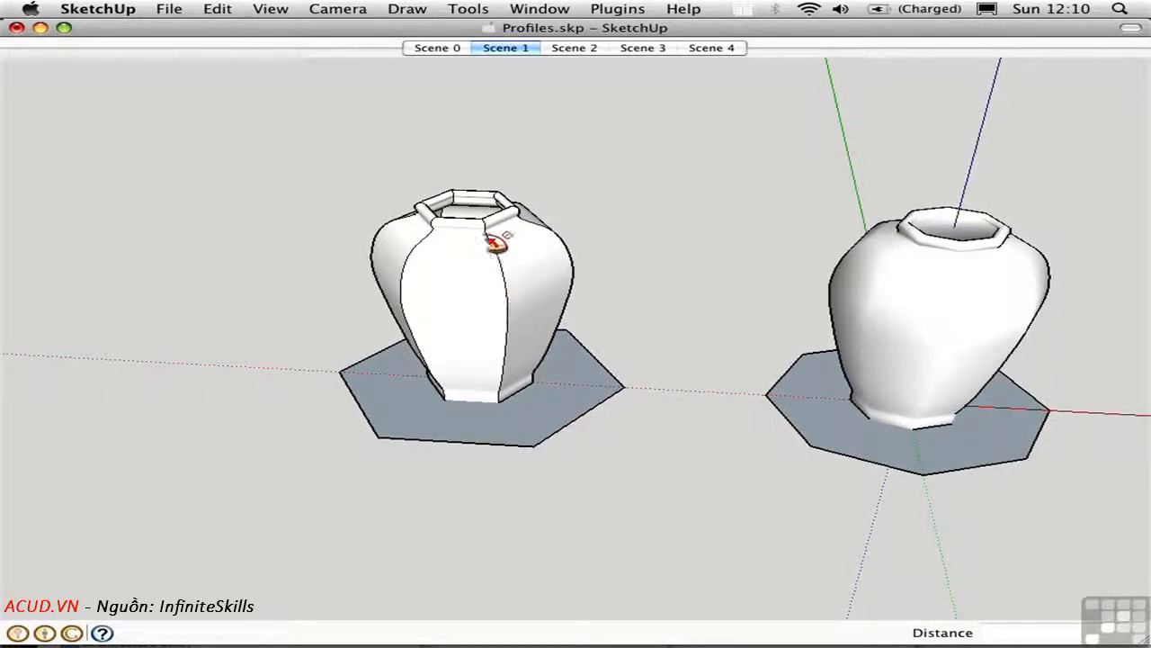
{"action": "mouse_move", "coordinate": [661, 430]}
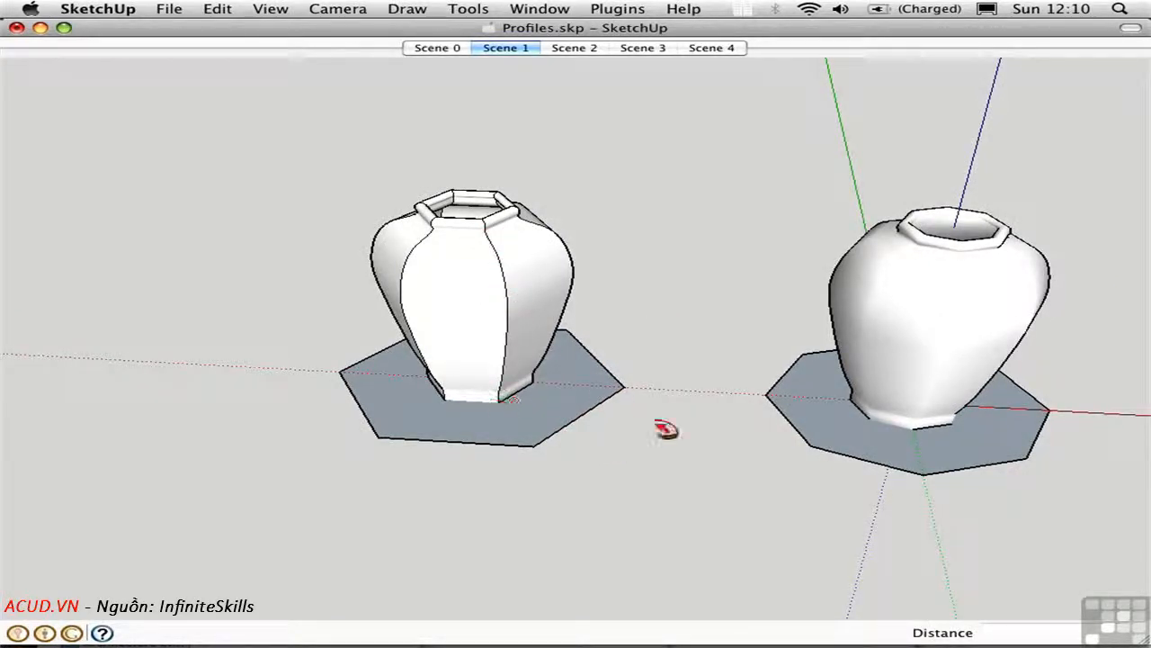
Orbit to view both vases together, then switch to the molding scene
{"action": "left_click_drag", "start_coordinate": [665, 430], "coordinate": [481, 441]}
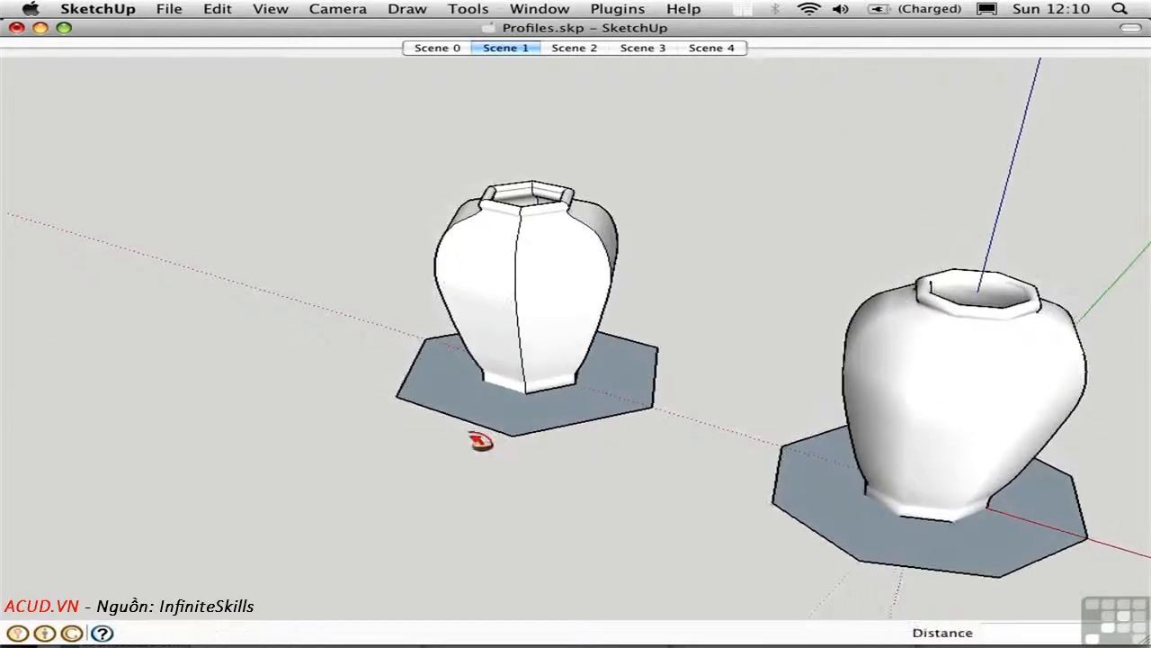
{"action": "mouse_move", "coordinate": [630, 445]}
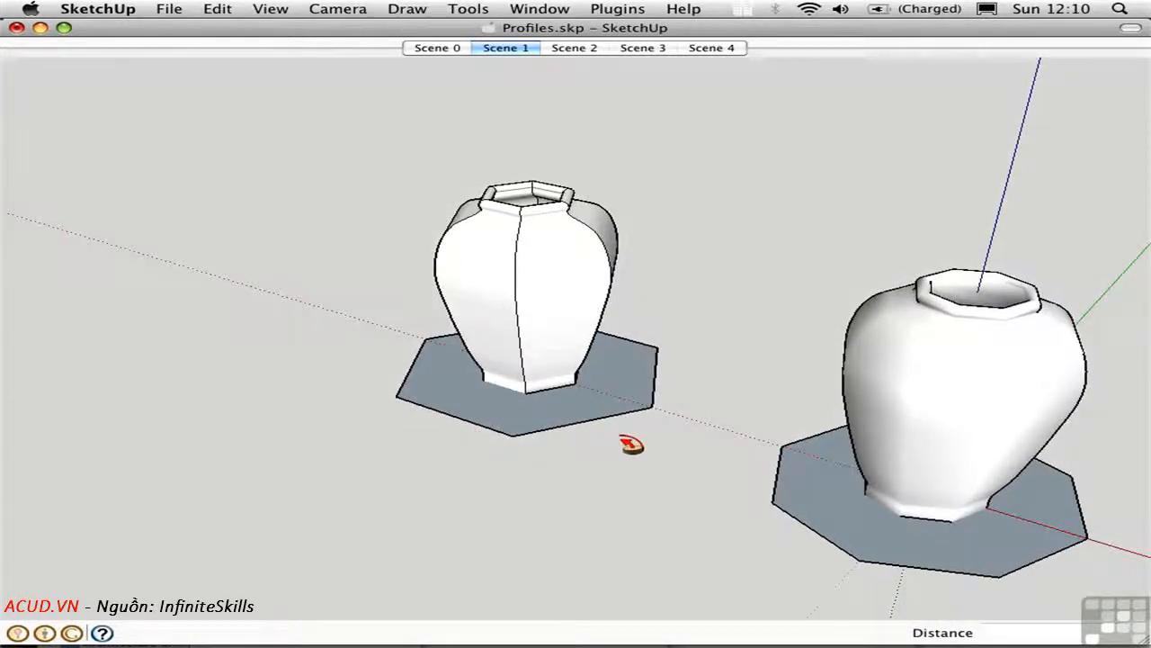
{"action": "left_click", "coordinate": [574, 47]}
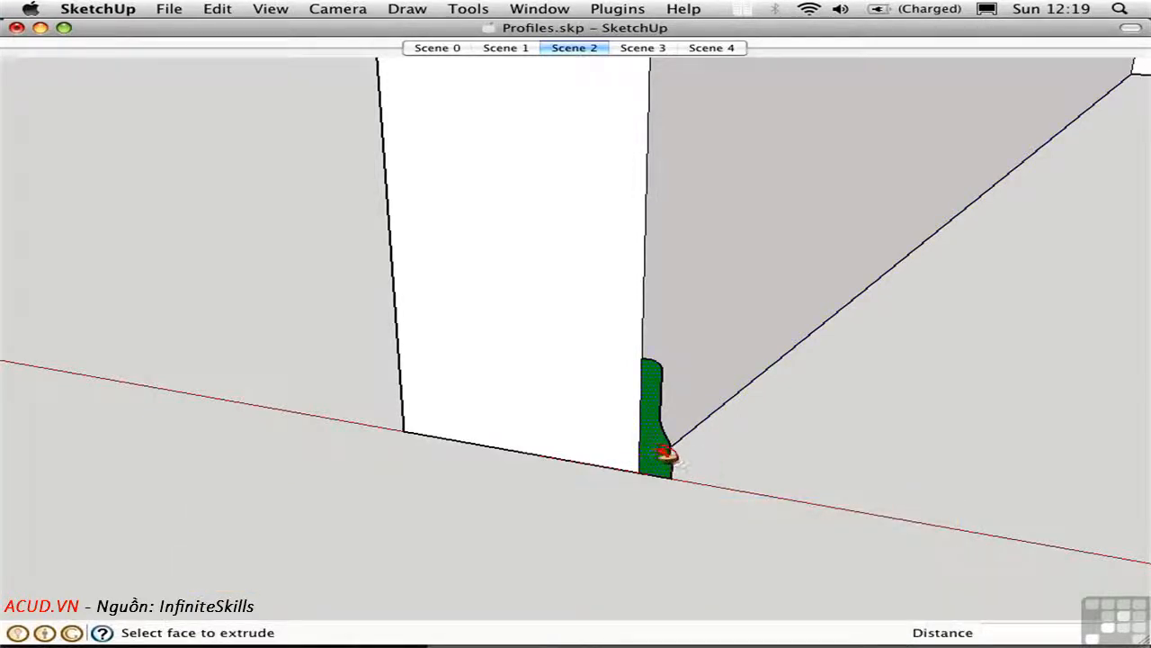
Sweep the green profile along the wall's bottom edge into a baseboard
{"action": "left_click_drag", "start_coordinate": [665, 455], "coordinate": [882, 322]}
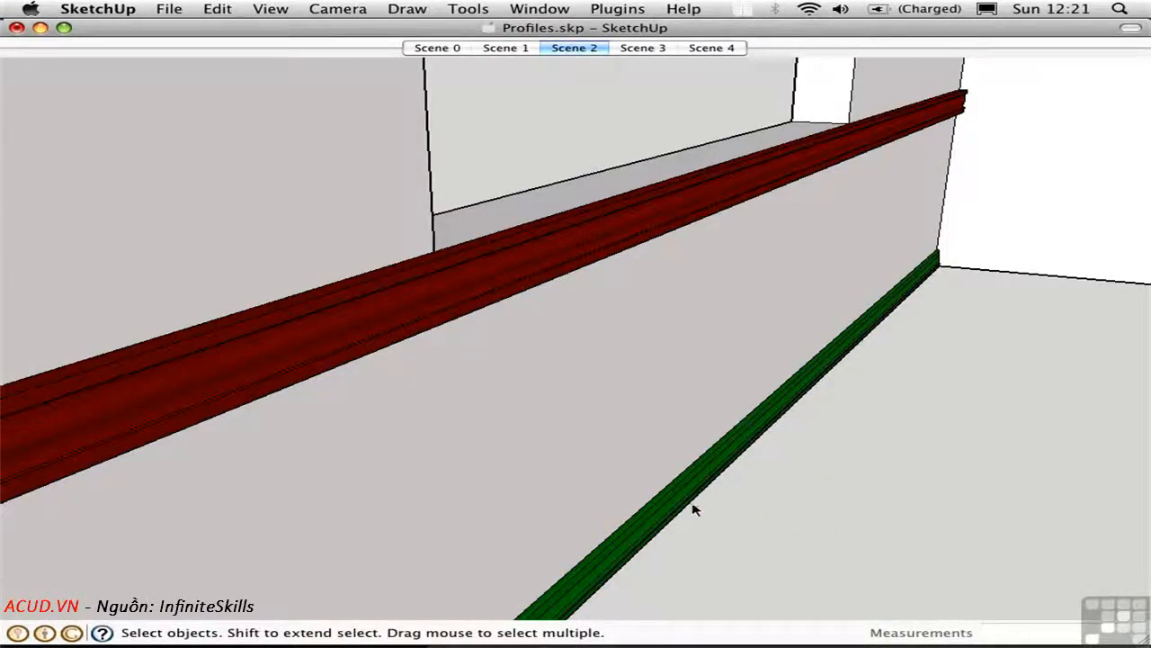
{"action": "mouse_move", "coordinate": [537, 427]}
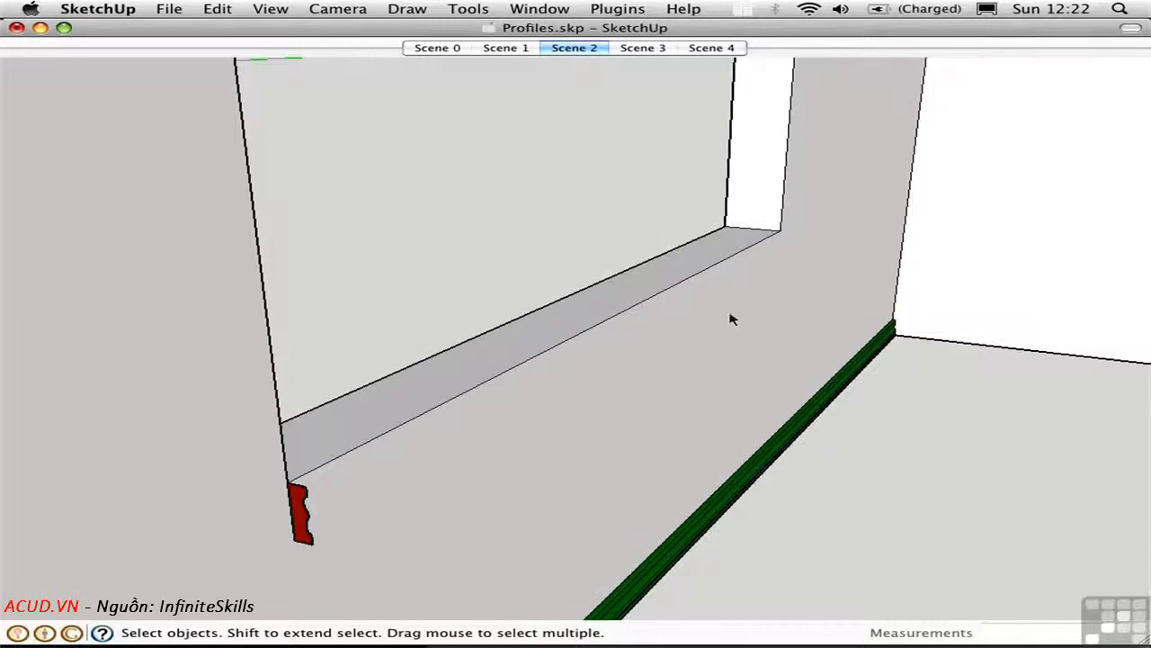
{"action": "mouse_move", "coordinate": [611, 360]}
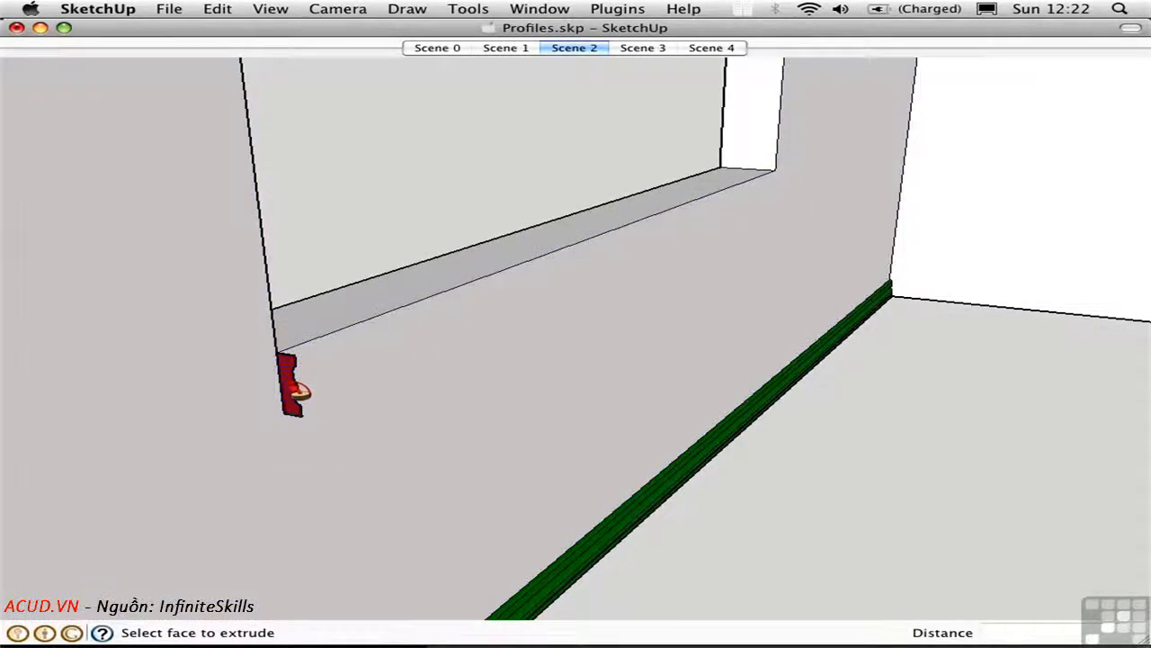
Sweep the red profile around the edges of the window opening
{"action": "left_click_drag", "start_coordinate": [305, 386], "coordinate": [396, 450]}
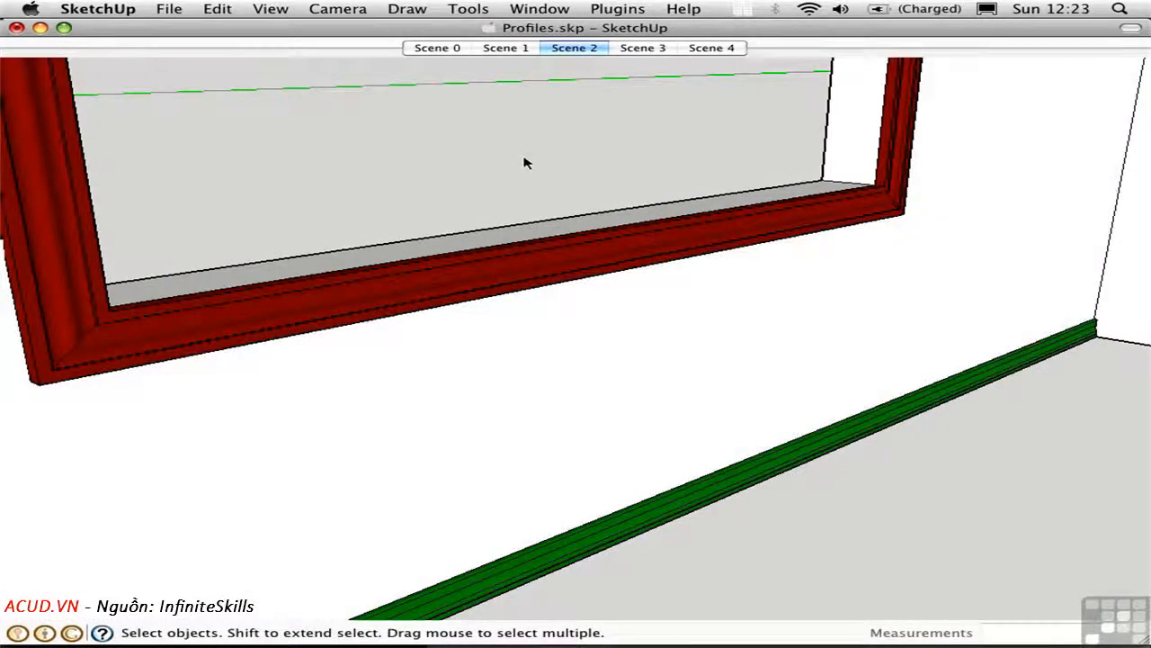
{"action": "mouse_move", "coordinate": [578, 65]}
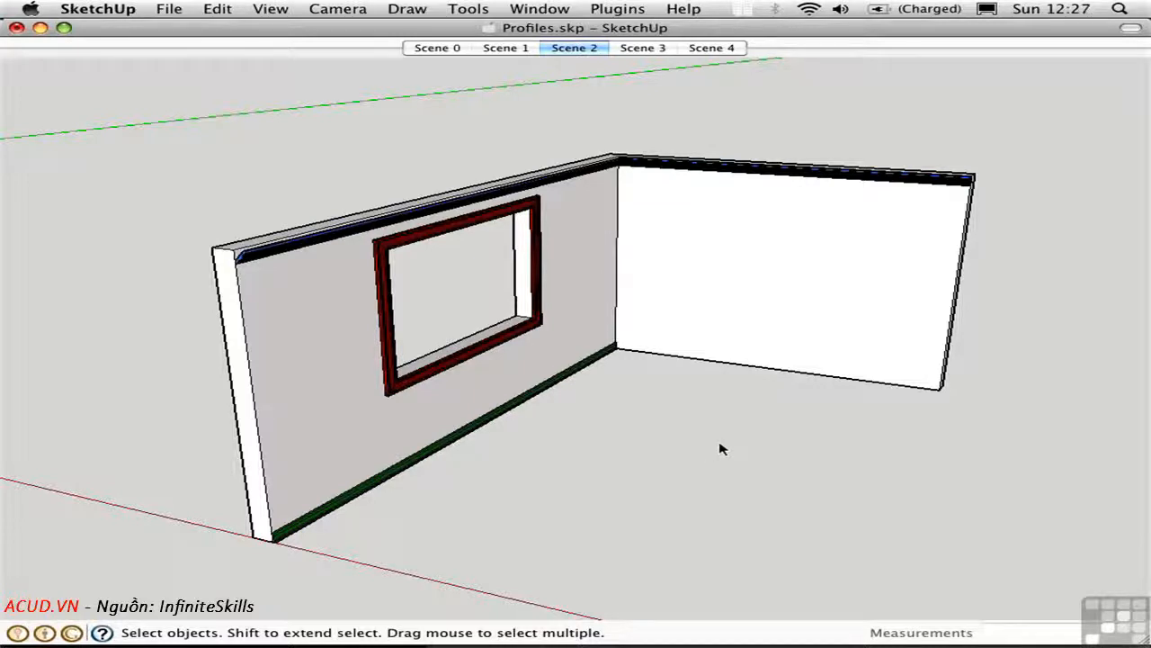
{"action": "mouse_move", "coordinate": [775, 453]}
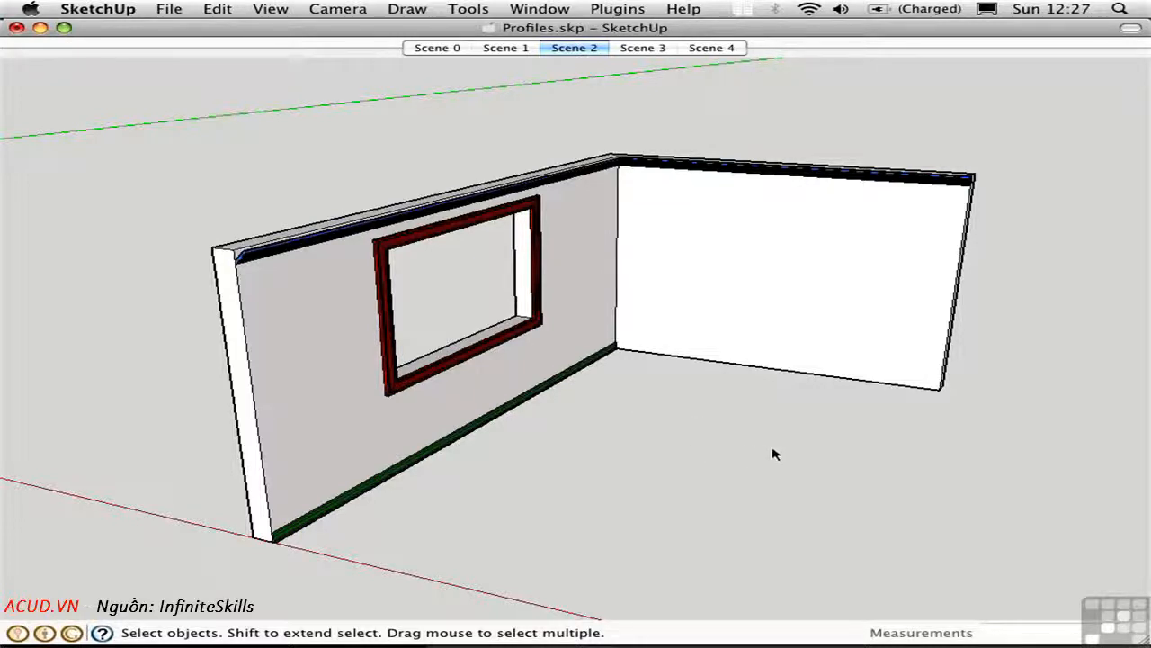
{"action": "mouse_move", "coordinate": [930, 442]}
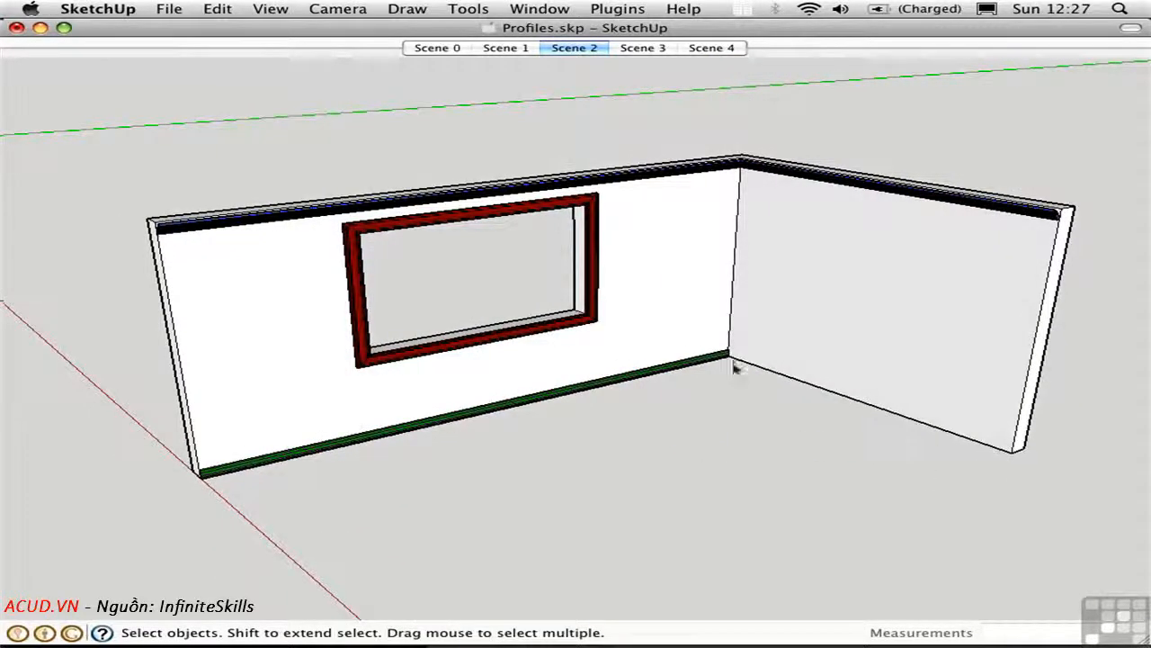
{"action": "mouse_move", "coordinate": [945, 481]}
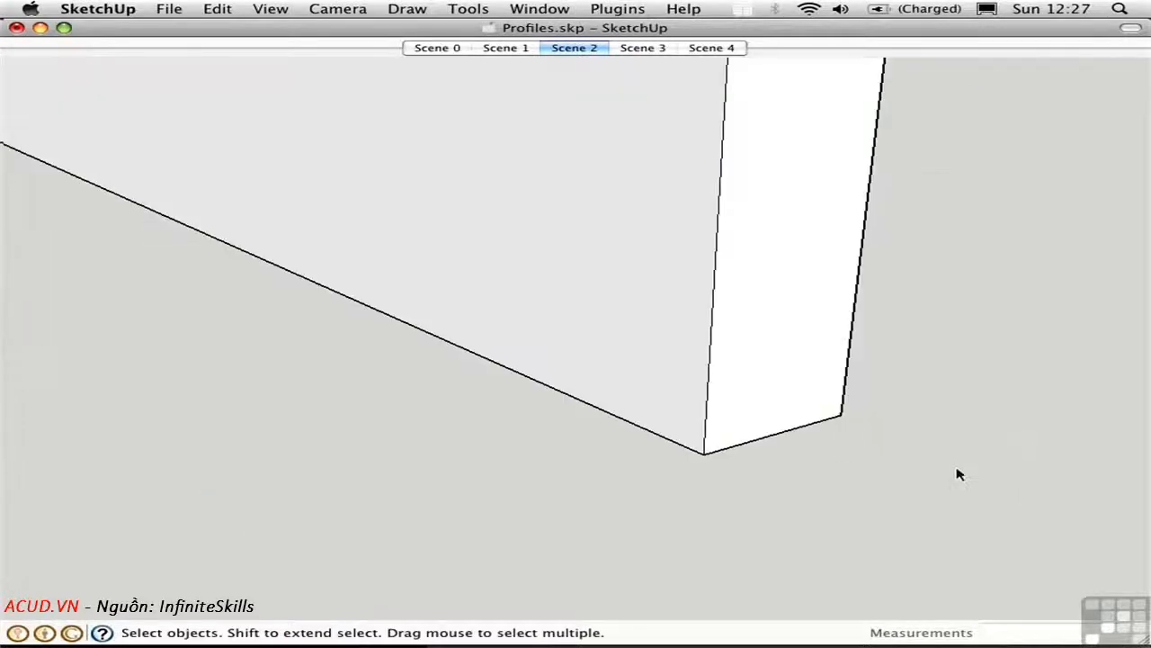
Draw a helper face at the wall end and outline the thin baseboard profile
{"action": "left_click", "coordinate": [704, 449]}
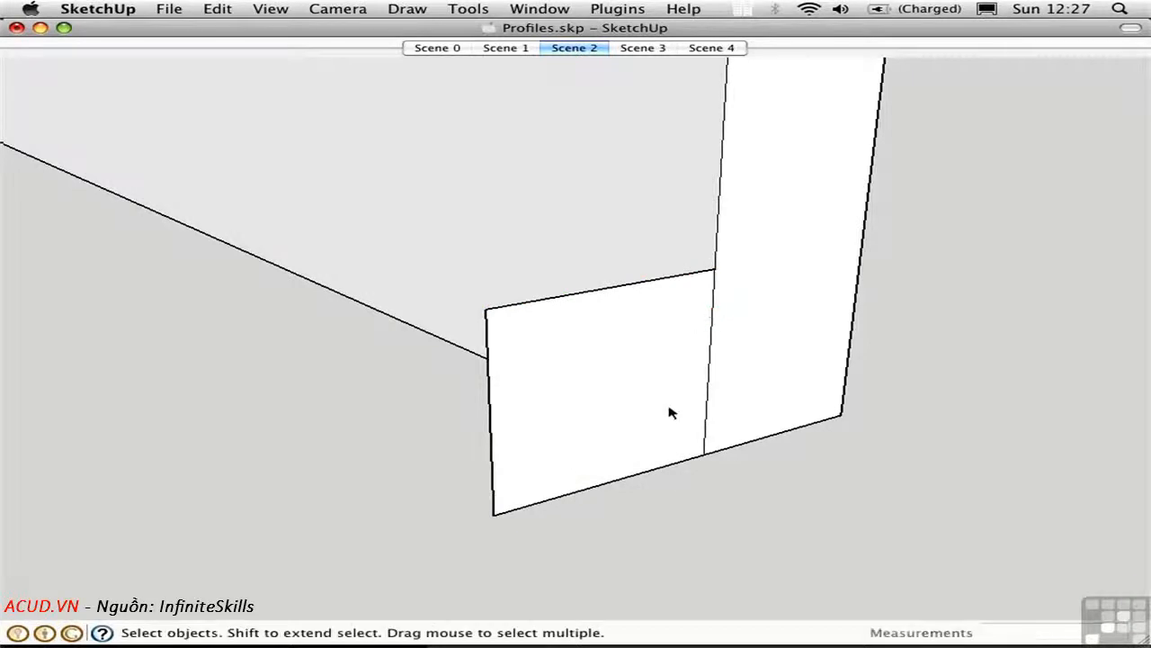
{"action": "mouse_move", "coordinate": [637, 439]}
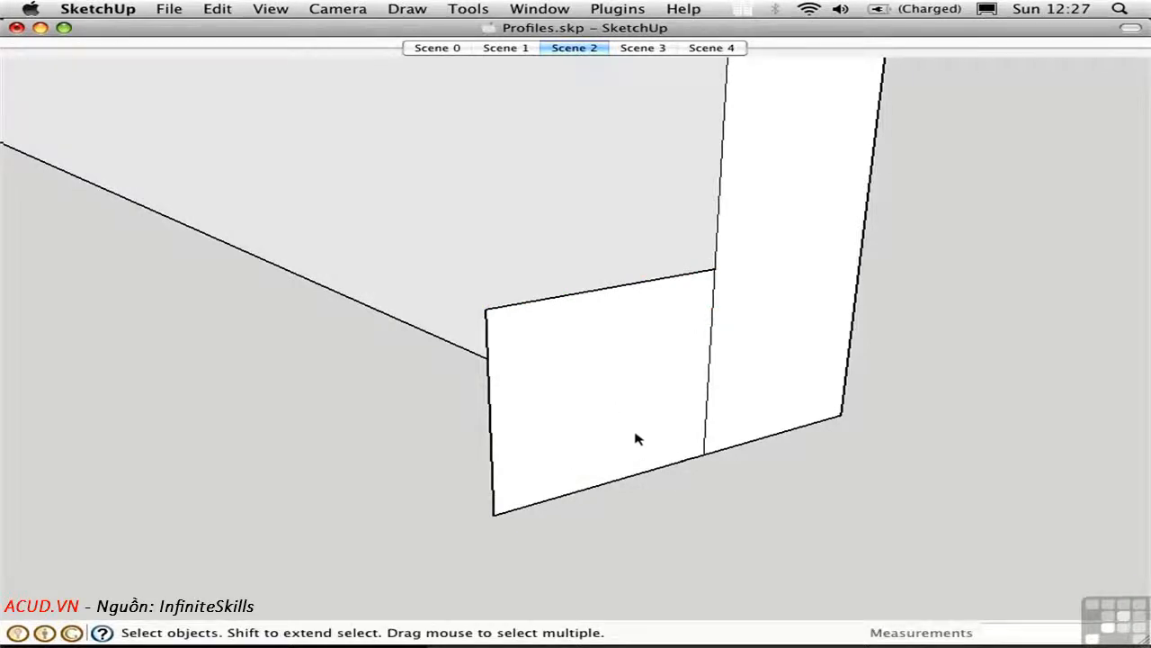
{"action": "mouse_move", "coordinate": [681, 498]}
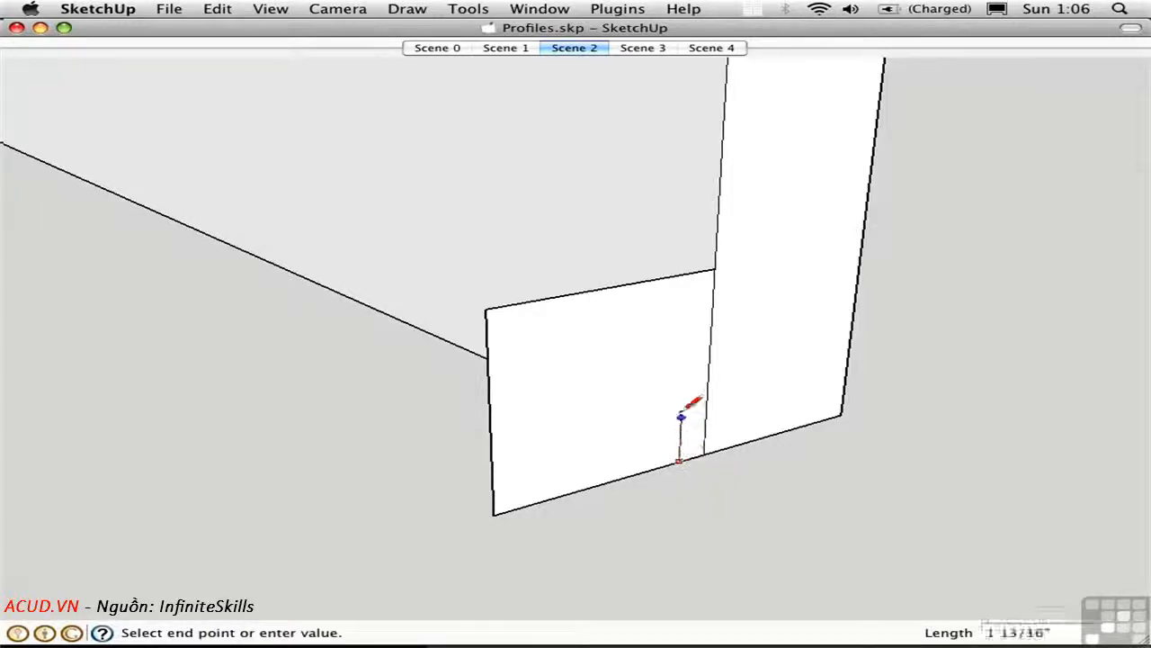
{"action": "mouse_move", "coordinate": [681, 366]}
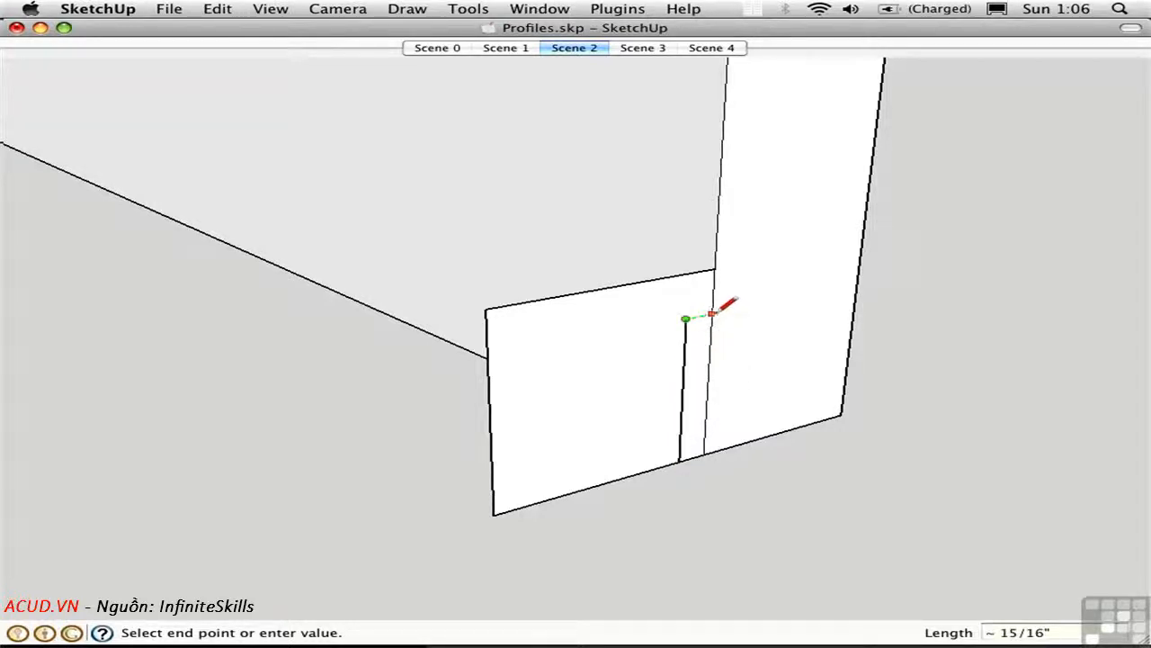
{"action": "left_click", "coordinate": [711, 315]}
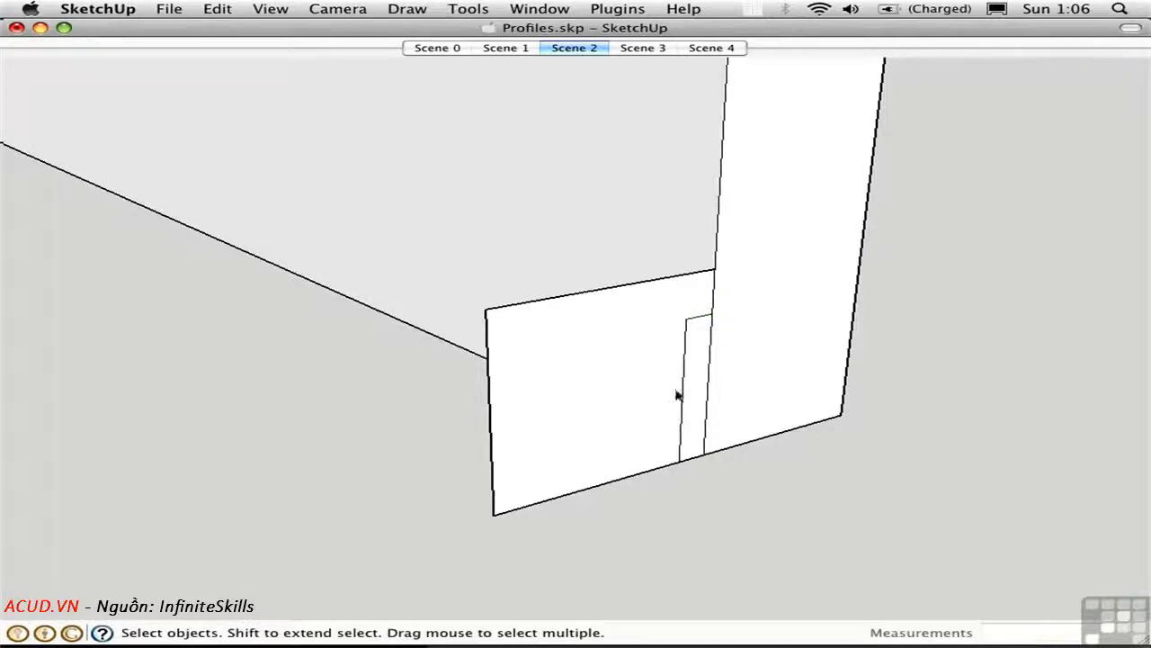
{"action": "mouse_move", "coordinate": [694, 326]}
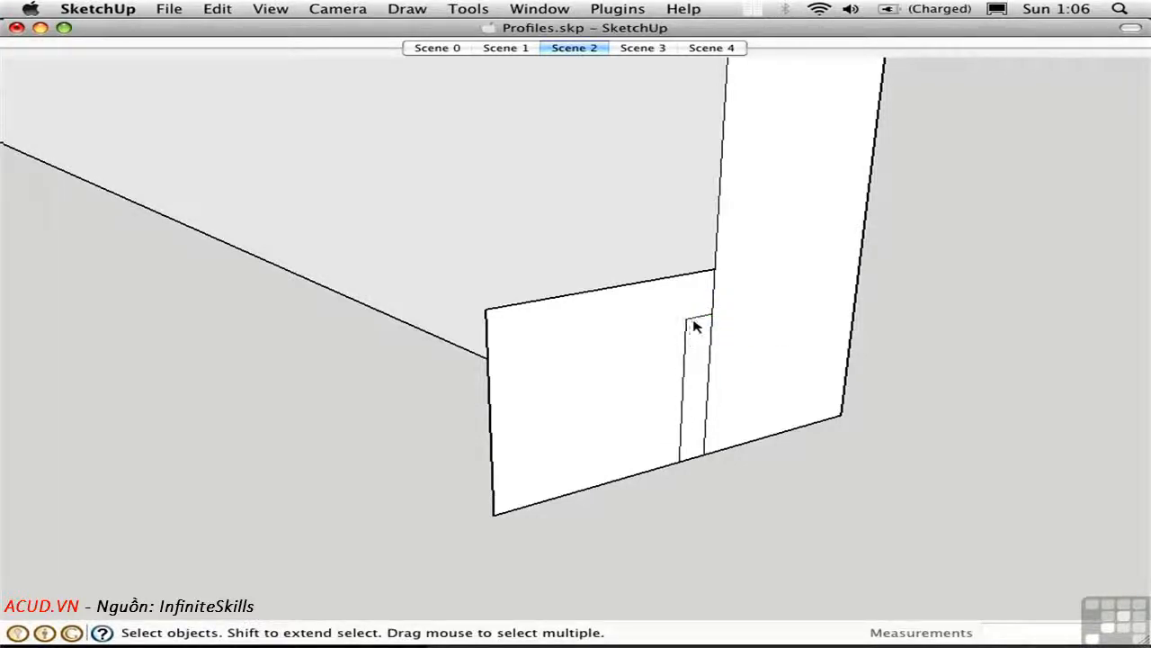
{"action": "mouse_move", "coordinate": [705, 339]}
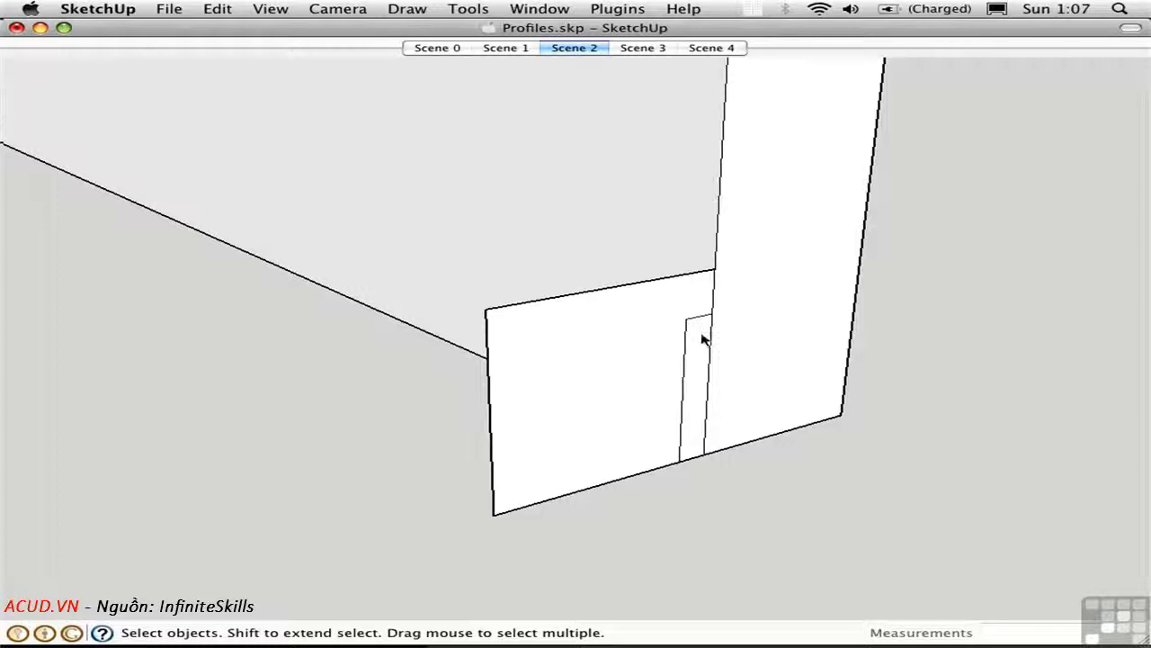
{"action": "left_click", "coordinate": [693, 378]}
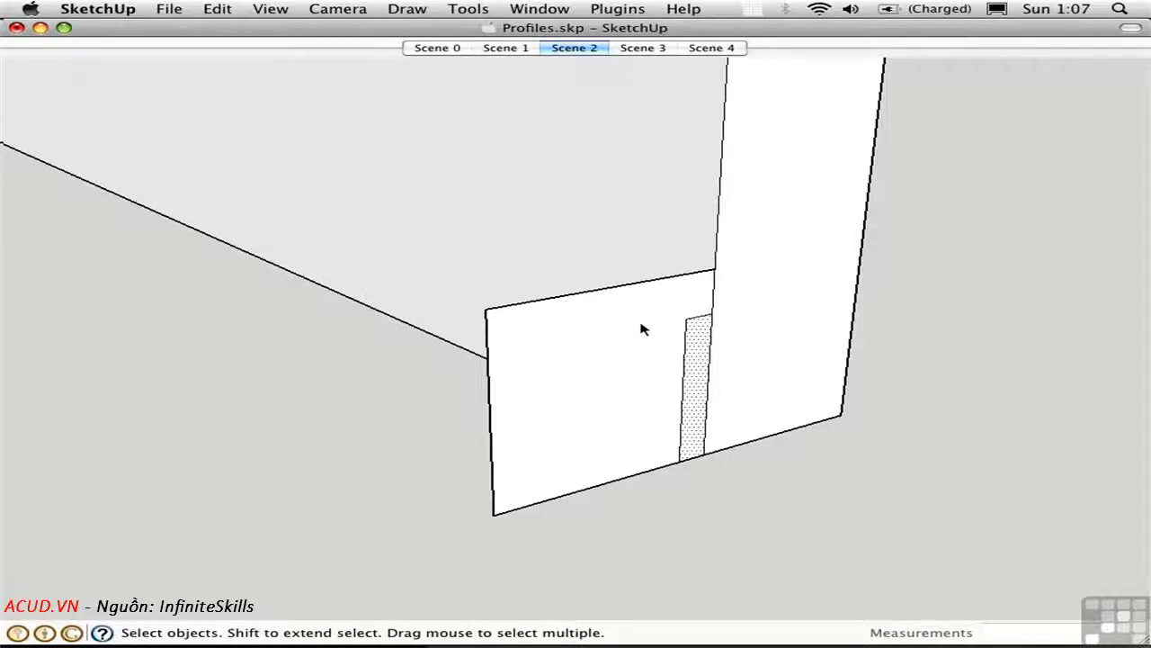
{"action": "left_click", "coordinate": [594, 386]}
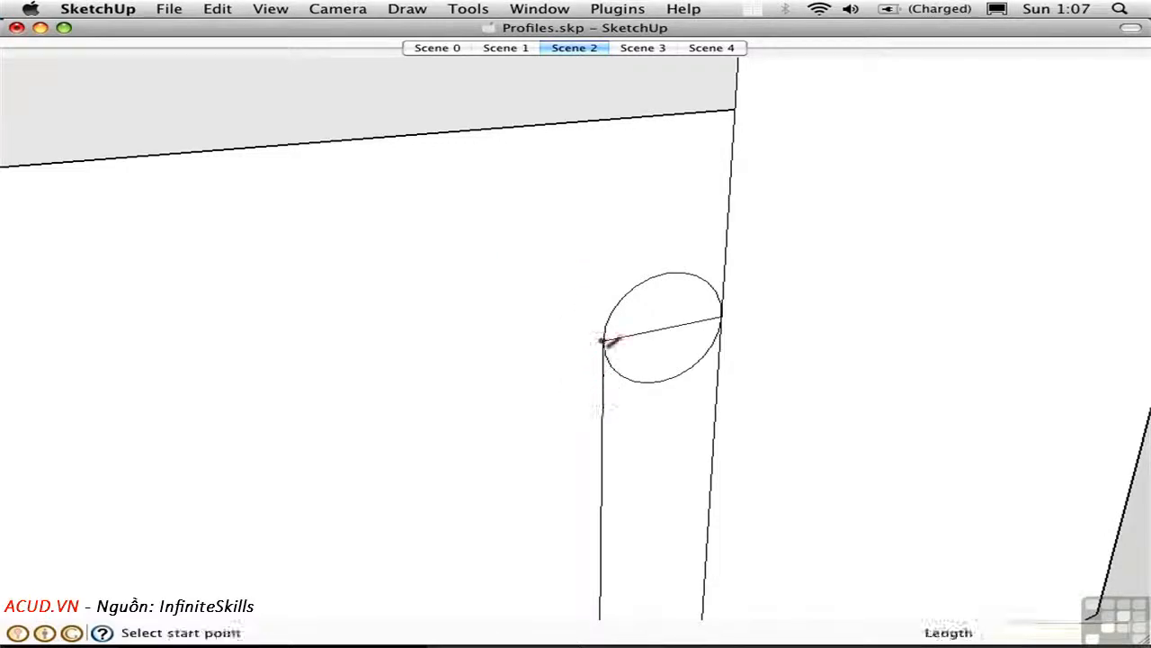
Round the profile's top, paint it cyan, and sweep it along the wall's base
{"action": "left_click", "coordinate": [603, 342]}
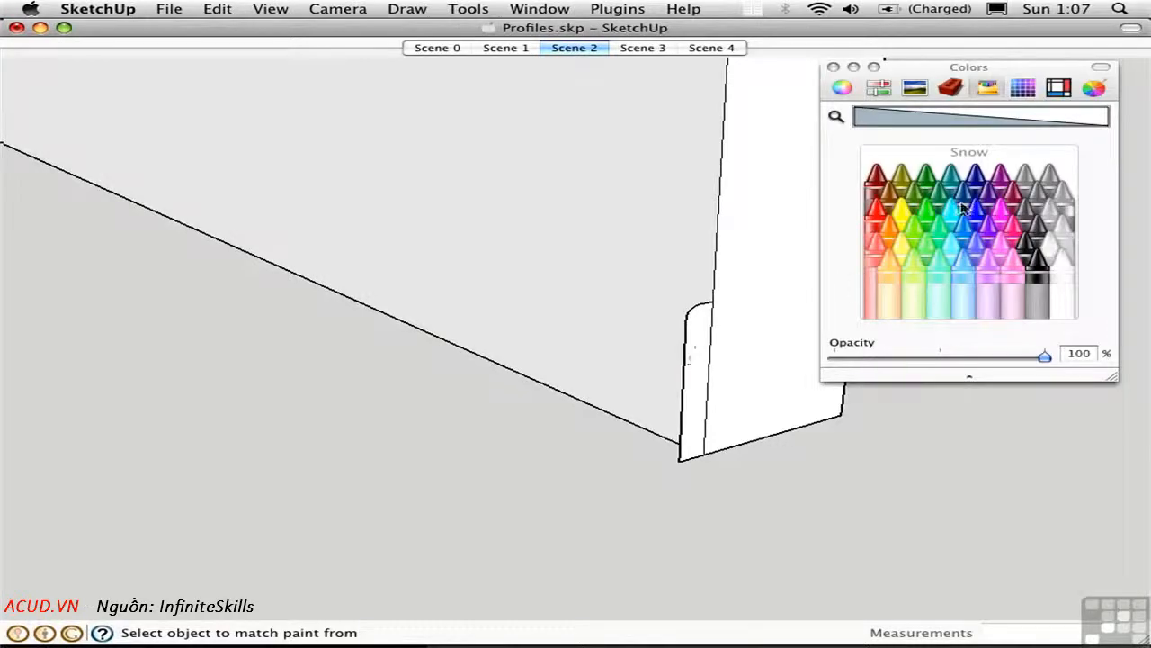
{"action": "left_click", "coordinate": [963, 206]}
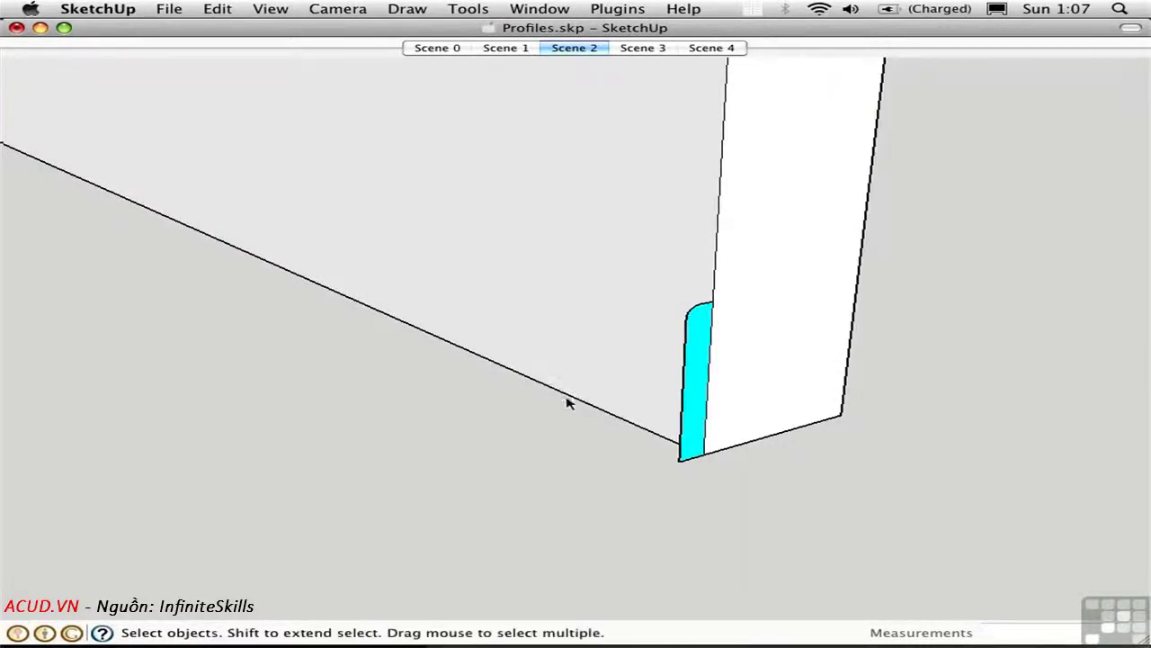
{"action": "left_click", "coordinate": [580, 415]}
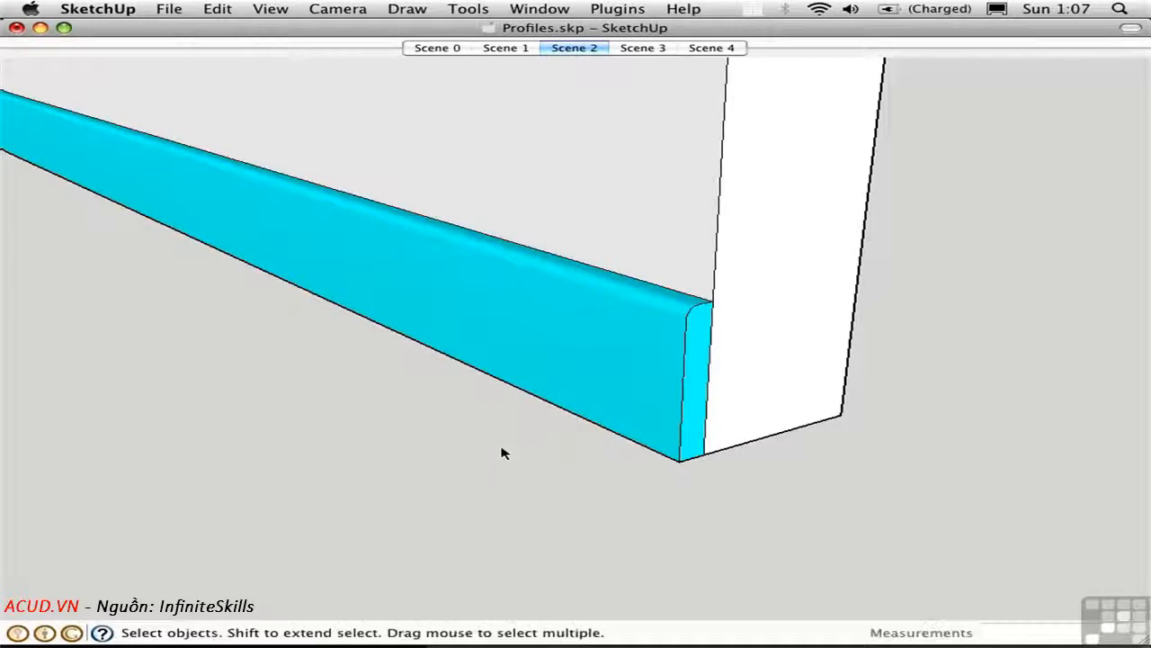
{"action": "mouse_move", "coordinate": [653, 55]}
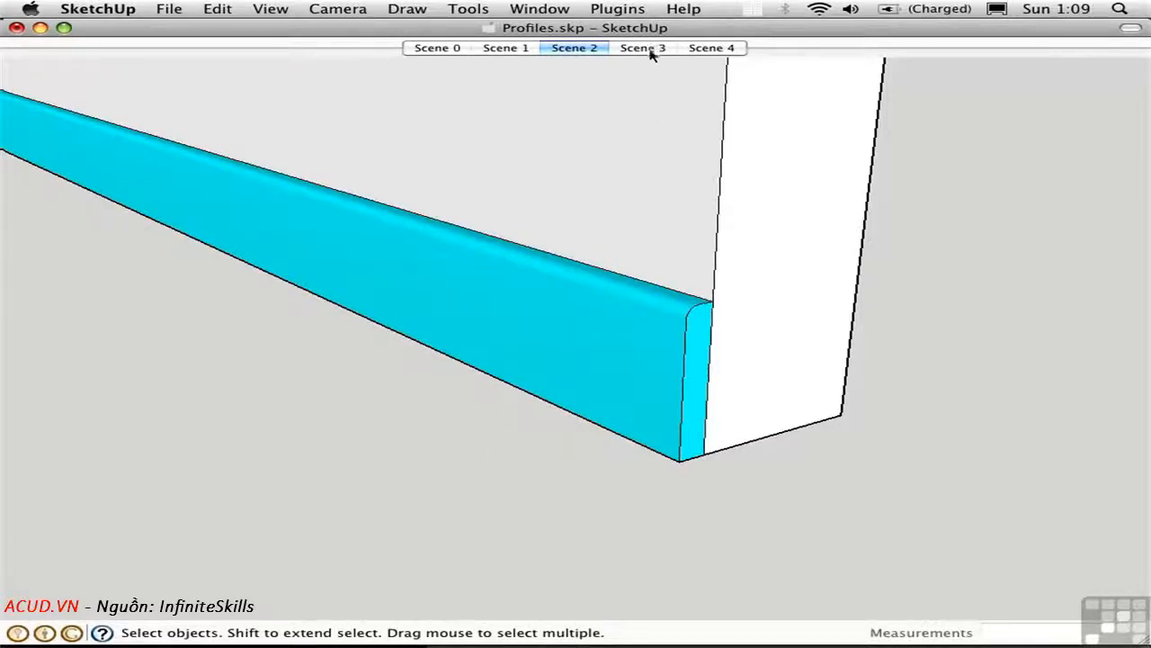
Switch to Scene 3, with the curved path and small profile at its lower end
{"action": "left_click", "coordinate": [642, 48]}
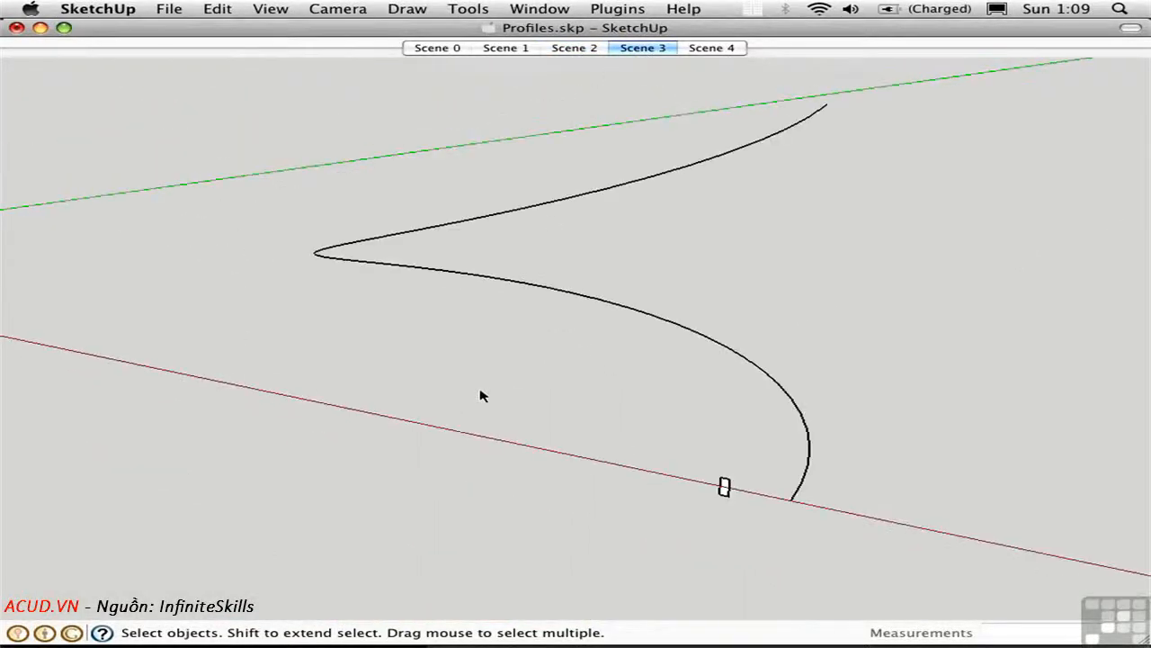
{"action": "mouse_move", "coordinate": [605, 253]}
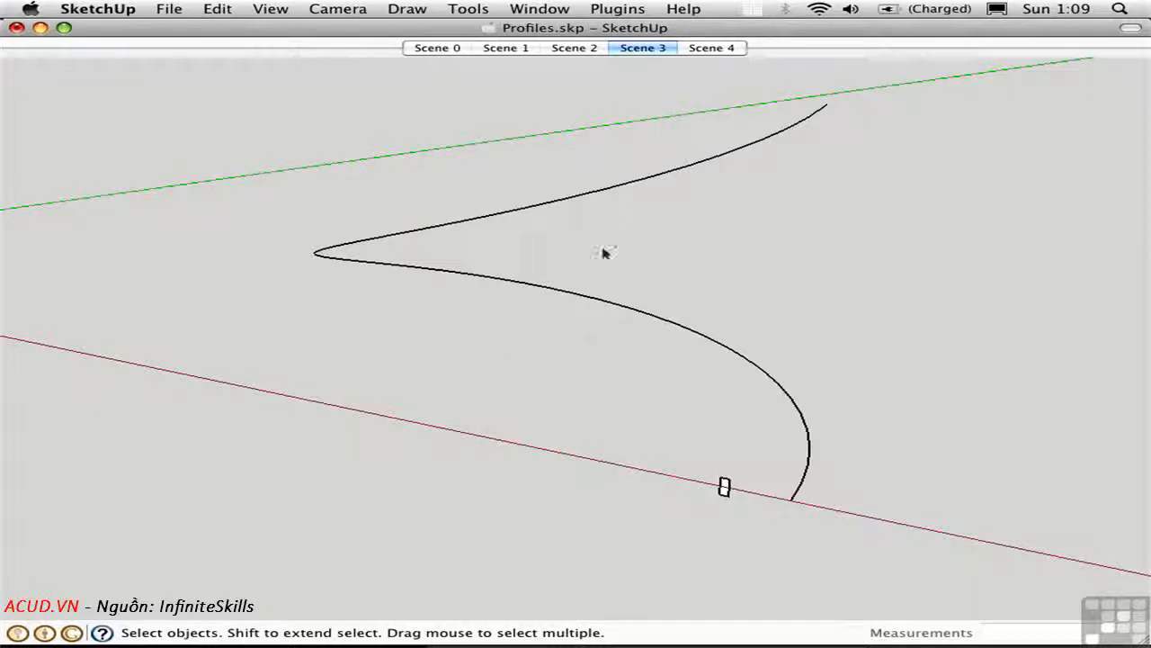
{"action": "mouse_move", "coordinate": [609, 258]}
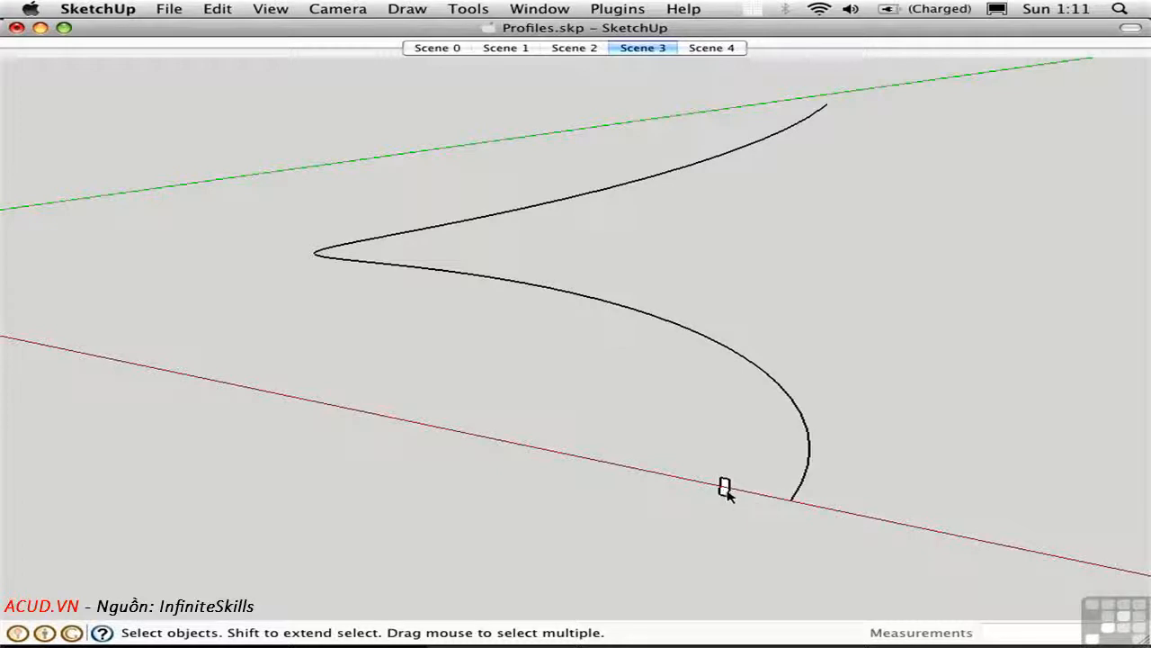
{"action": "mouse_move", "coordinate": [778, 517]}
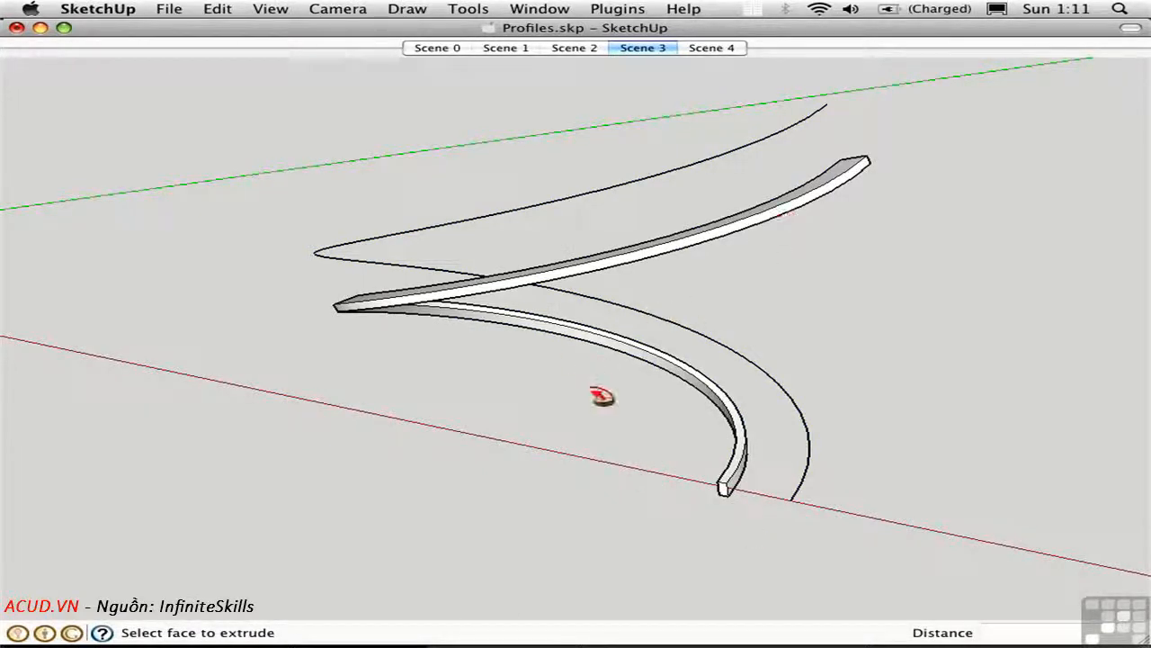
{"action": "mouse_move", "coordinate": [706, 490]}
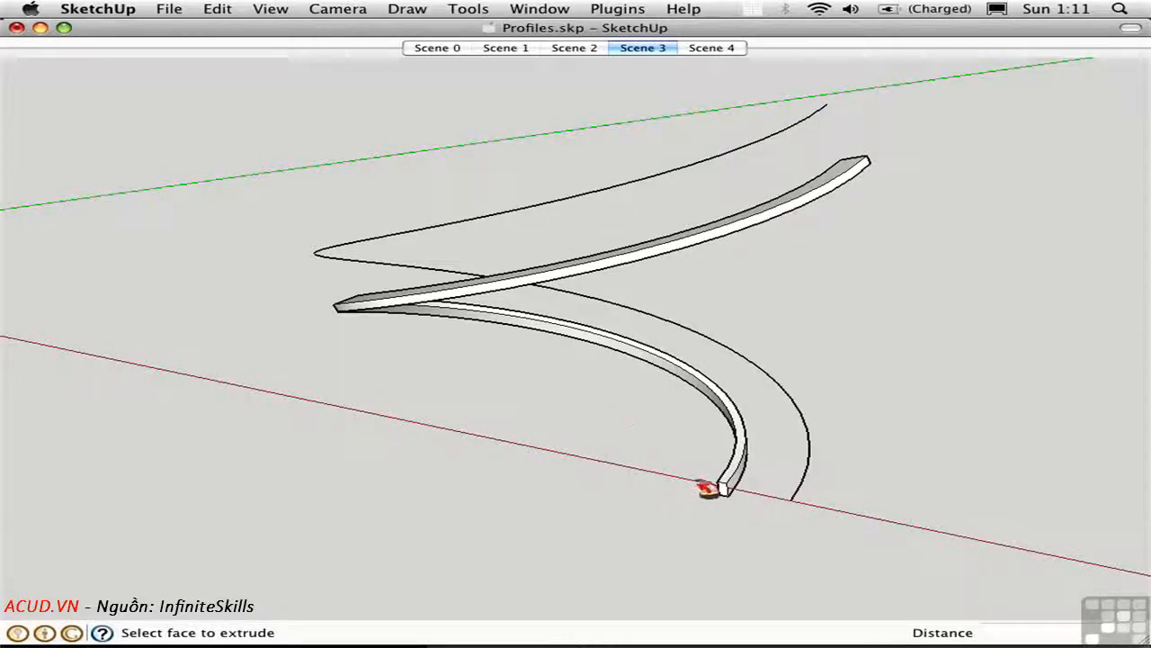
{"action": "mouse_move", "coordinate": [855, 216]}
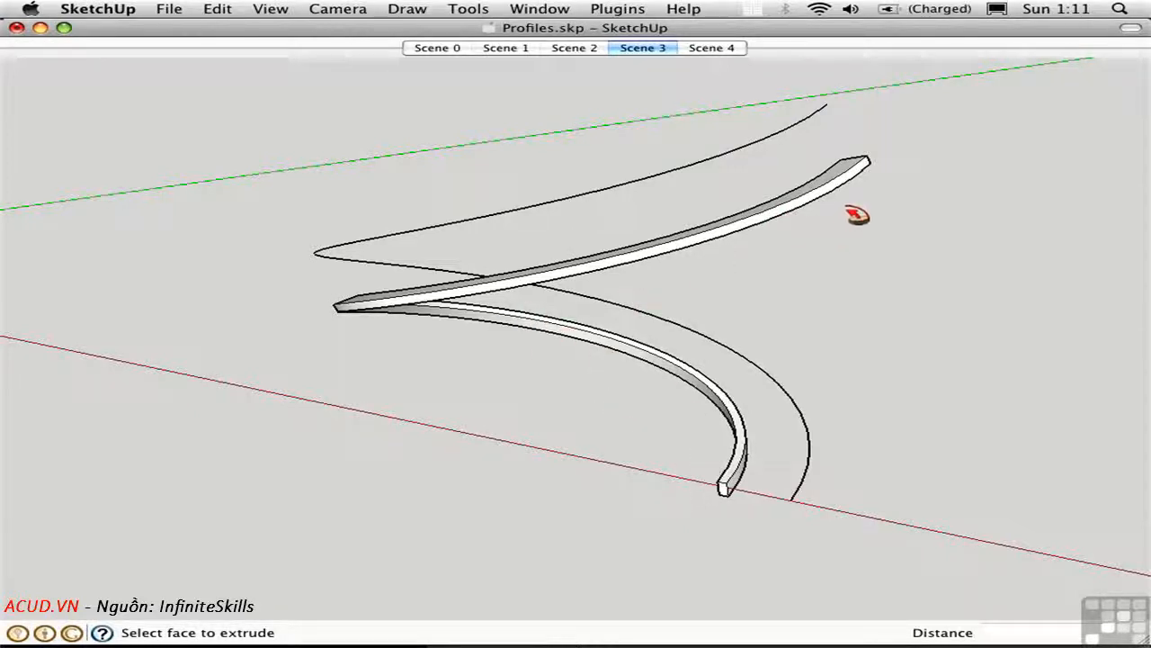
{"action": "mouse_move", "coordinate": [795, 335]}
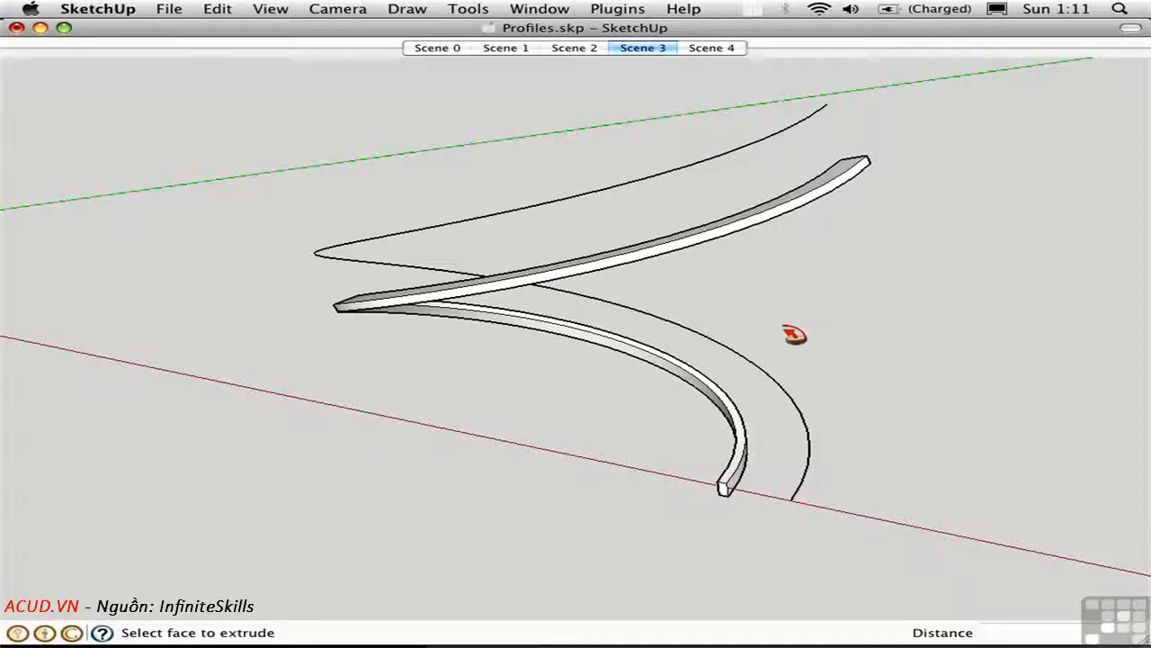
{"action": "mouse_move", "coordinate": [881, 259]}
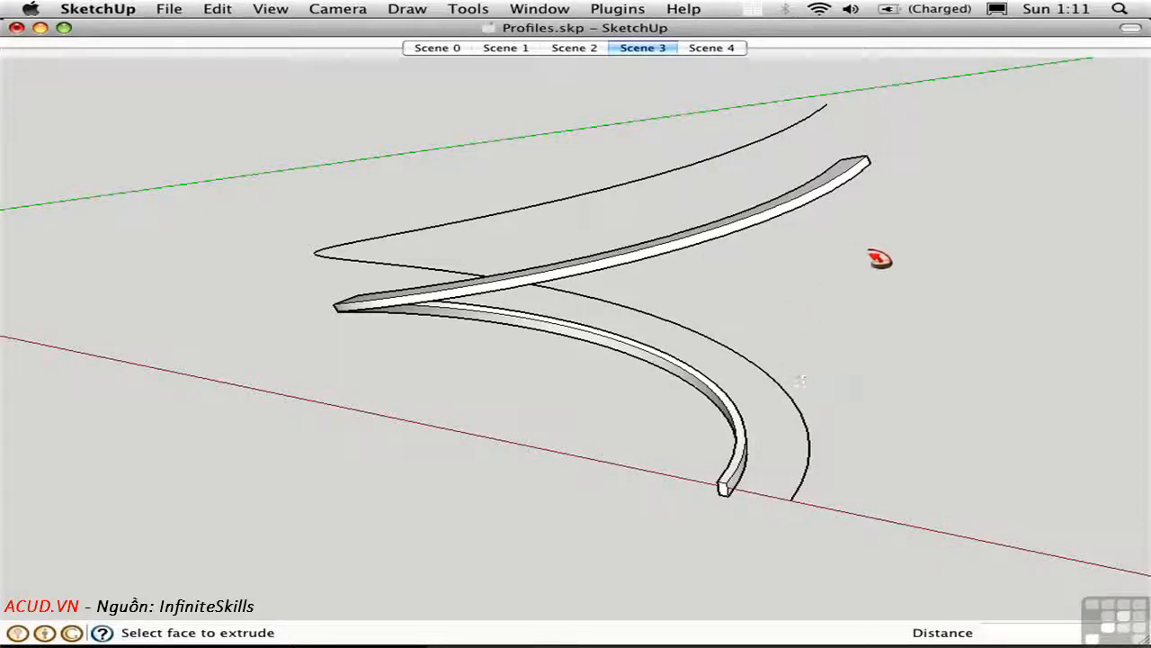
{"action": "mouse_move", "coordinate": [742, 523]}
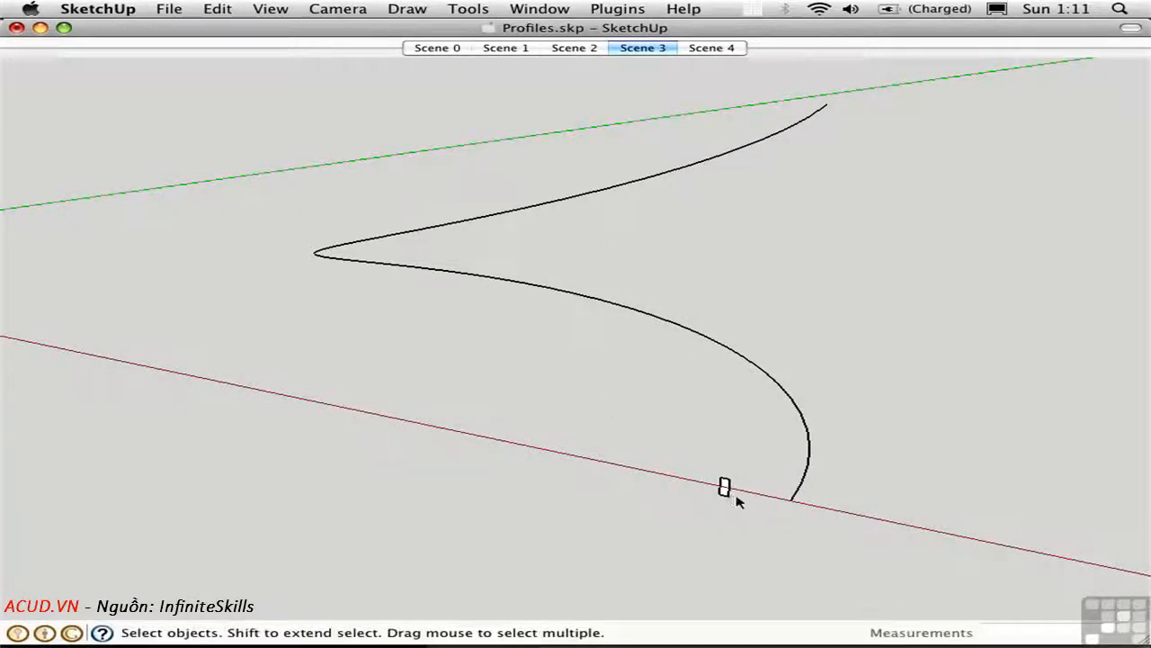
{"action": "mouse_move", "coordinate": [727, 489]}
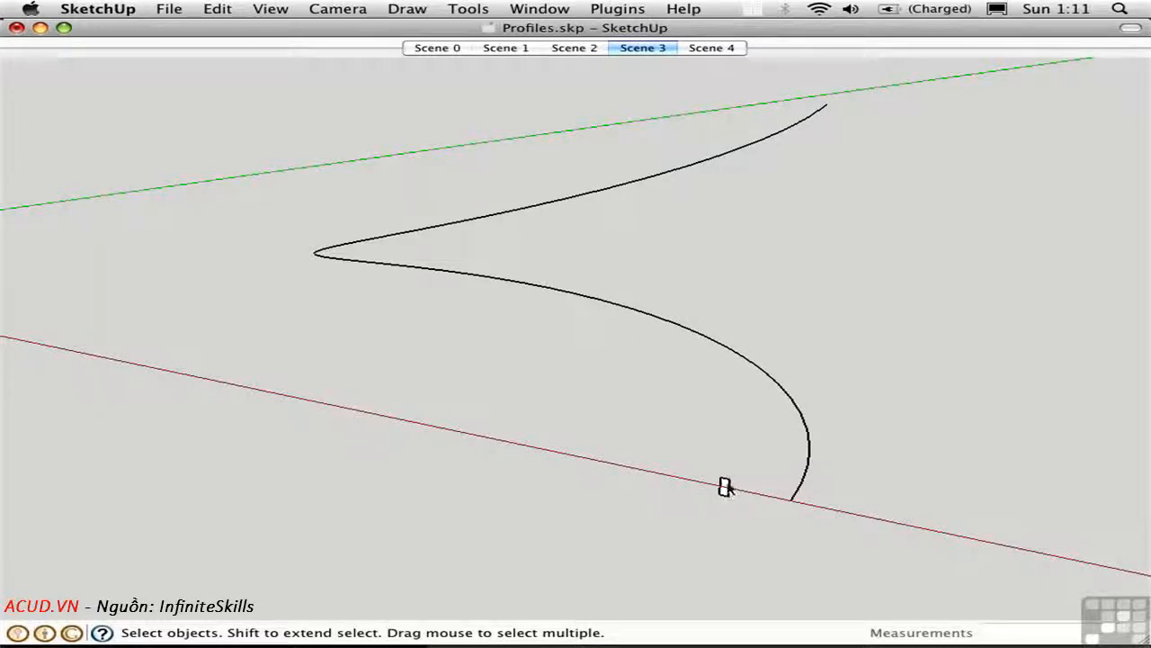
{"action": "mouse_move", "coordinate": [736, 499]}
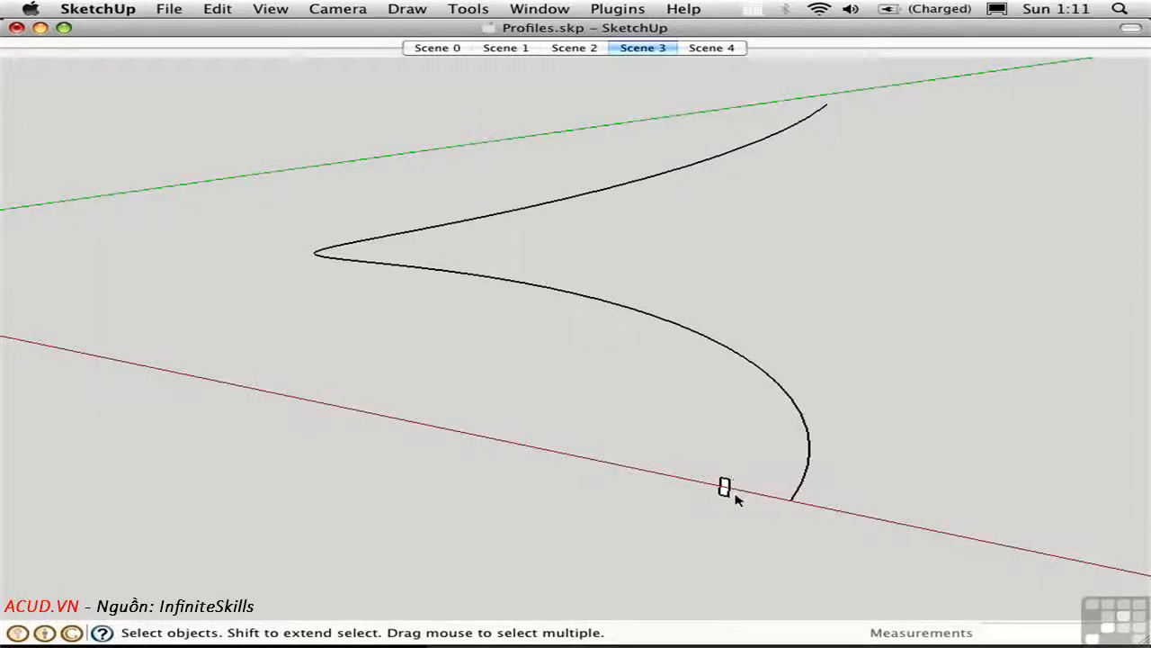
{"action": "mouse_move", "coordinate": [765, 511]}
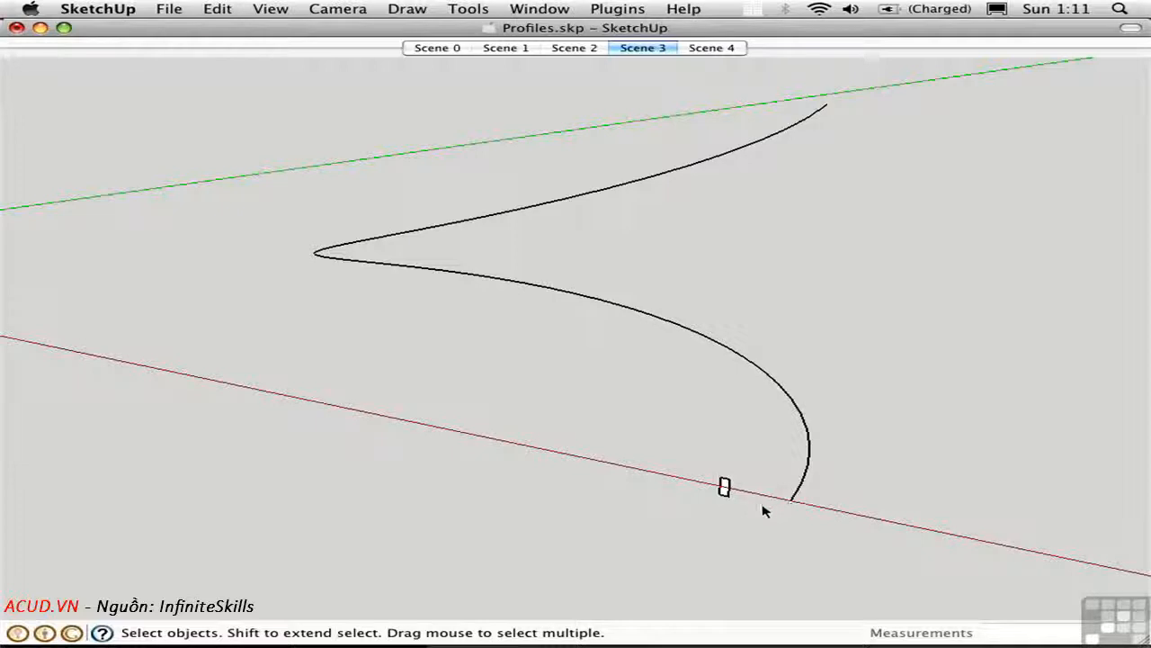
{"action": "mouse_move", "coordinate": [700, 477]}
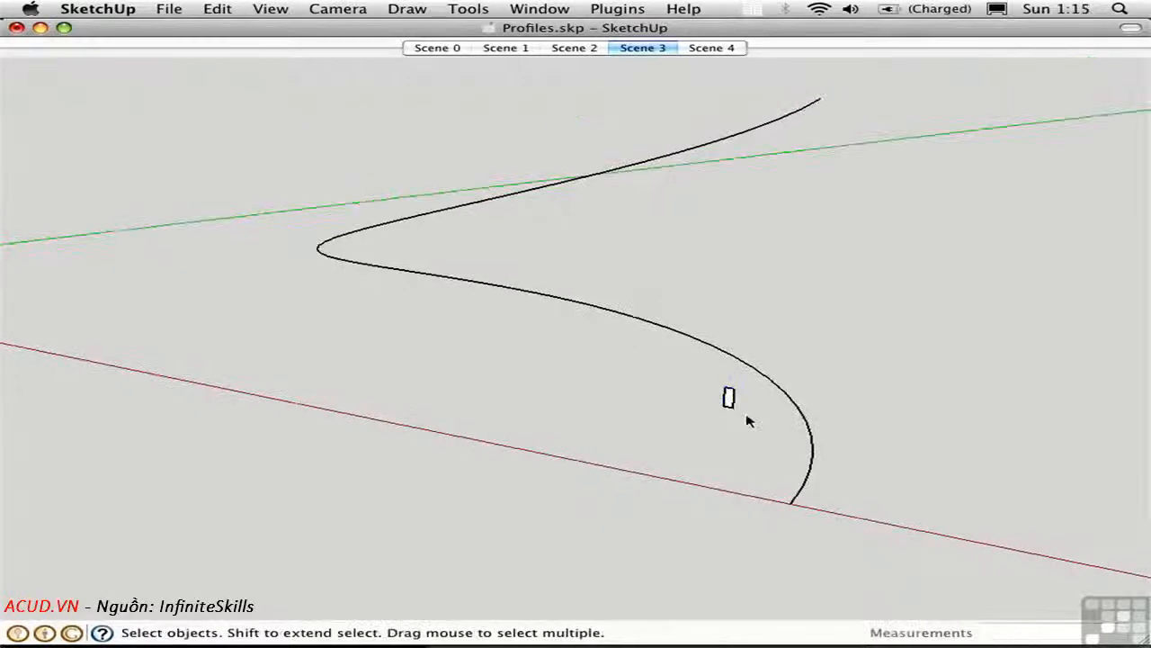
{"action": "mouse_move", "coordinate": [755, 402]}
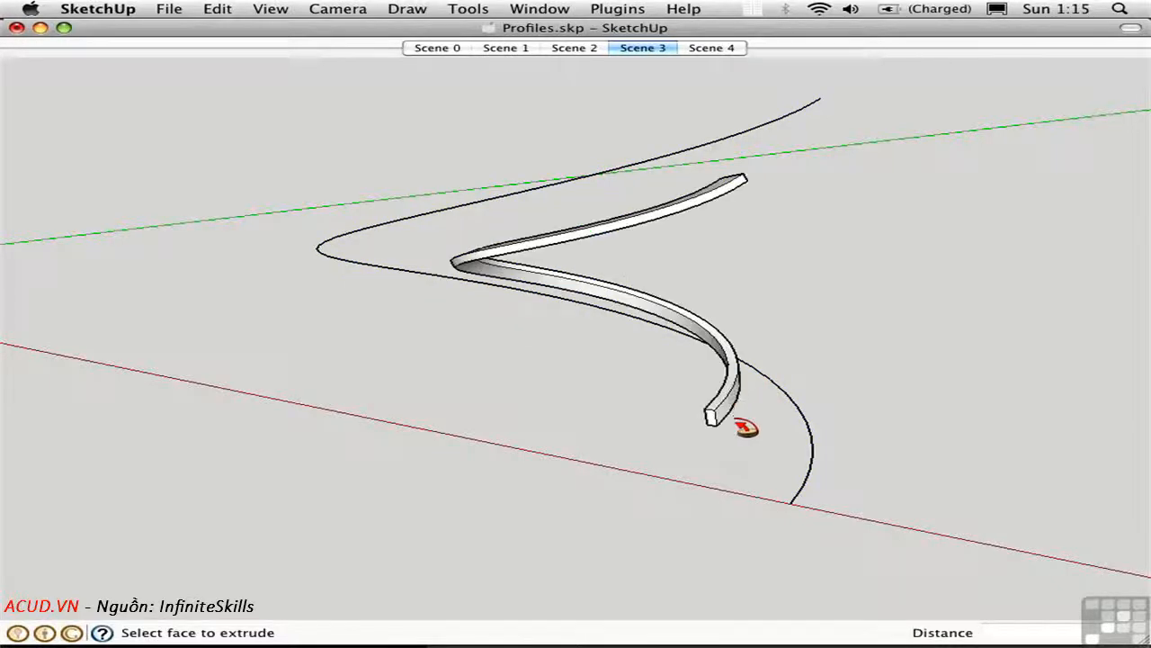
{"action": "mouse_move", "coordinate": [655, 295]}
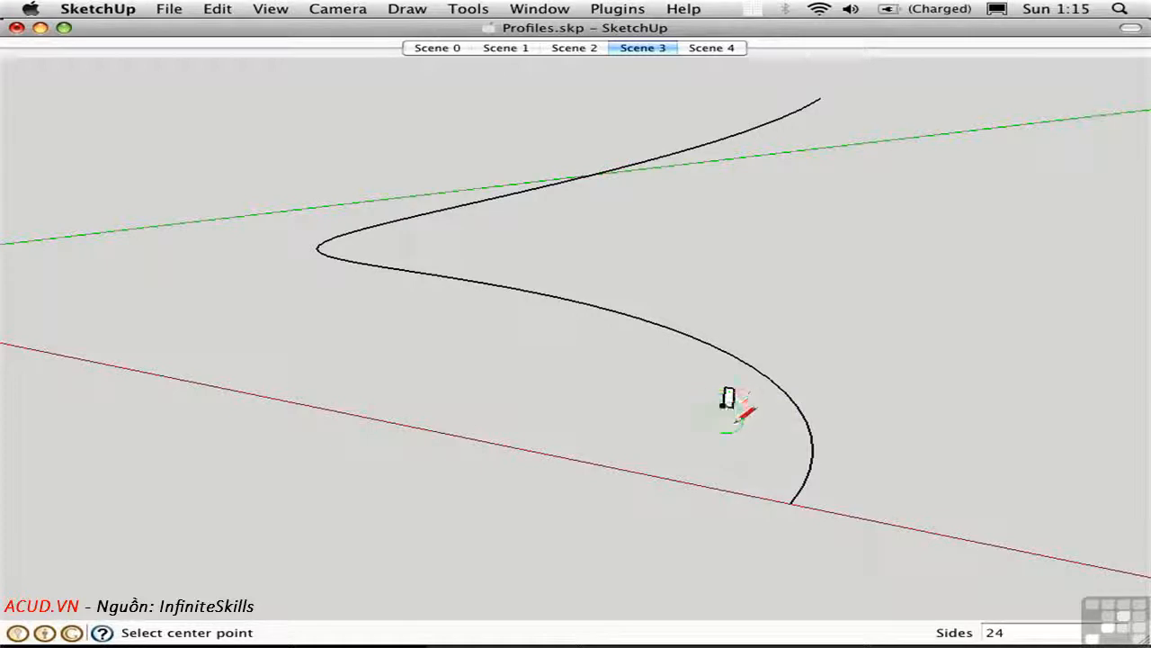
{"action": "mouse_move", "coordinate": [791, 504]}
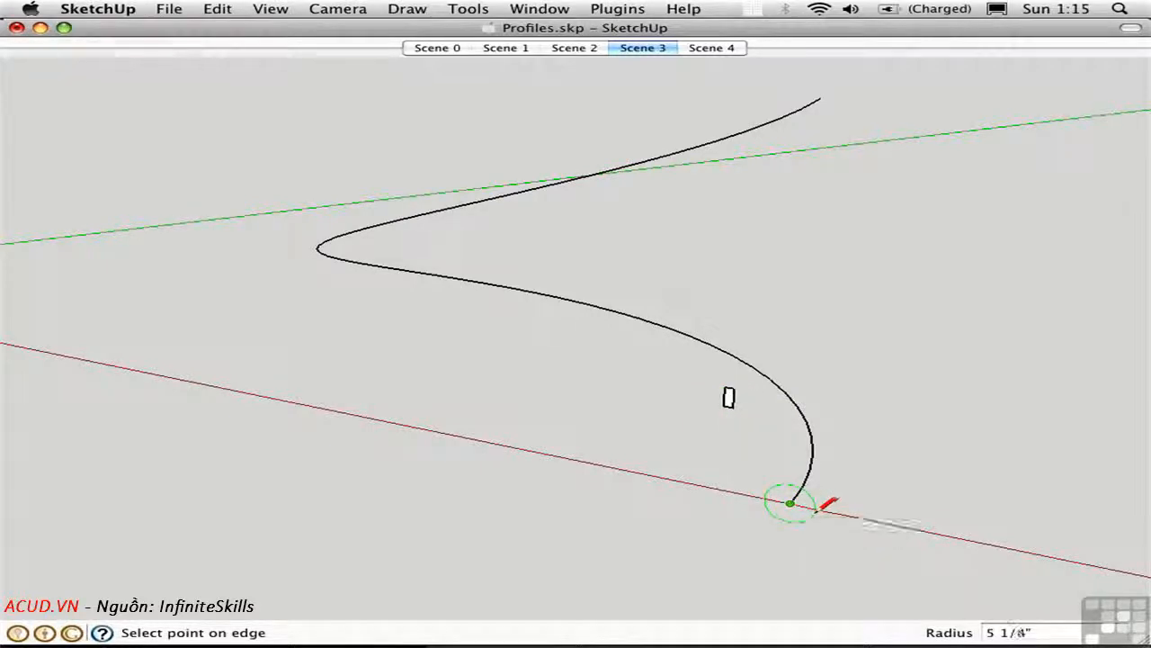
{"action": "mouse_move", "coordinate": [823, 516]}
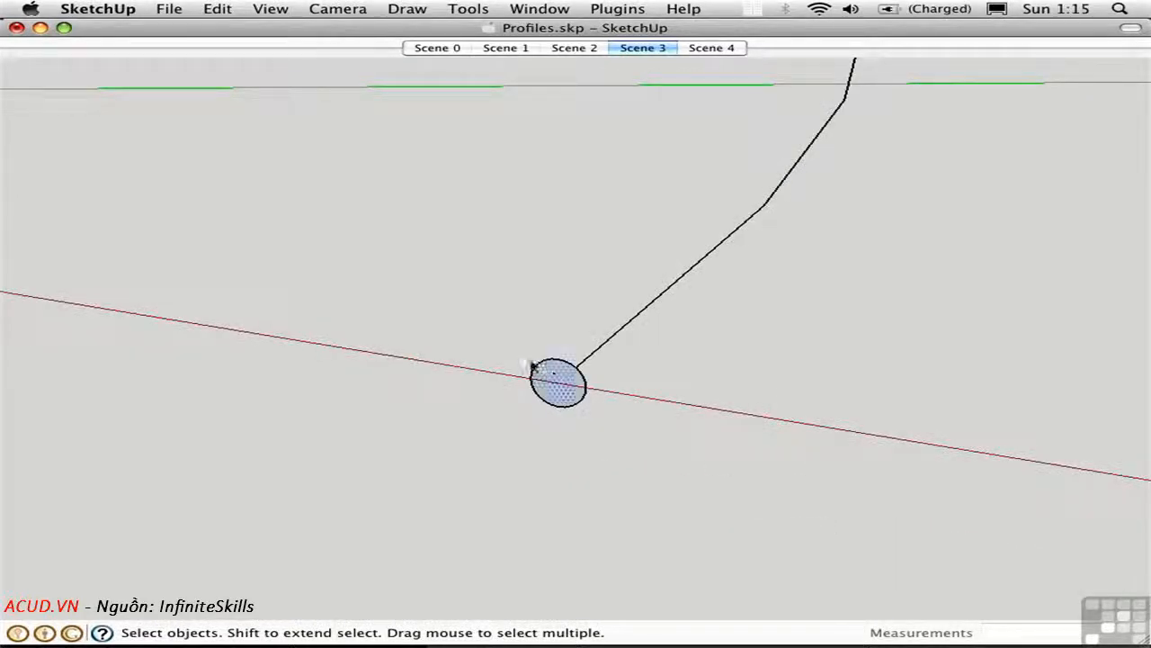
Reverse the small circle's face, then sweep it along the helical curve with Follow Me
{"action": "right_click", "coordinate": [558, 382]}
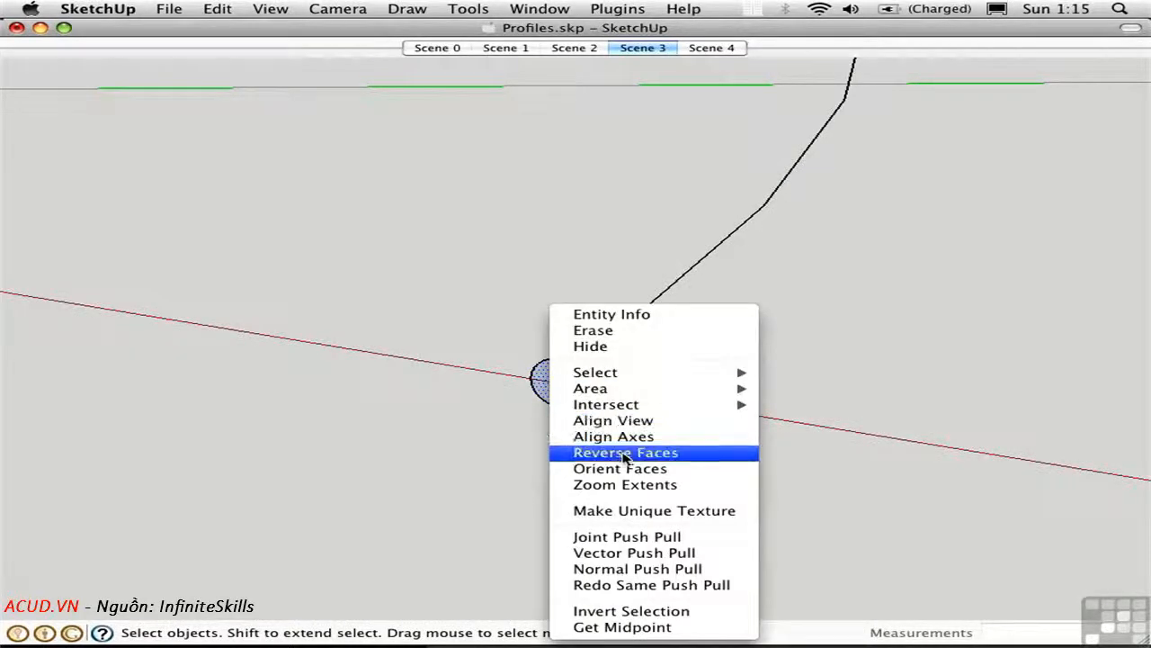
{"action": "left_click", "coordinate": [625, 453]}
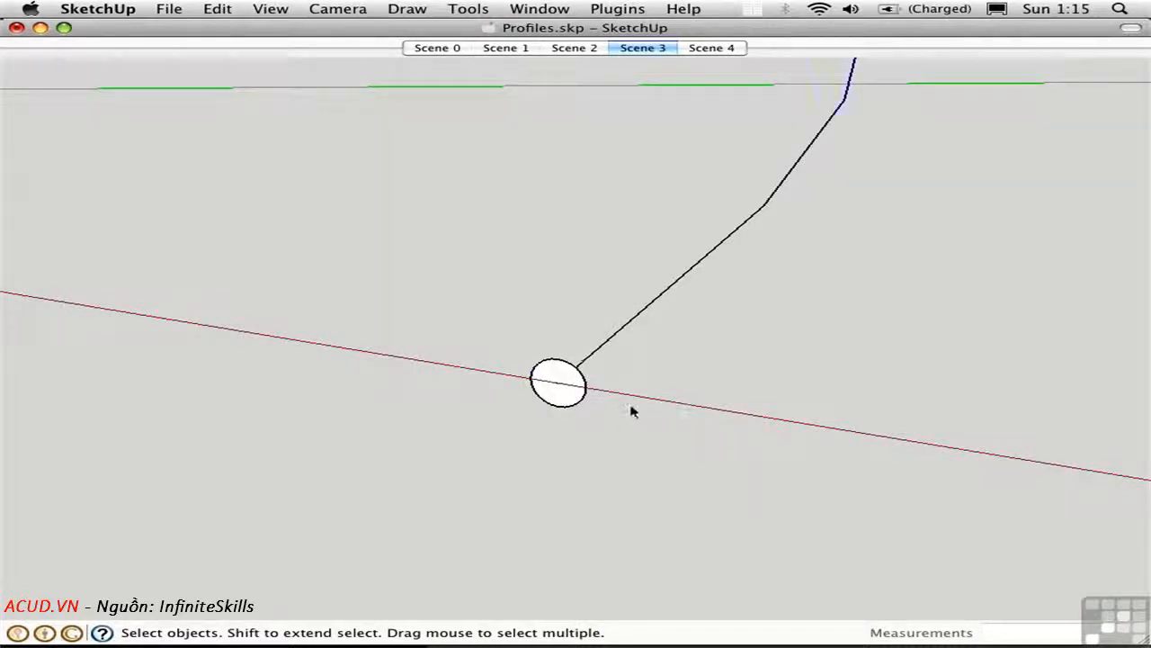
{"action": "left_click", "coordinate": [557, 385]}
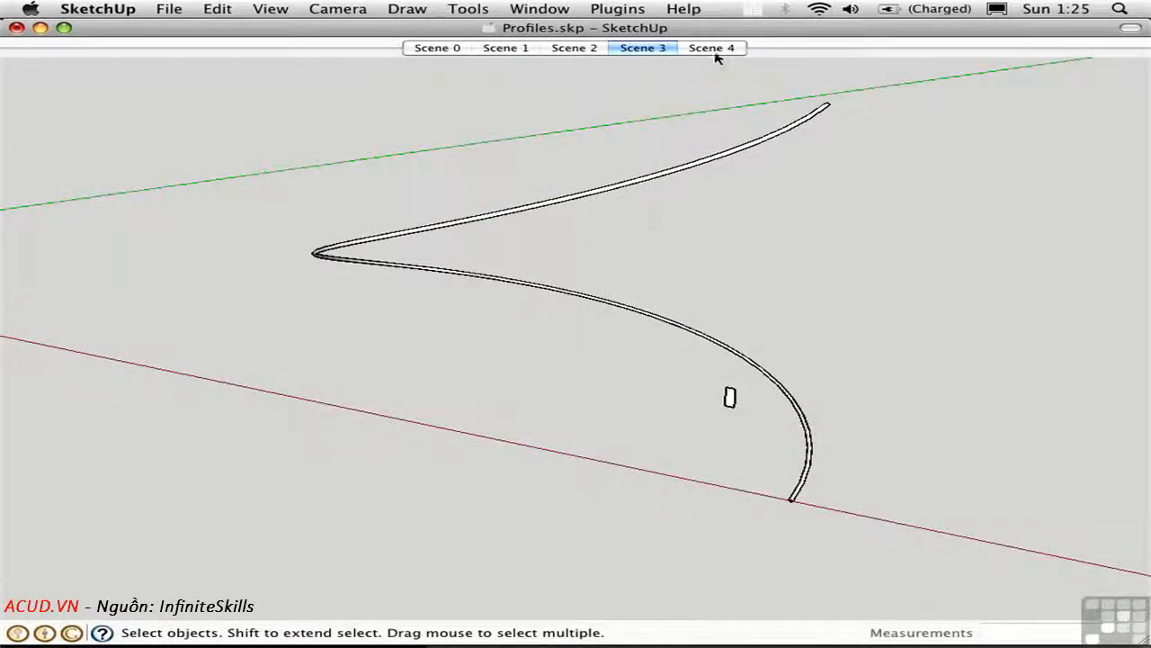
Go to Scene 4 and drag the stair-step profile around the curved path
{"action": "left_click", "coordinate": [711, 47]}
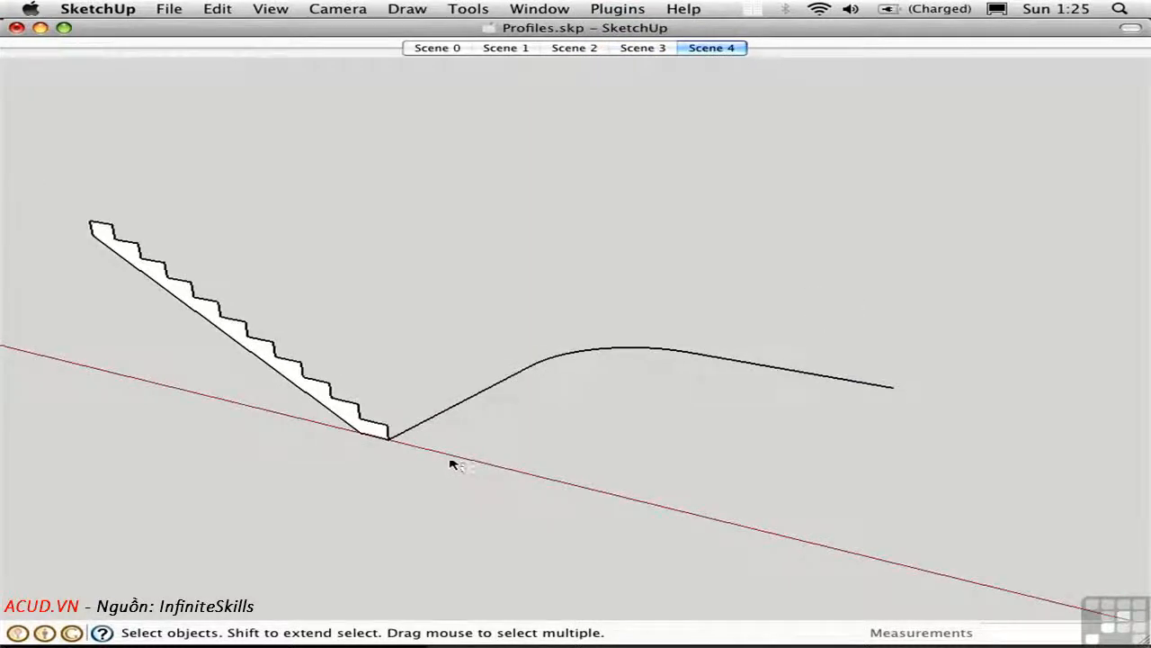
{"action": "mouse_move", "coordinate": [629, 472]}
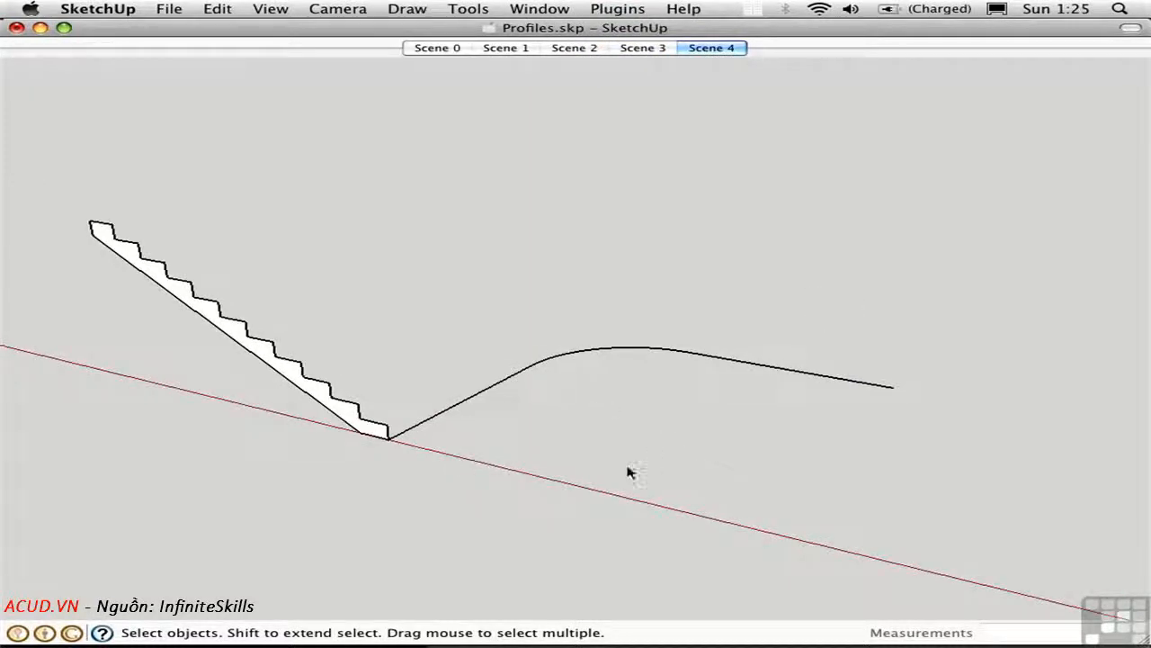
{"action": "mouse_move", "coordinate": [430, 466]}
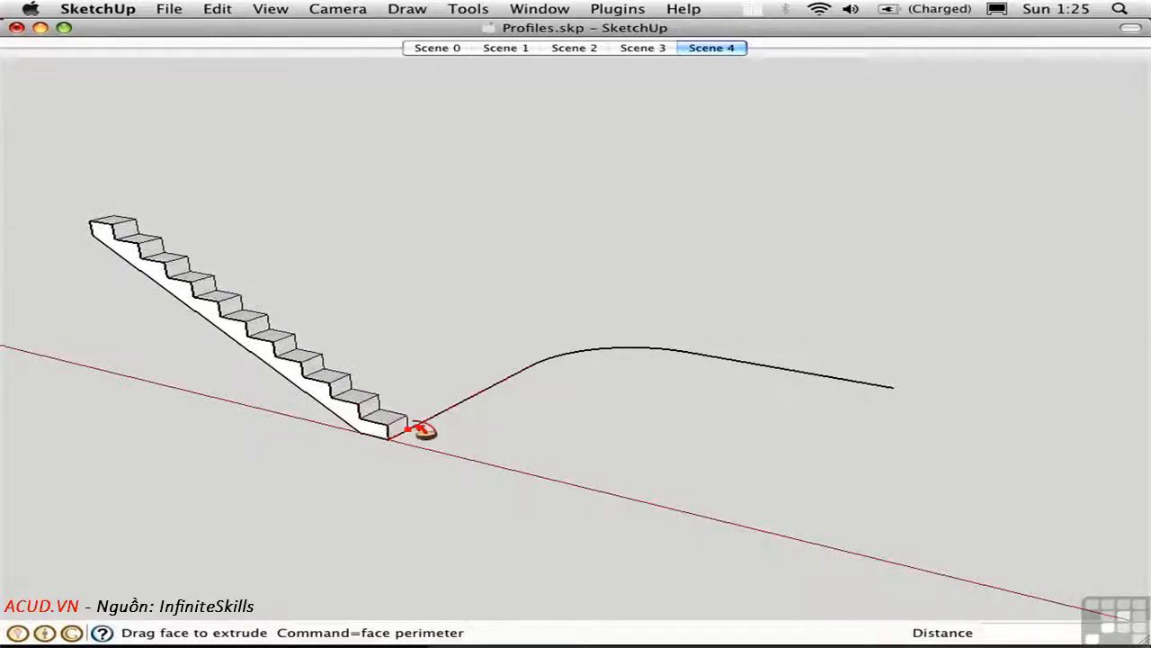
{"action": "left_click_drag", "start_coordinate": [422, 432], "coordinate": [553, 369]}
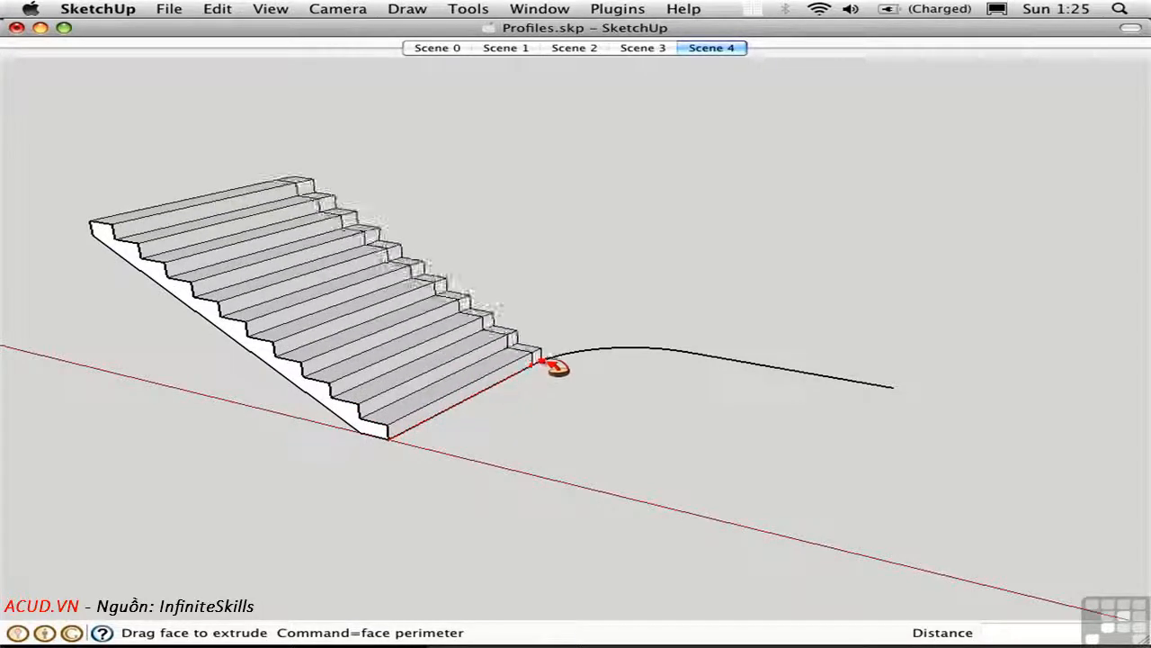
{"action": "left_click_drag", "start_coordinate": [553, 367], "coordinate": [584, 358]}
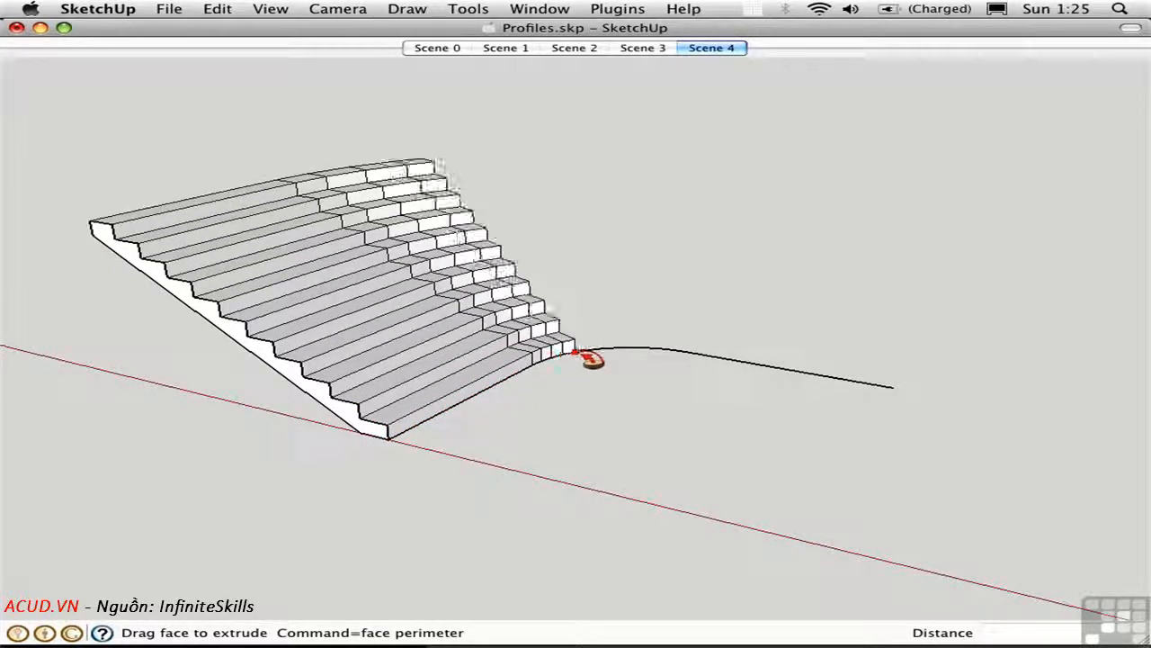
{"action": "left_click_drag", "start_coordinate": [580, 358], "coordinate": [688, 359]}
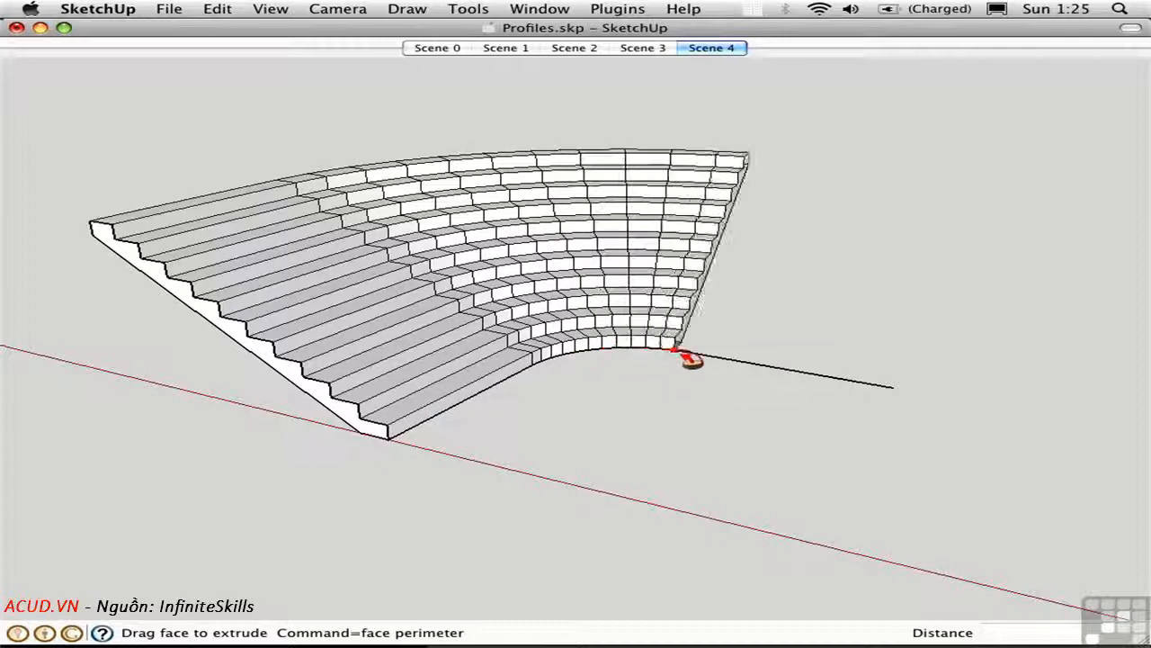
{"action": "left_click_drag", "start_coordinate": [688, 360], "coordinate": [904, 398]}
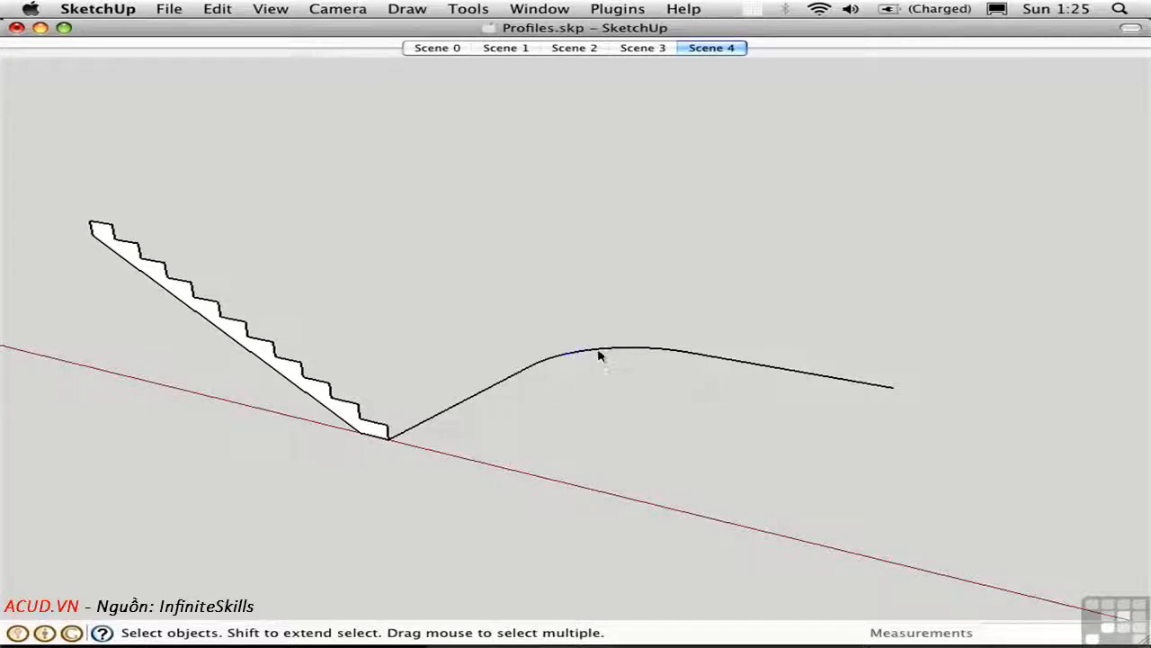
{"action": "mouse_move", "coordinate": [795, 436]}
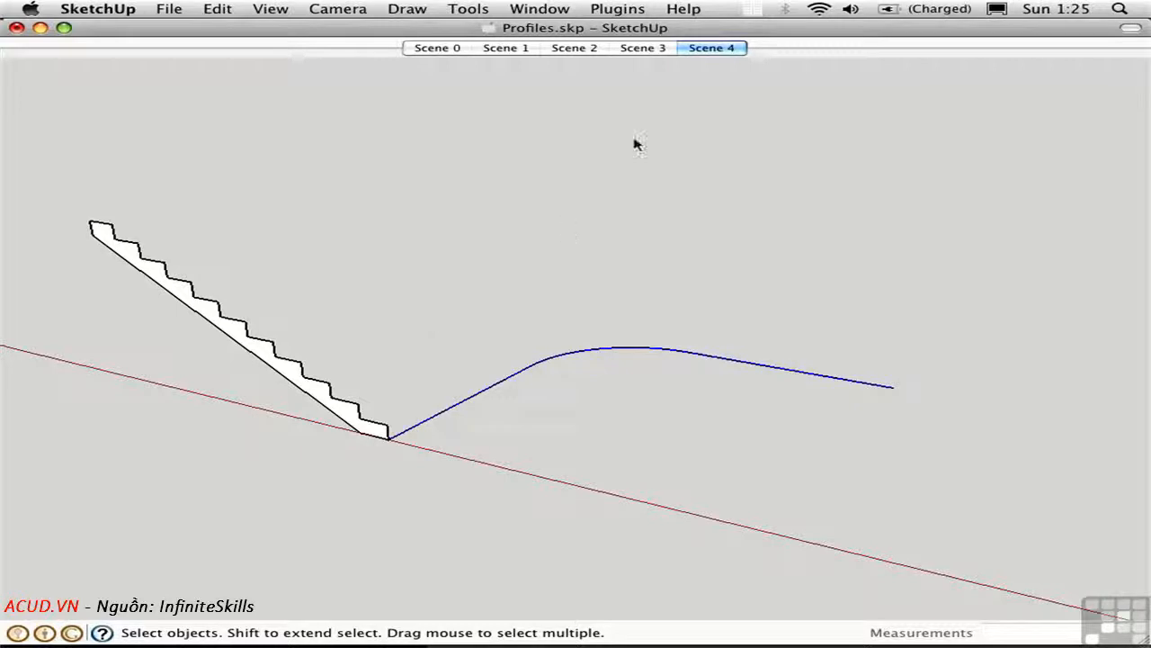
Weld the path edges with Plugins > Weld, skip finding faces, and select the path to verify
{"action": "left_click", "coordinate": [617, 9]}
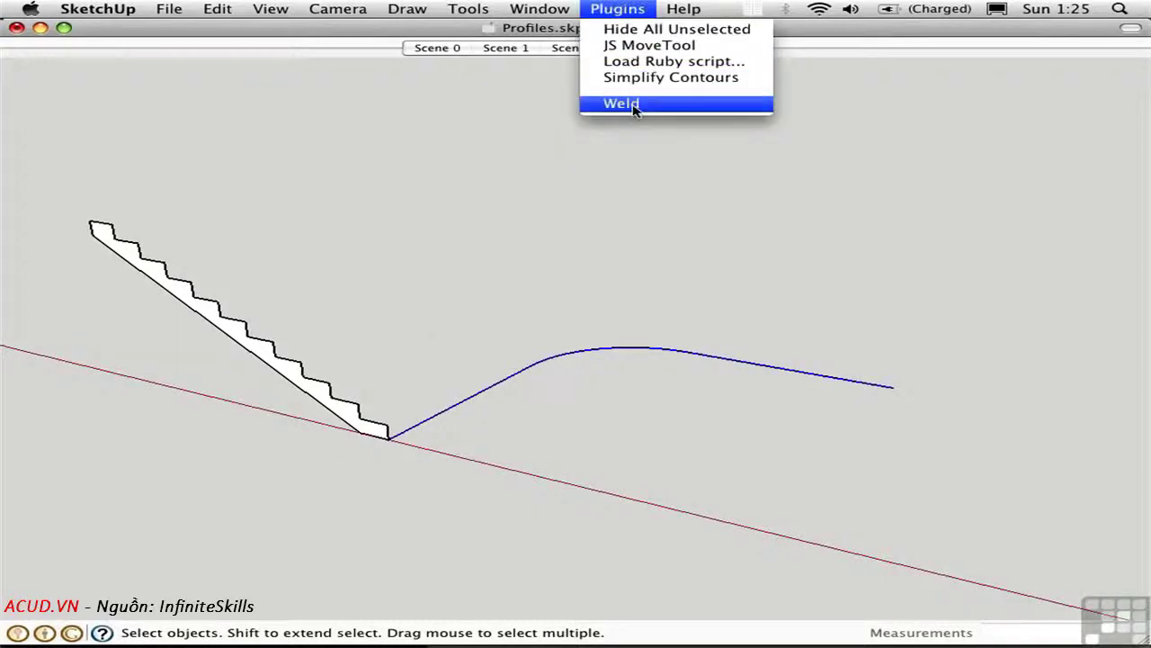
{"action": "left_click", "coordinate": [620, 103]}
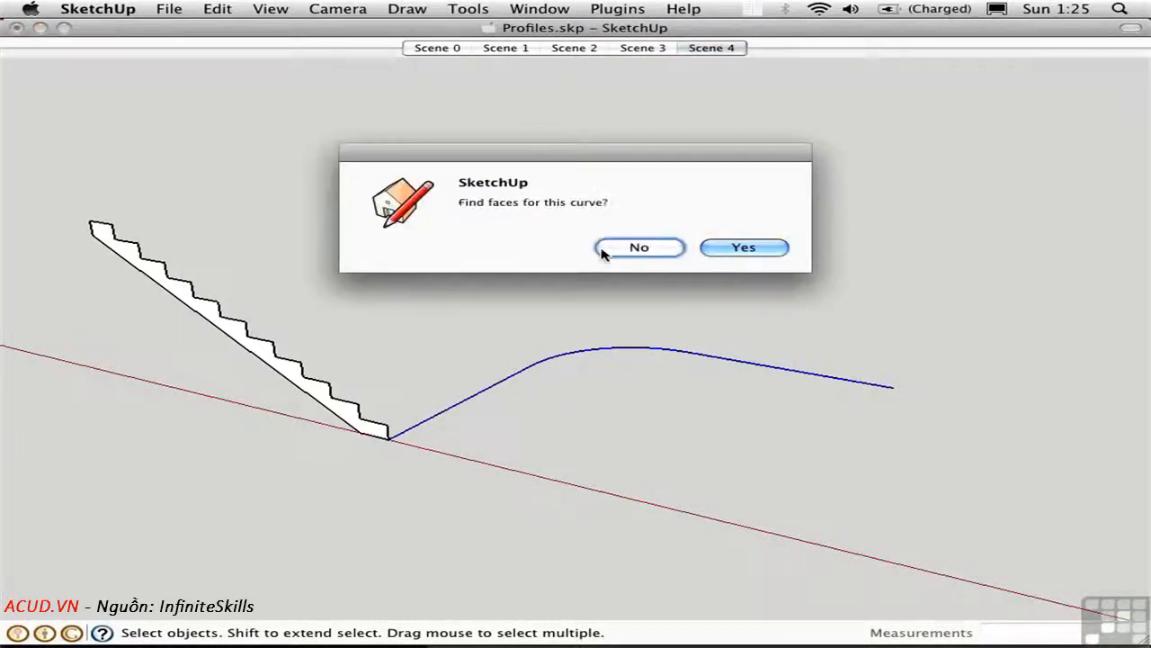
{"action": "left_click", "coordinate": [638, 247]}
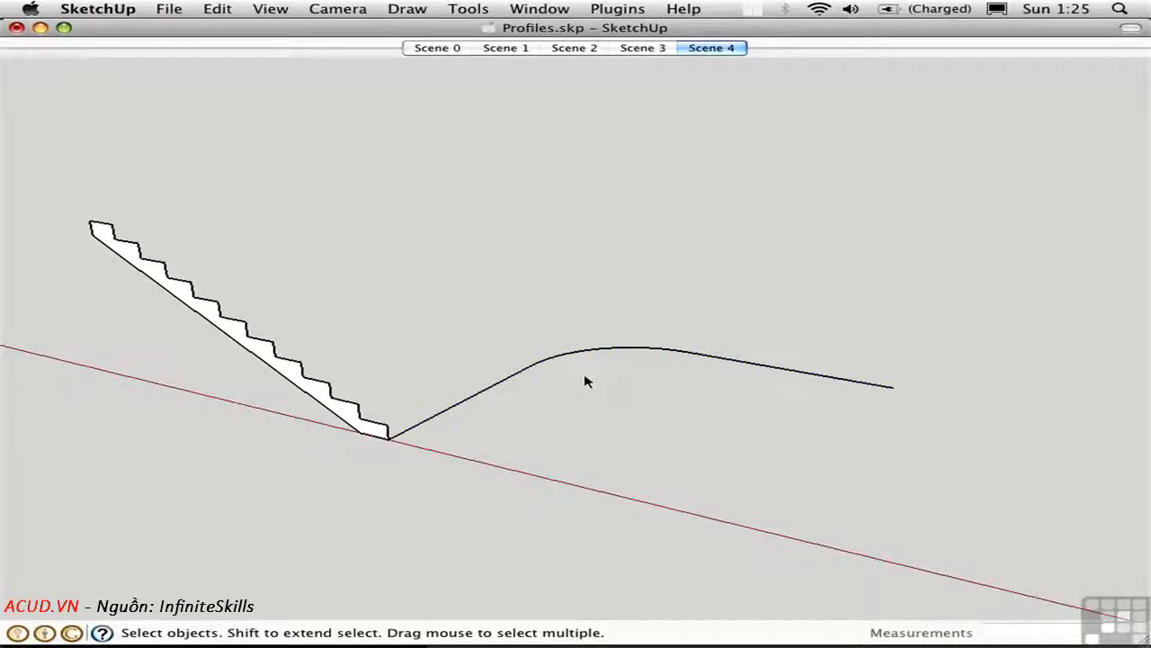
{"action": "left_click", "coordinate": [585, 367]}
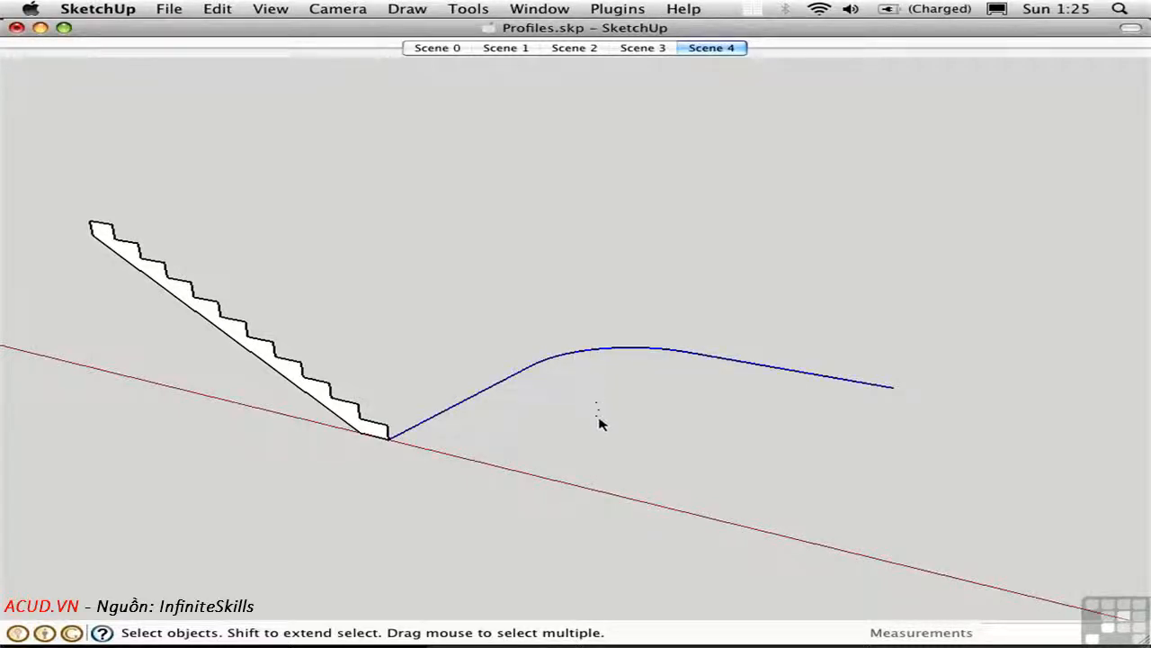